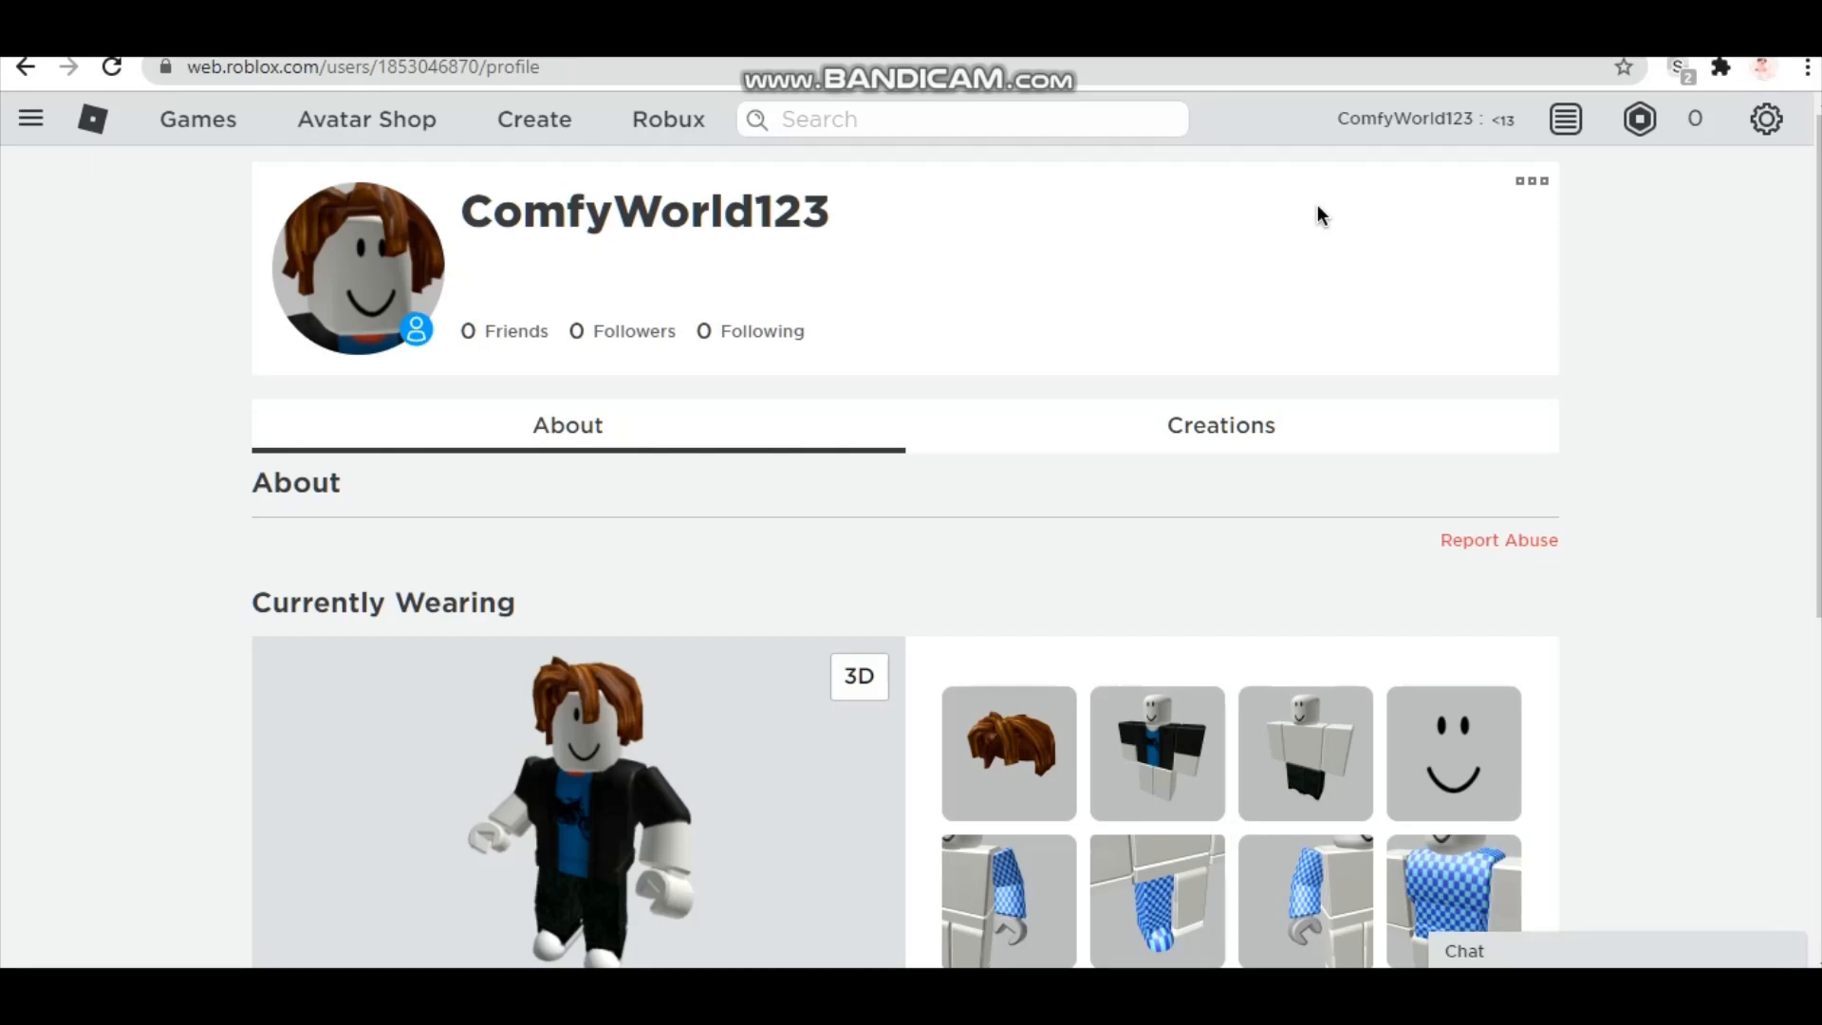
mouse_move(1329, 262)
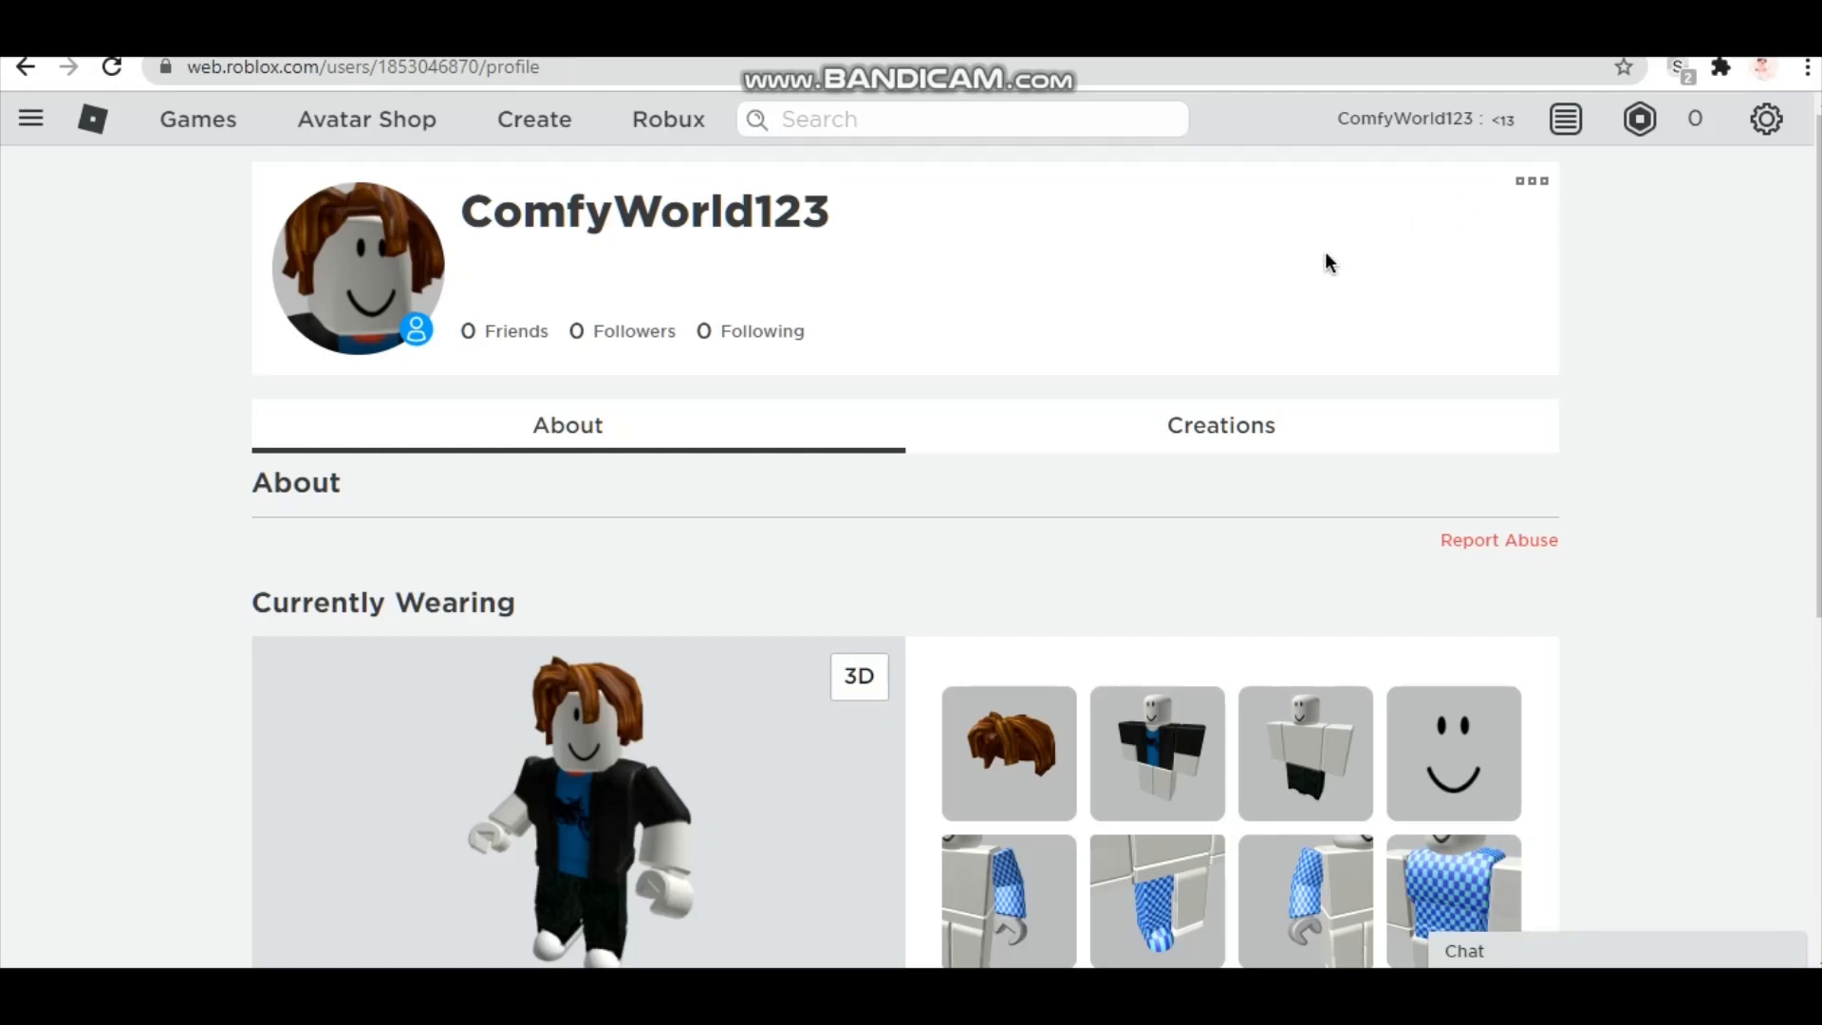
- Copy the Plain Star symbol from FastEmoji for use in the profile status
left_click(1532, 182)
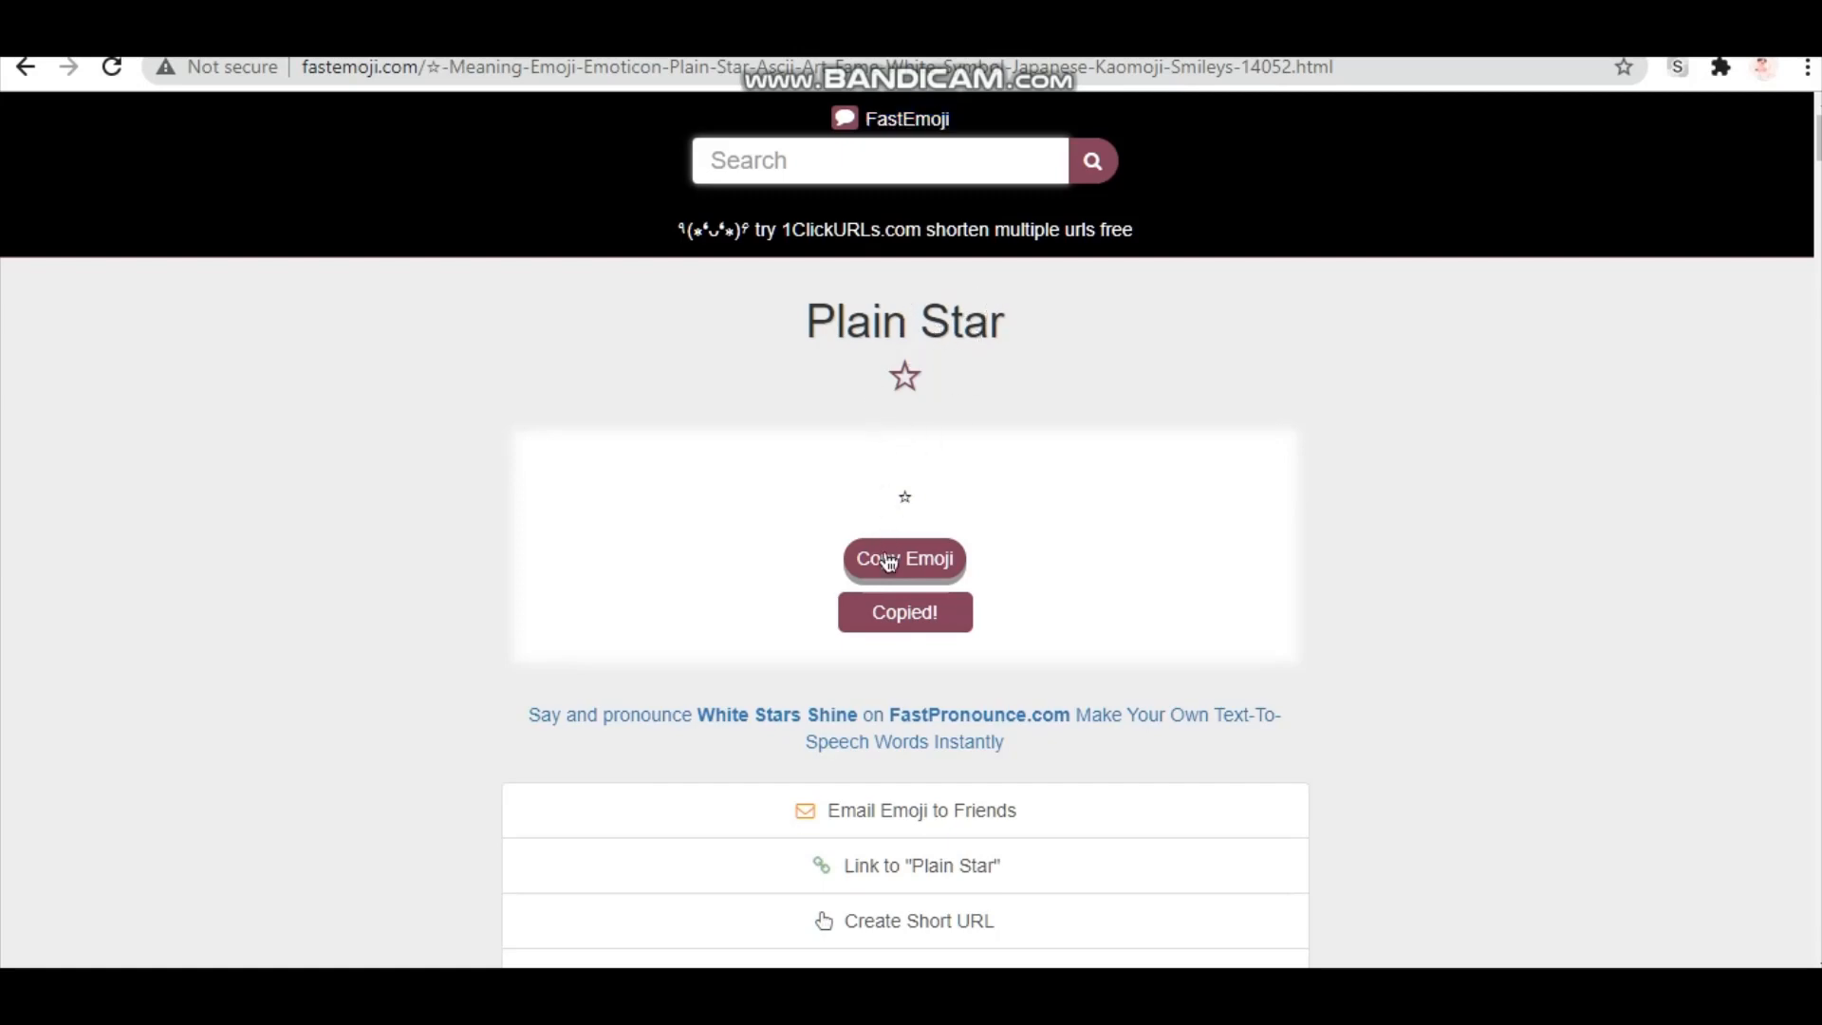
mouse_move(340, 157)
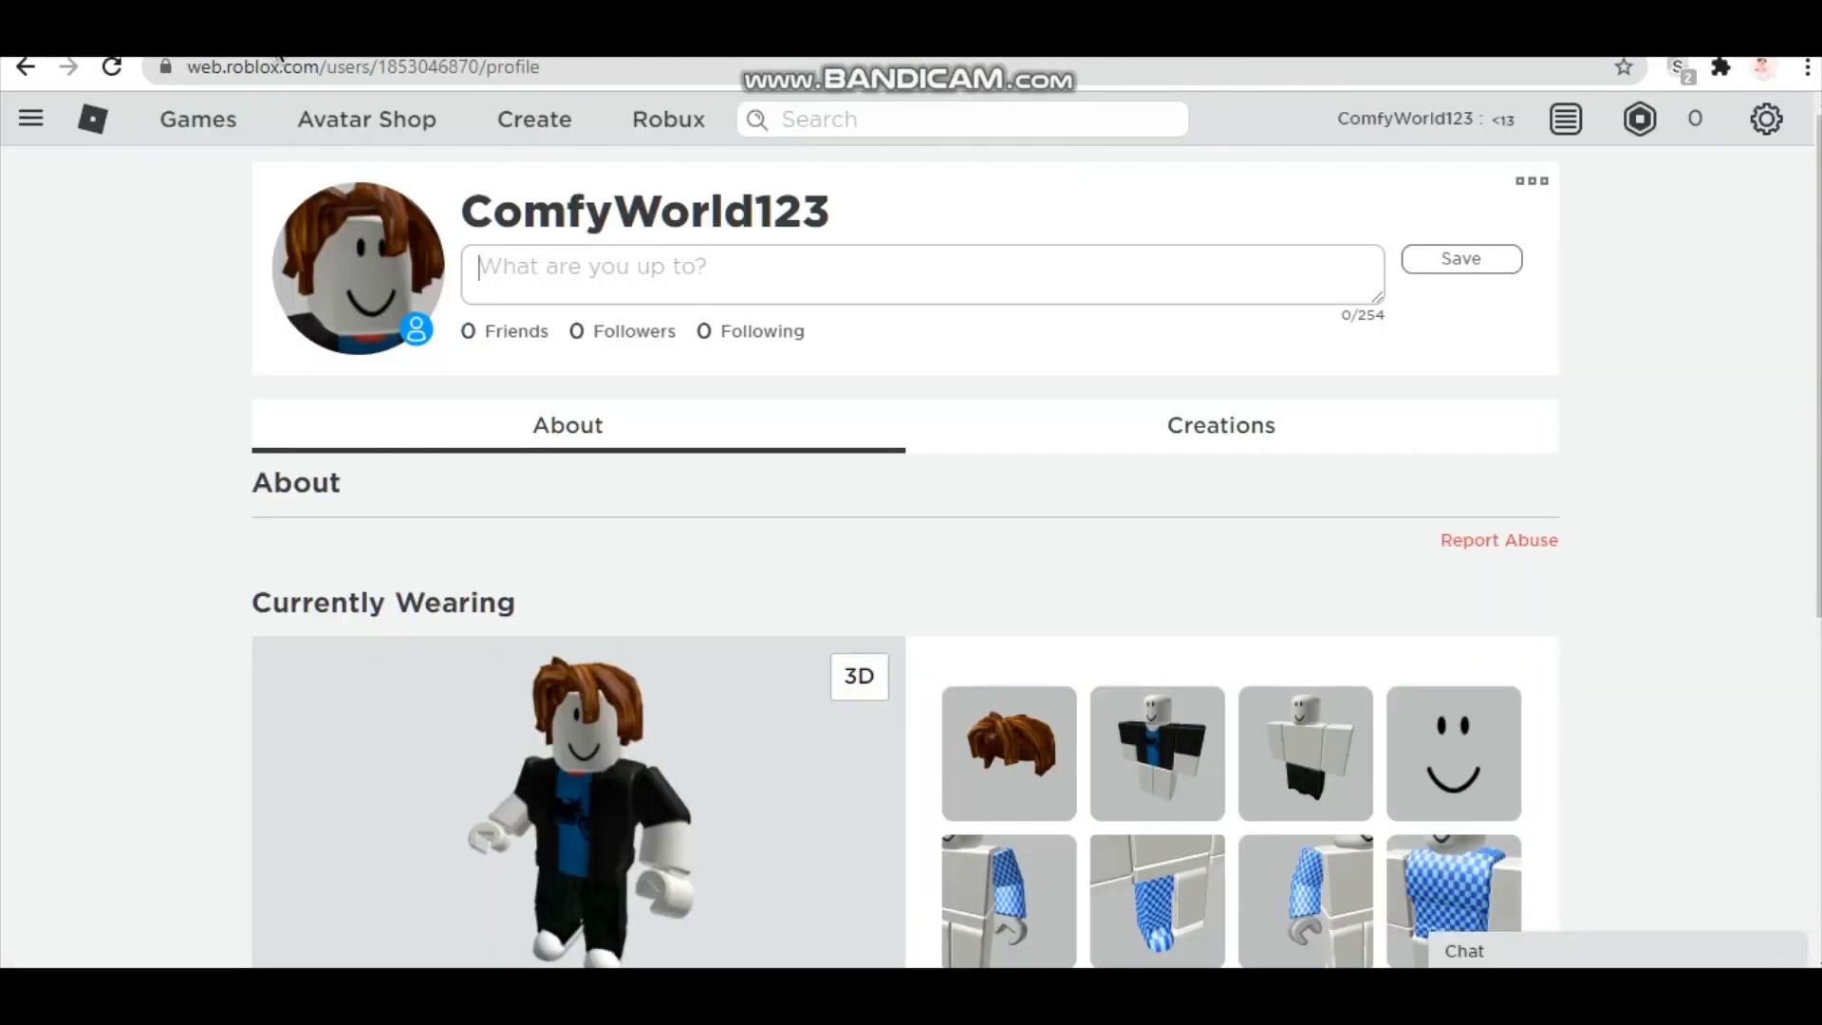
mouse_move(597, 372)
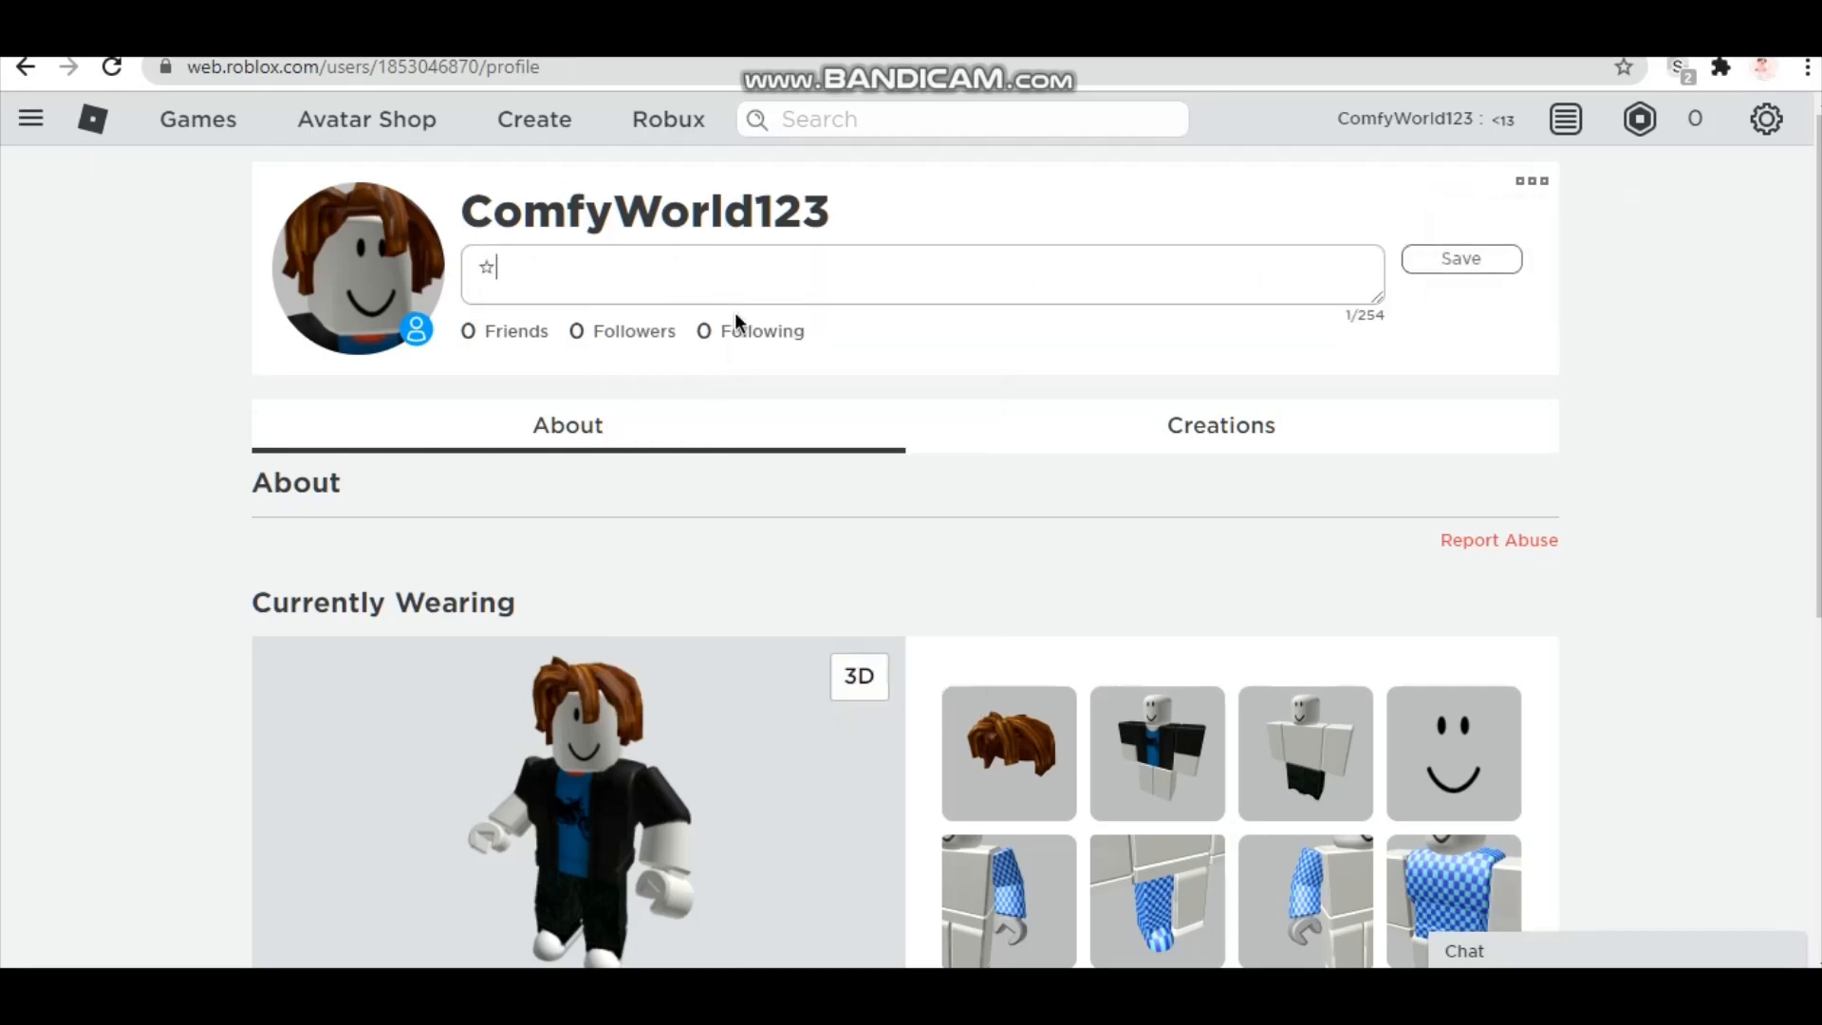
- Finish typing 'Fly me to the moon', add the closing ☆ and save the status
type("f")
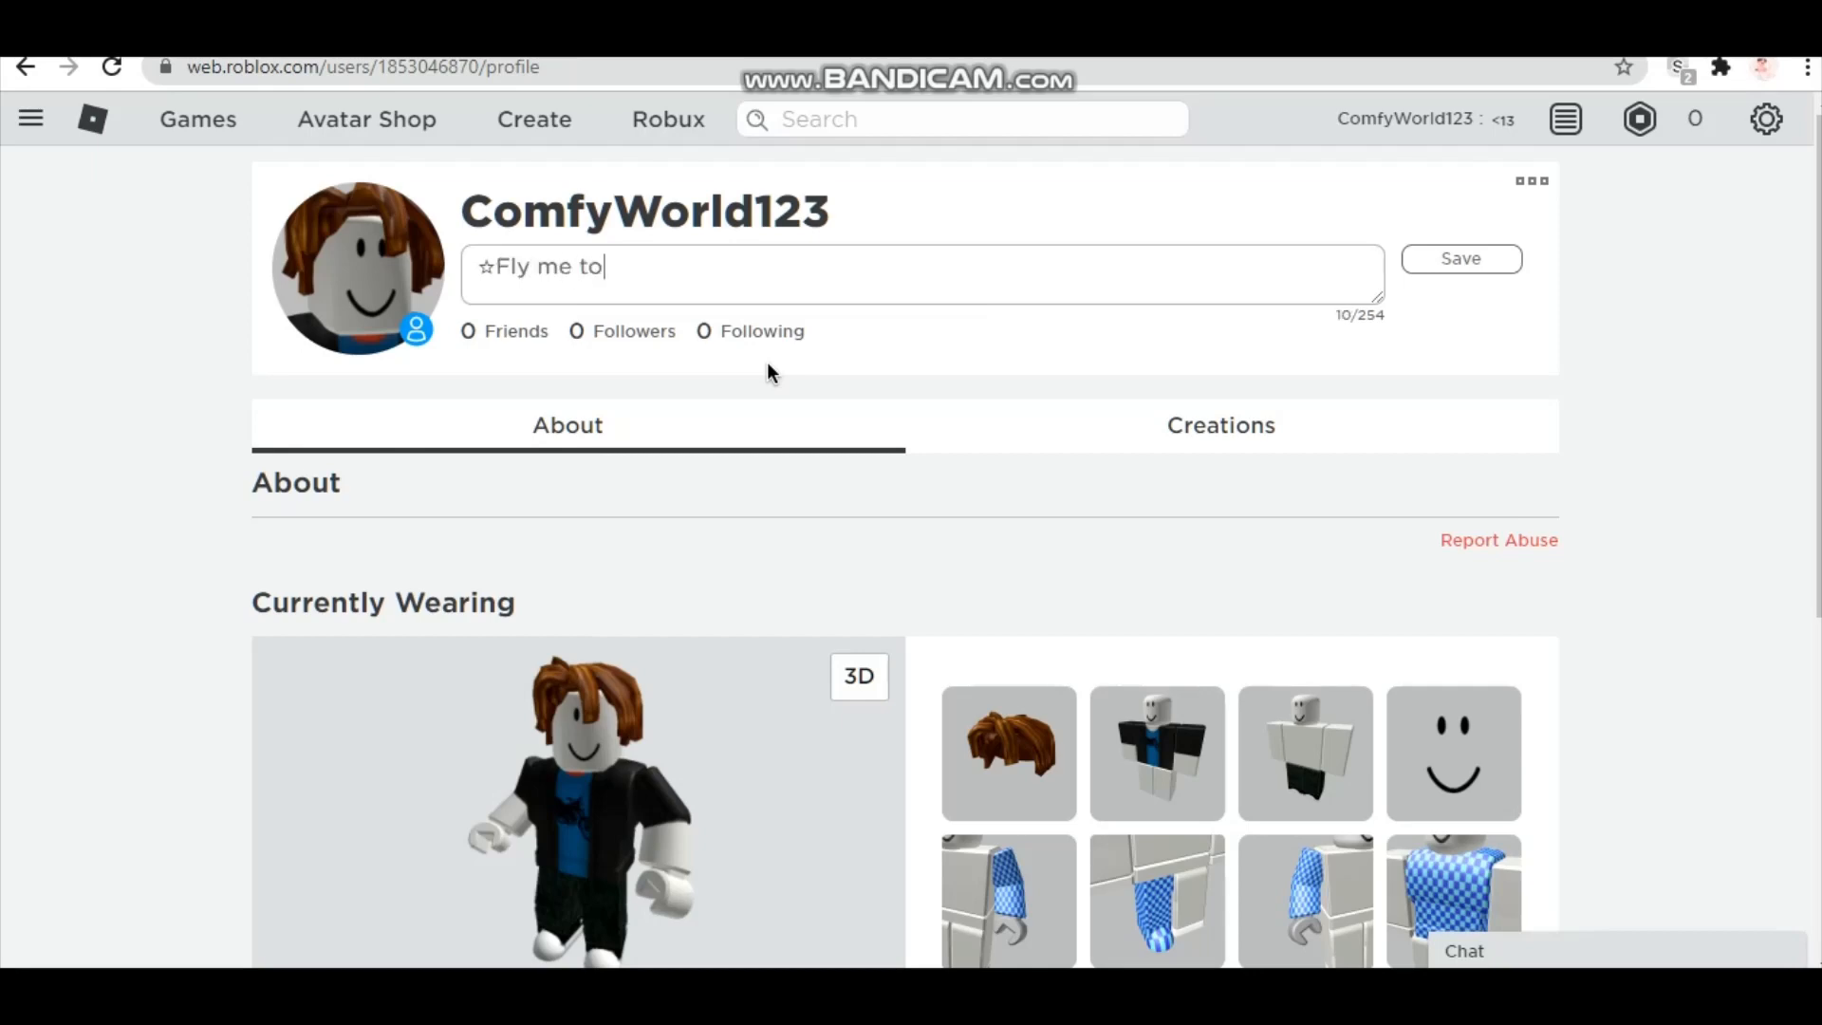
key("Backspace")
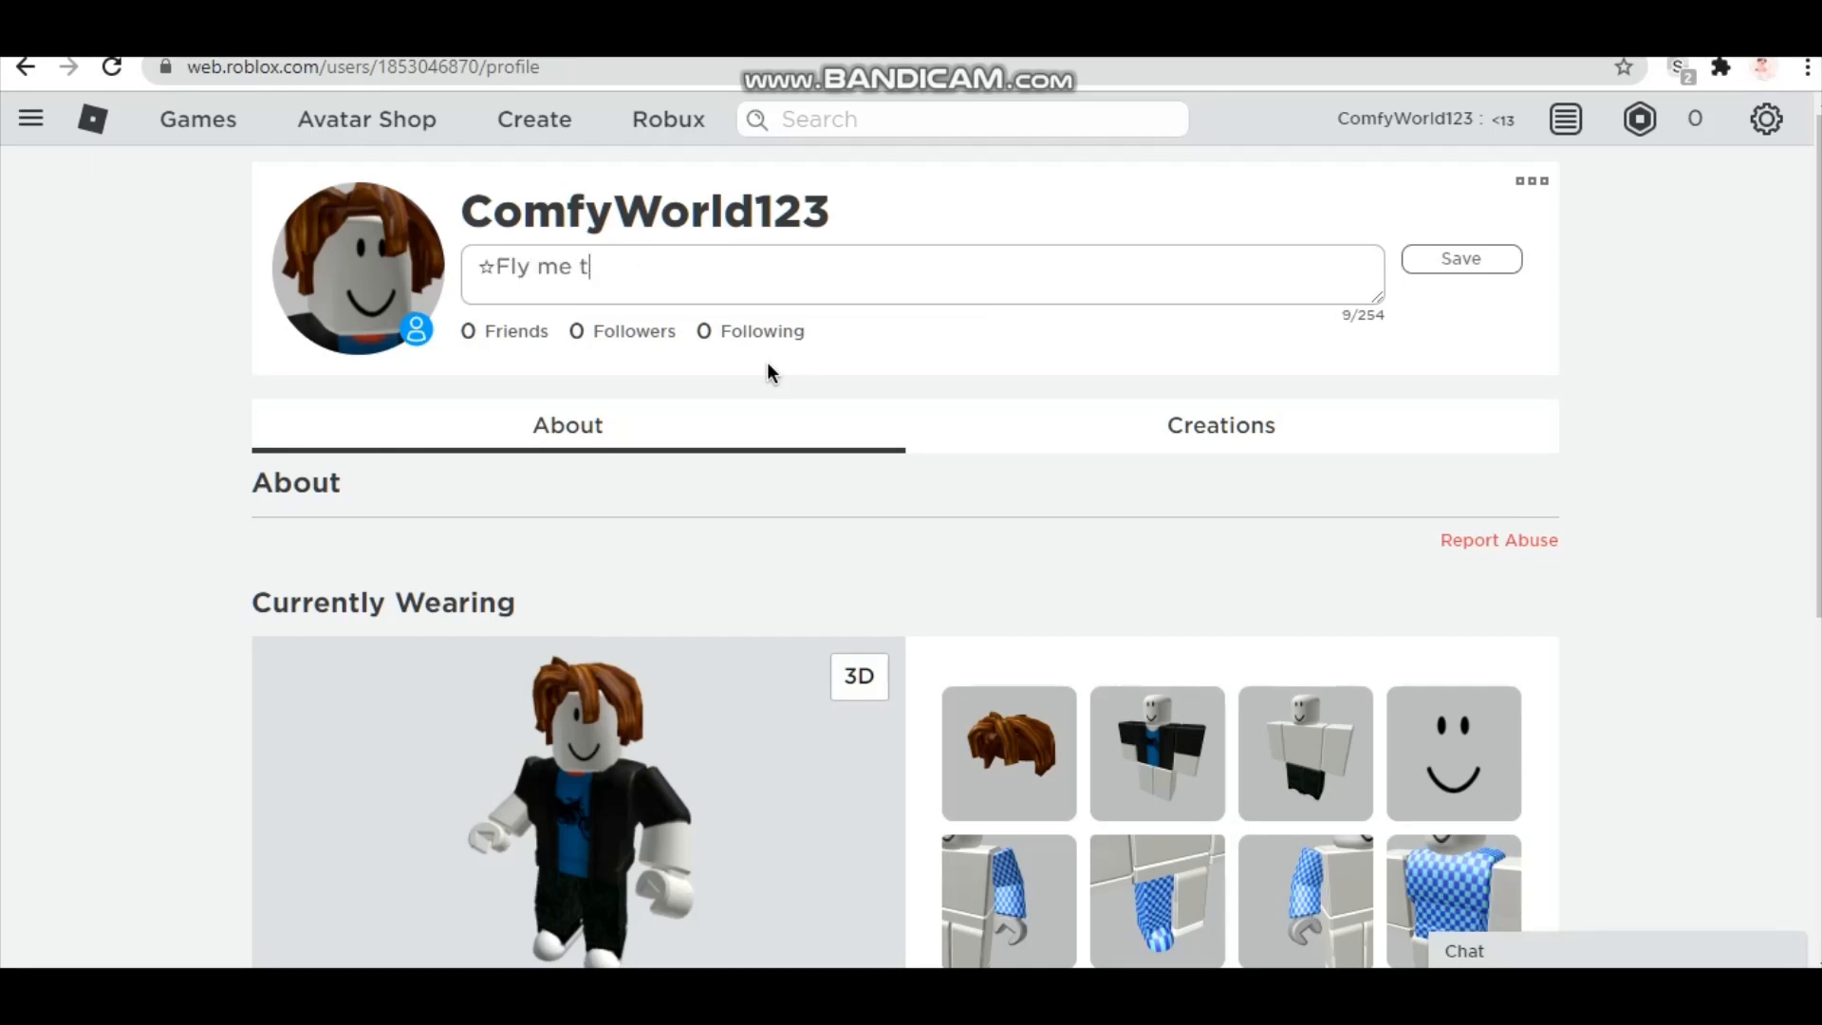
type("o the moon")
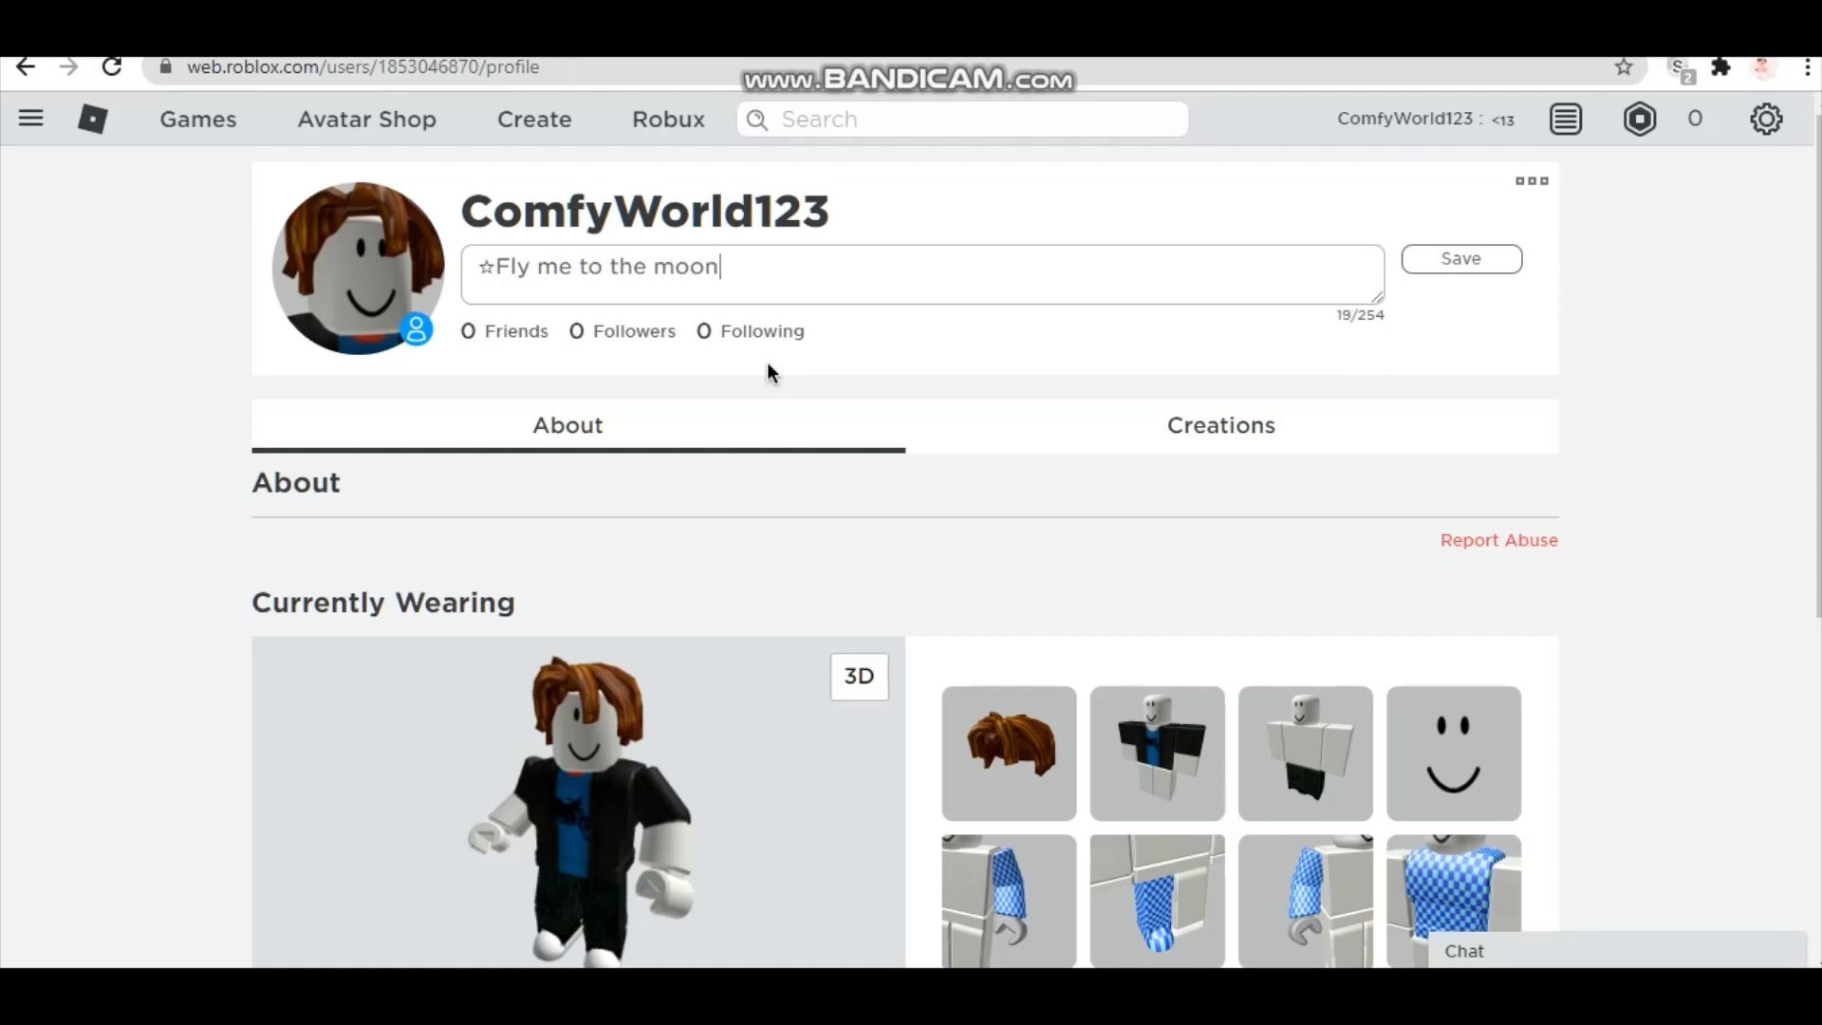
type("☆")
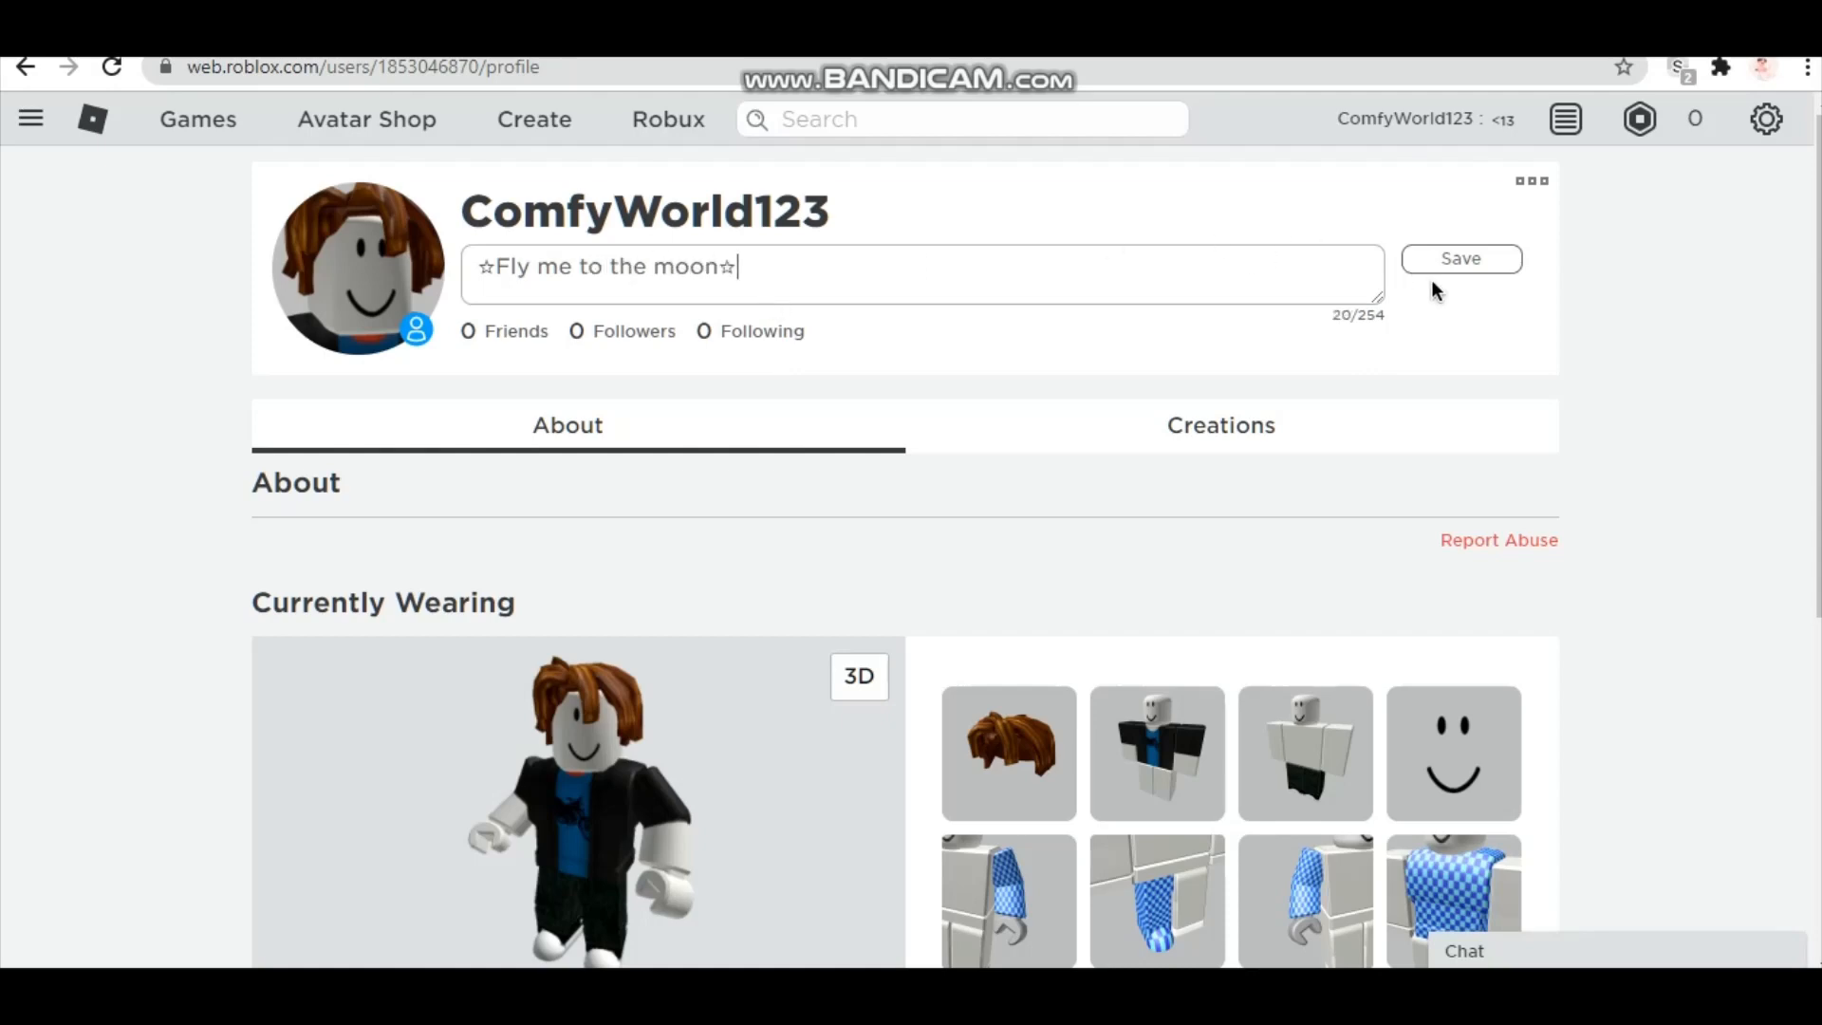
left_click(1460, 258)
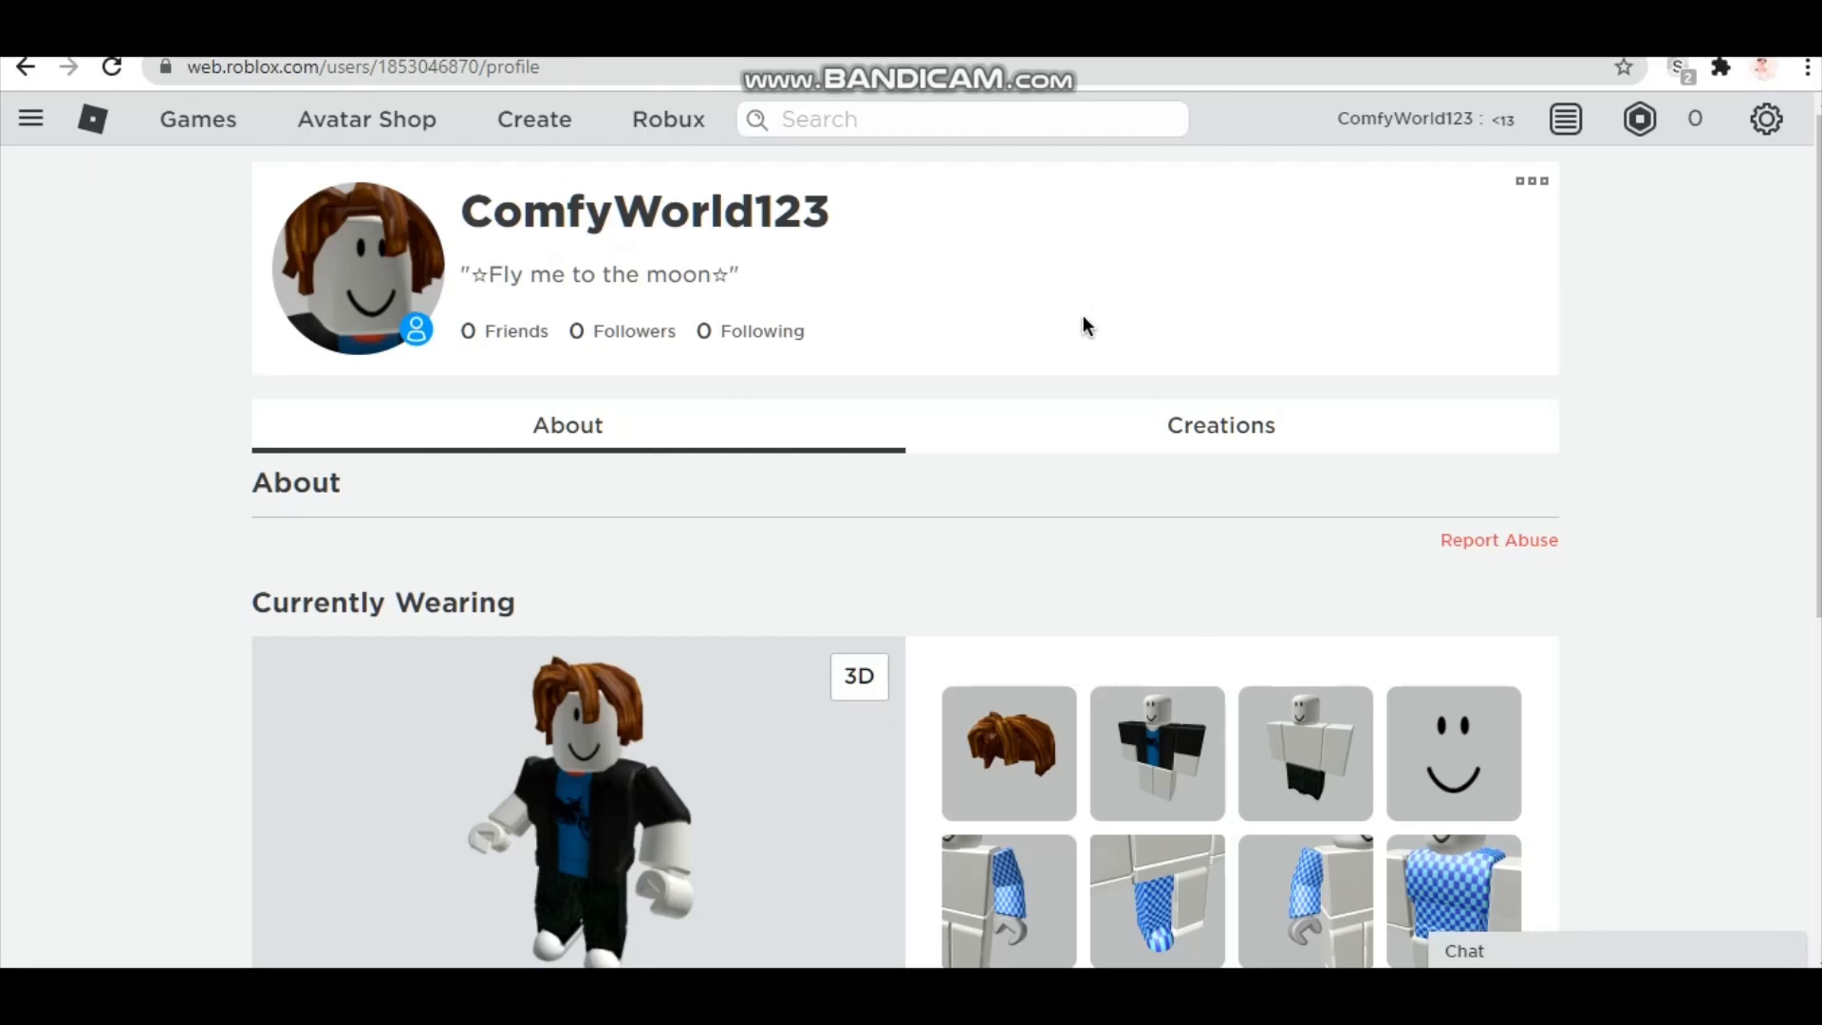
- Browse the player's full favourites list through to page 3
scroll("down", 3)
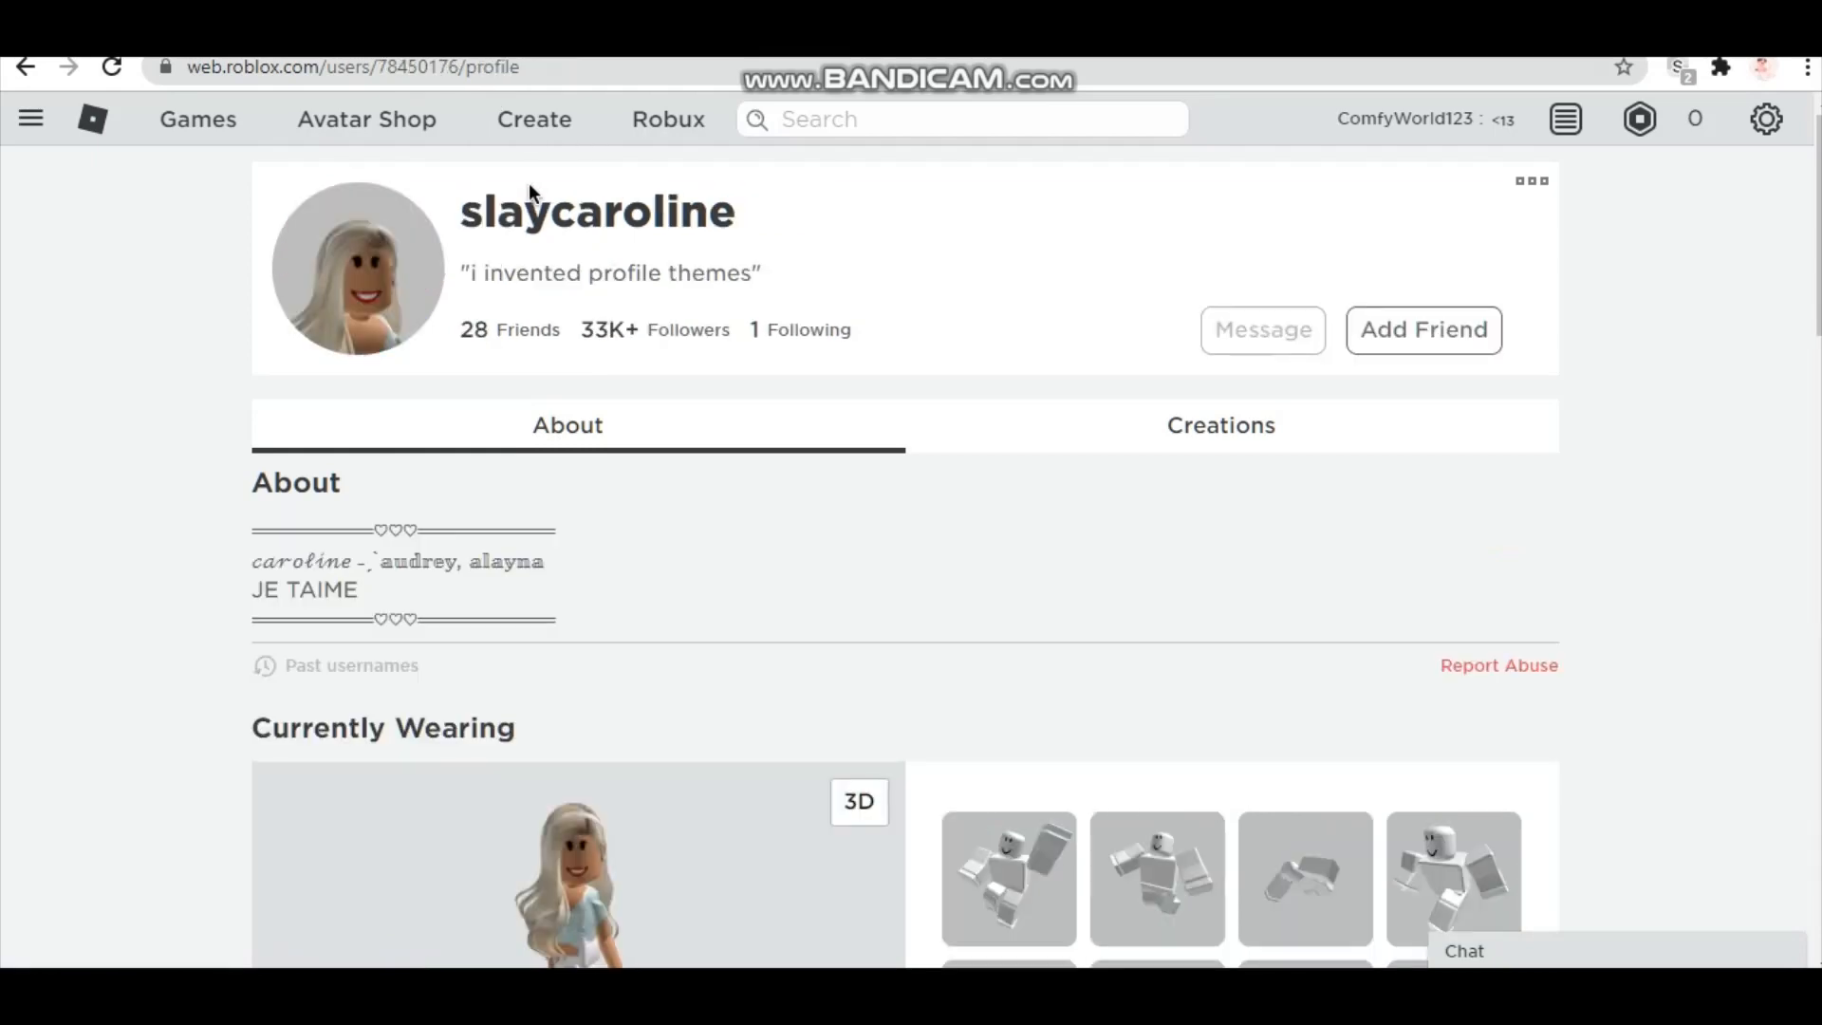
mouse_move(668, 501)
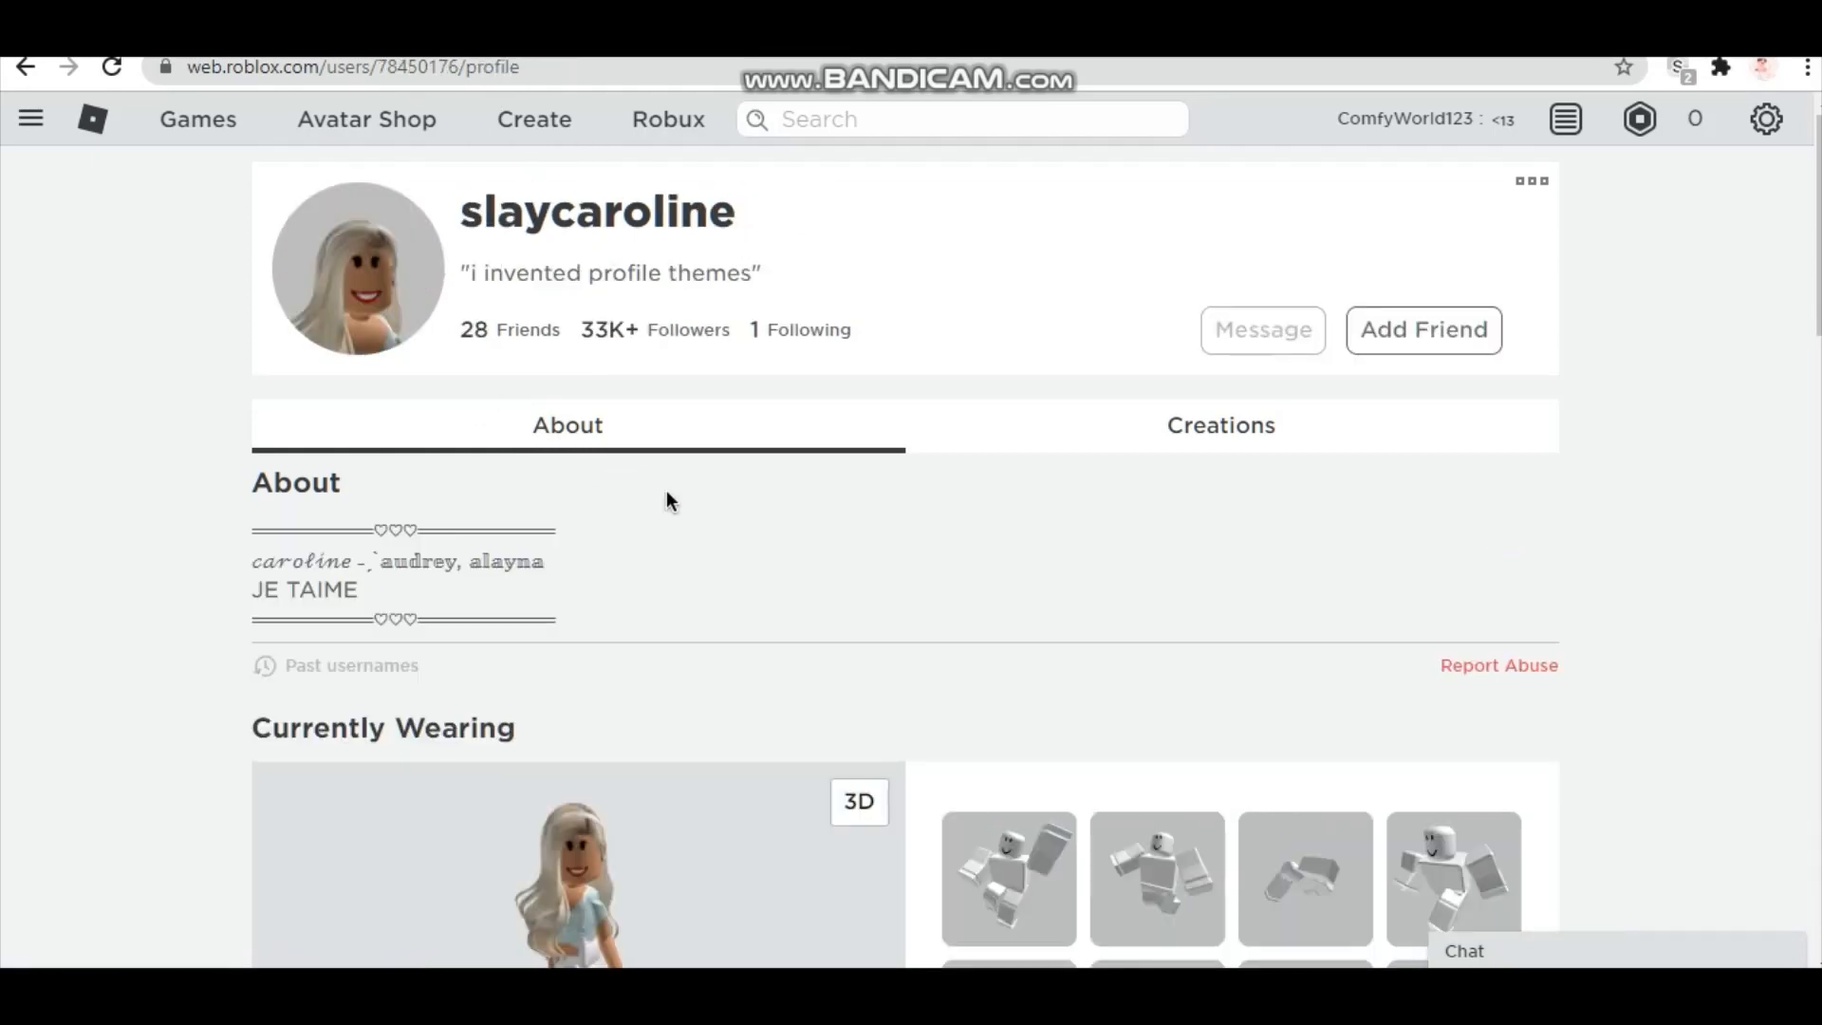
scroll("down", 3)
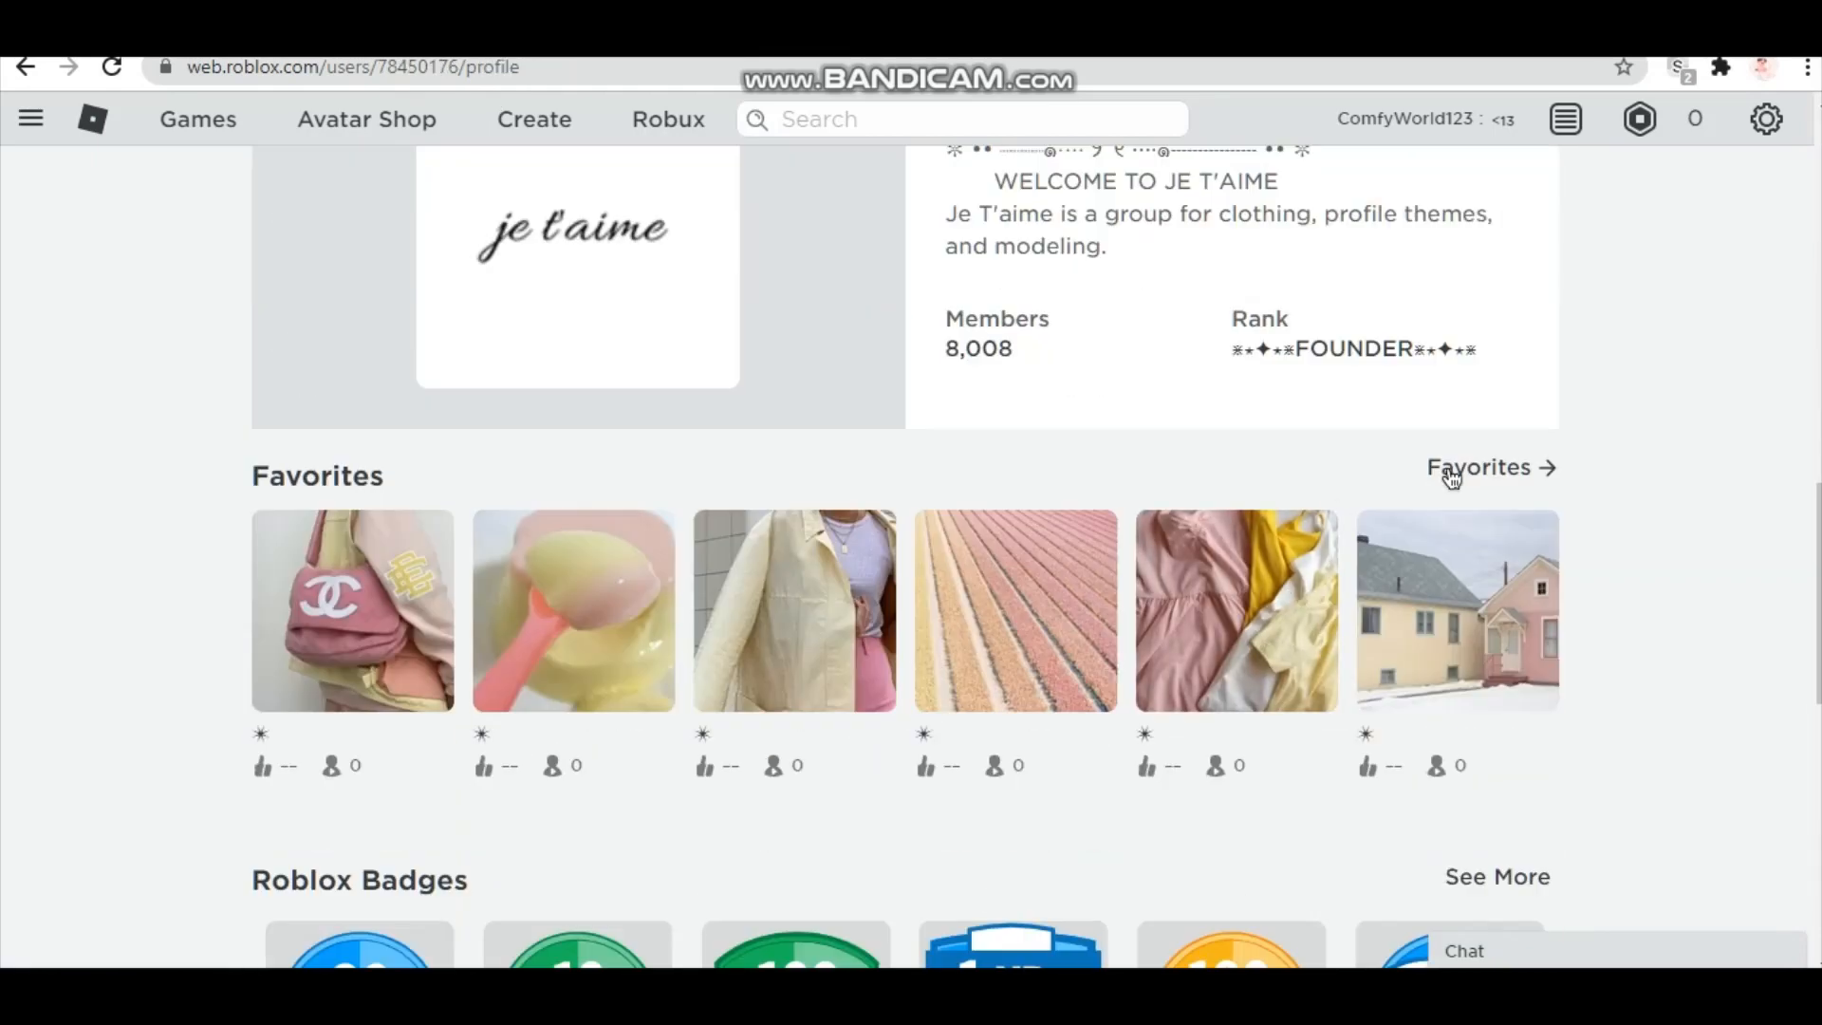
left_click(1489, 467)
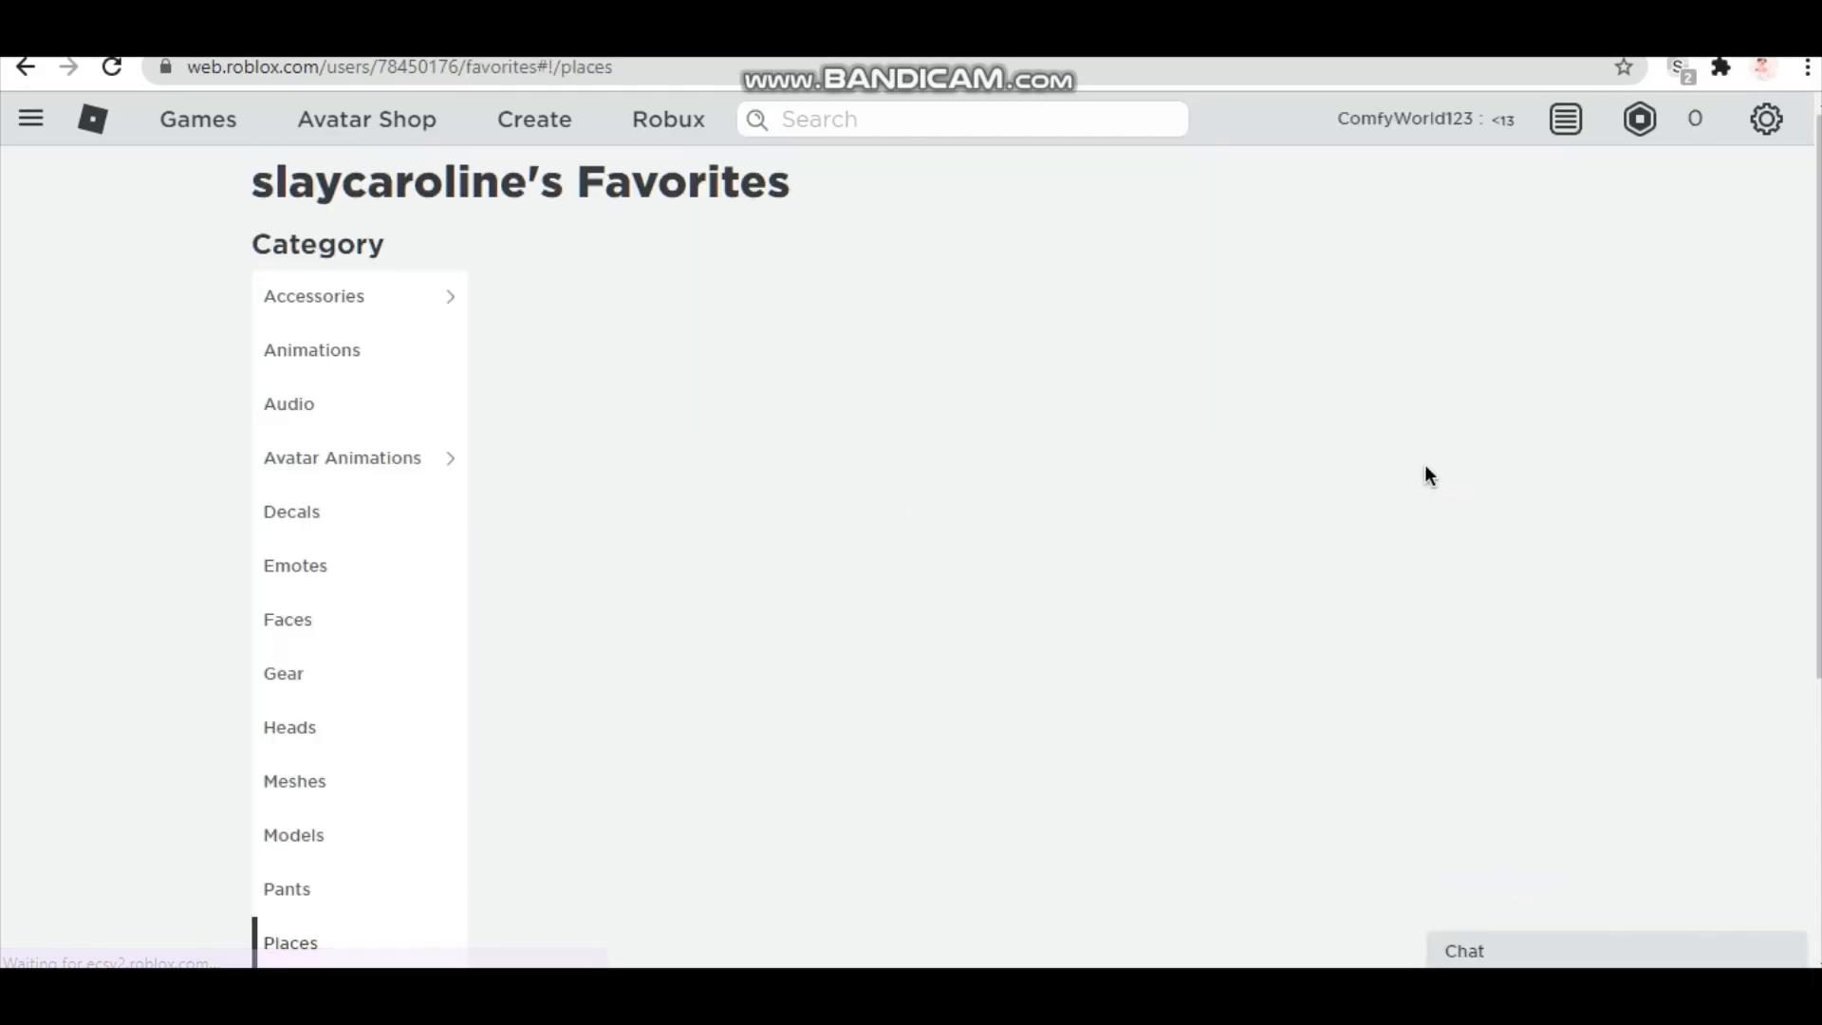
scroll("down", 3)
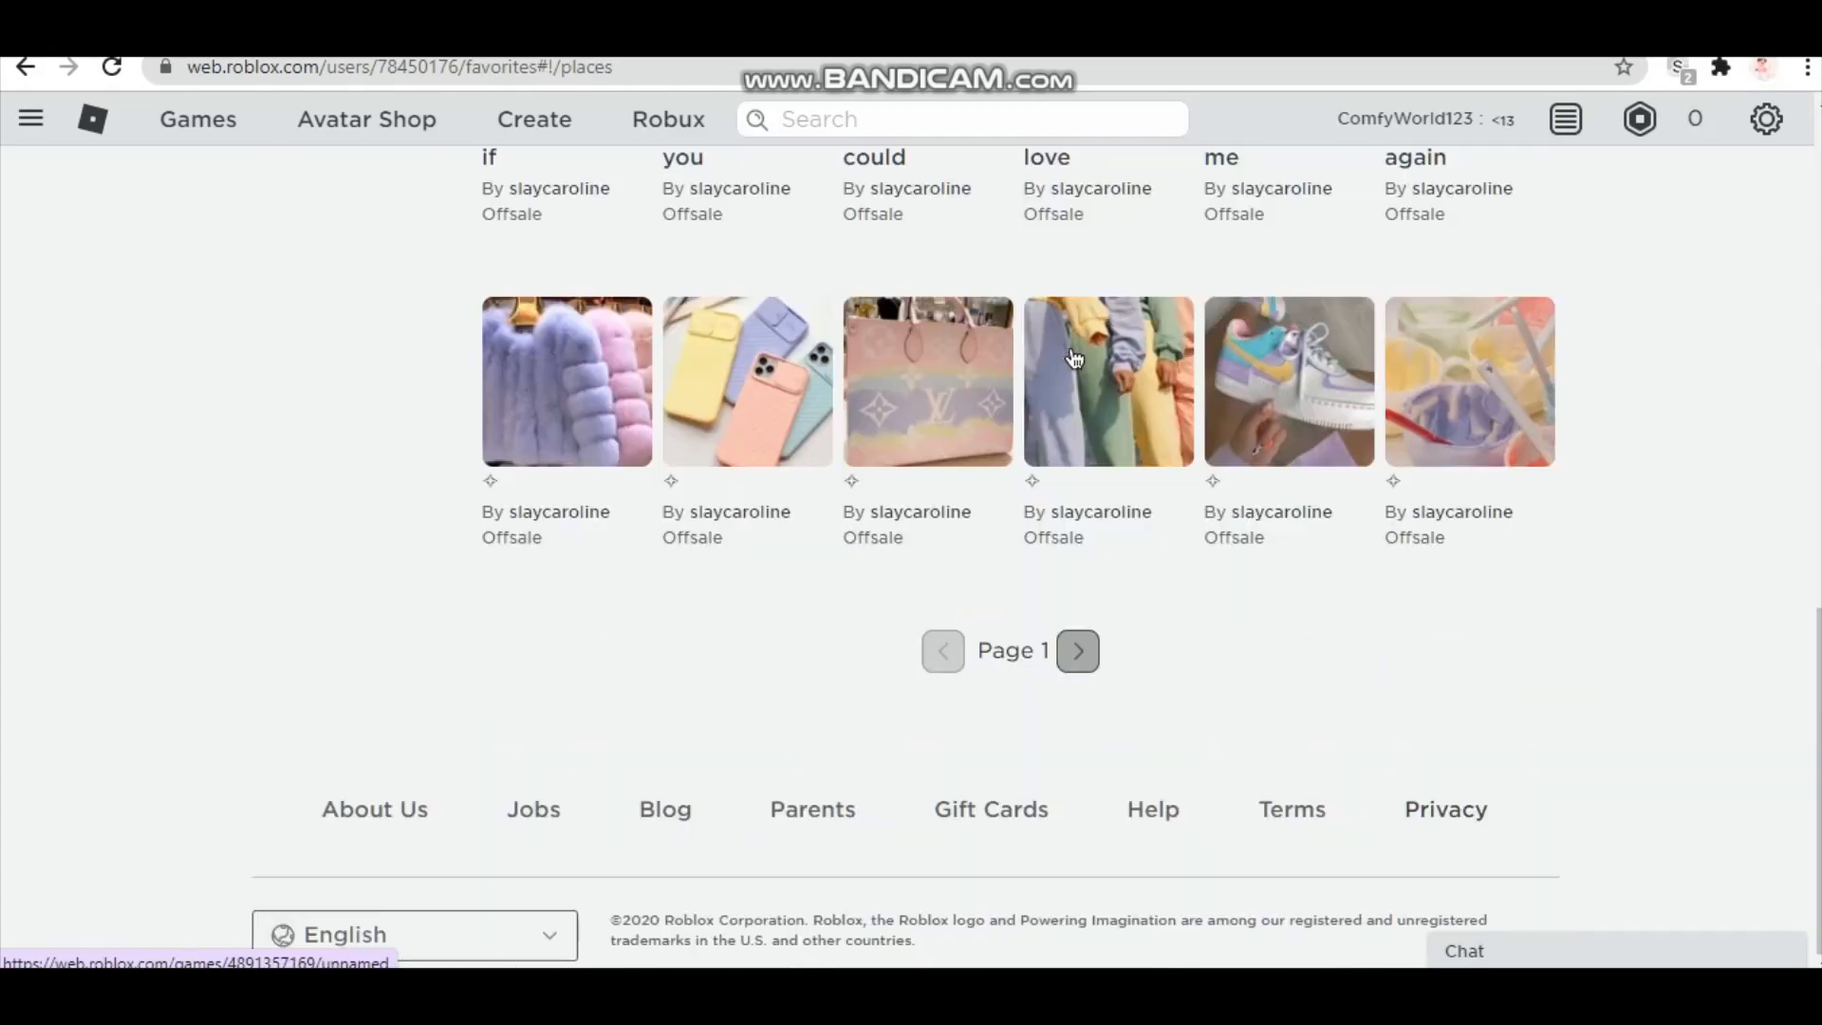
left_click(1077, 649)
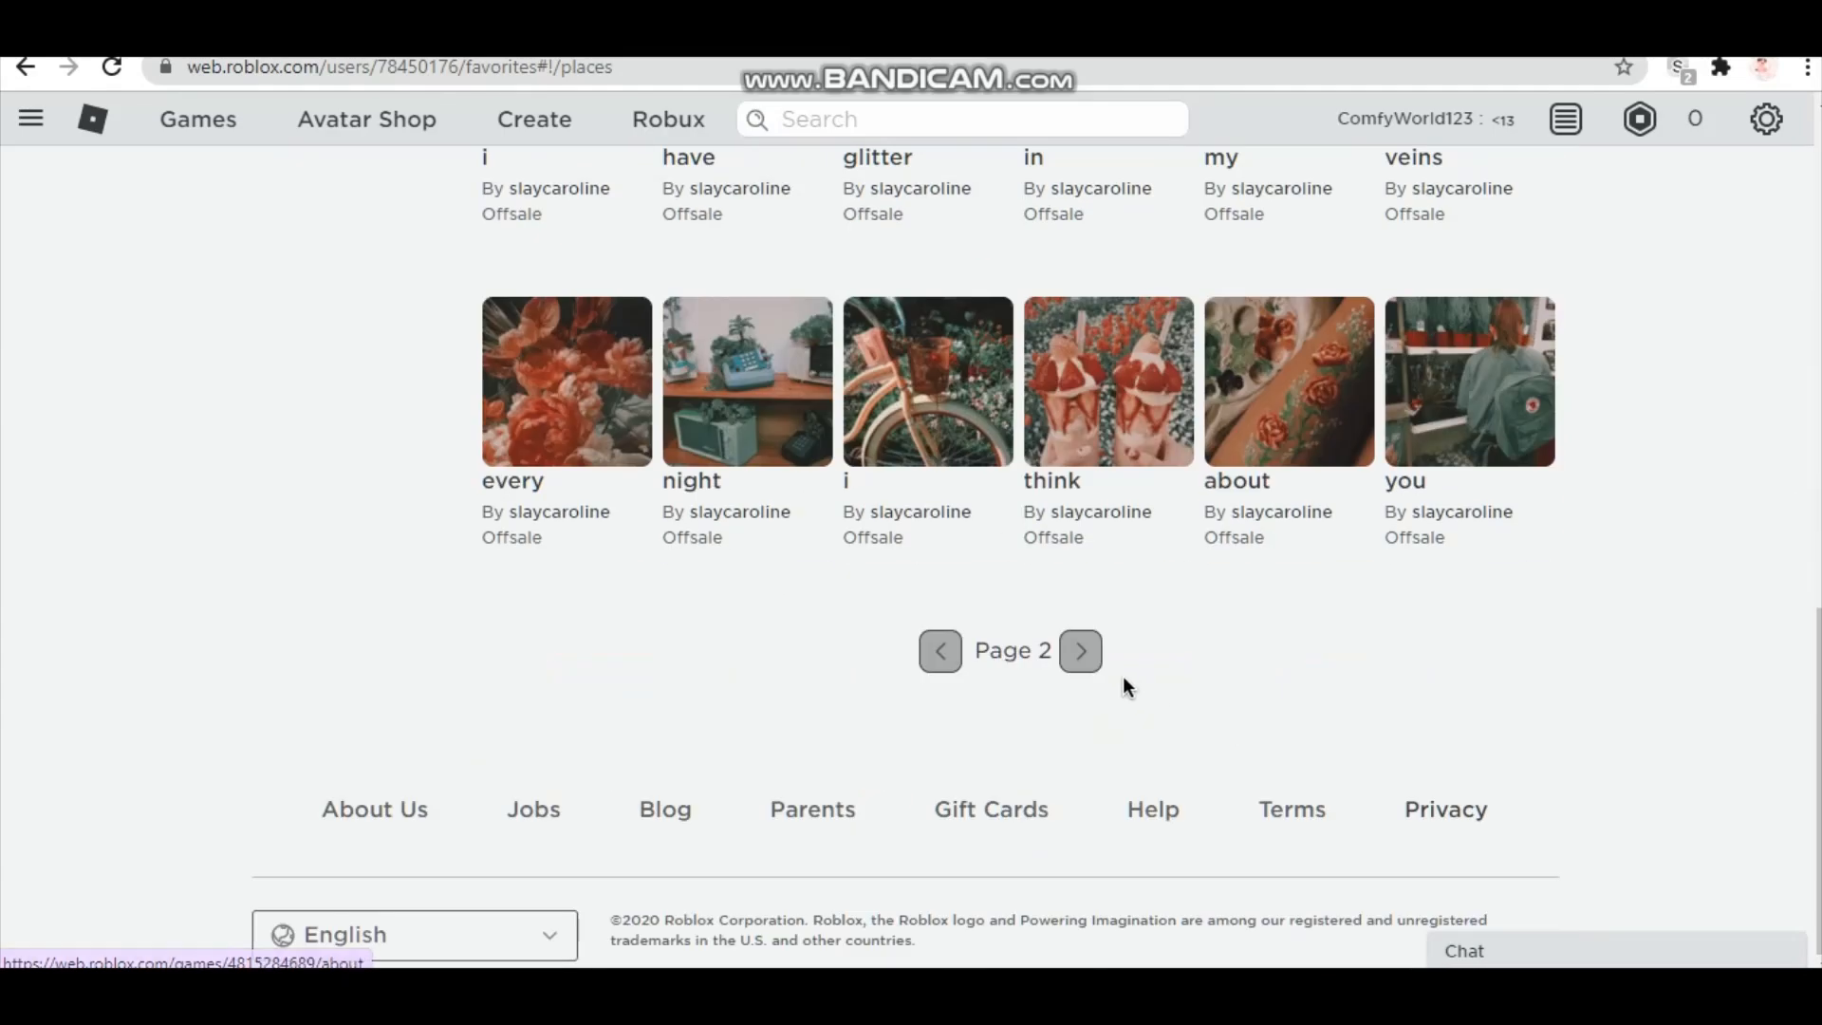
left_click(1078, 649)
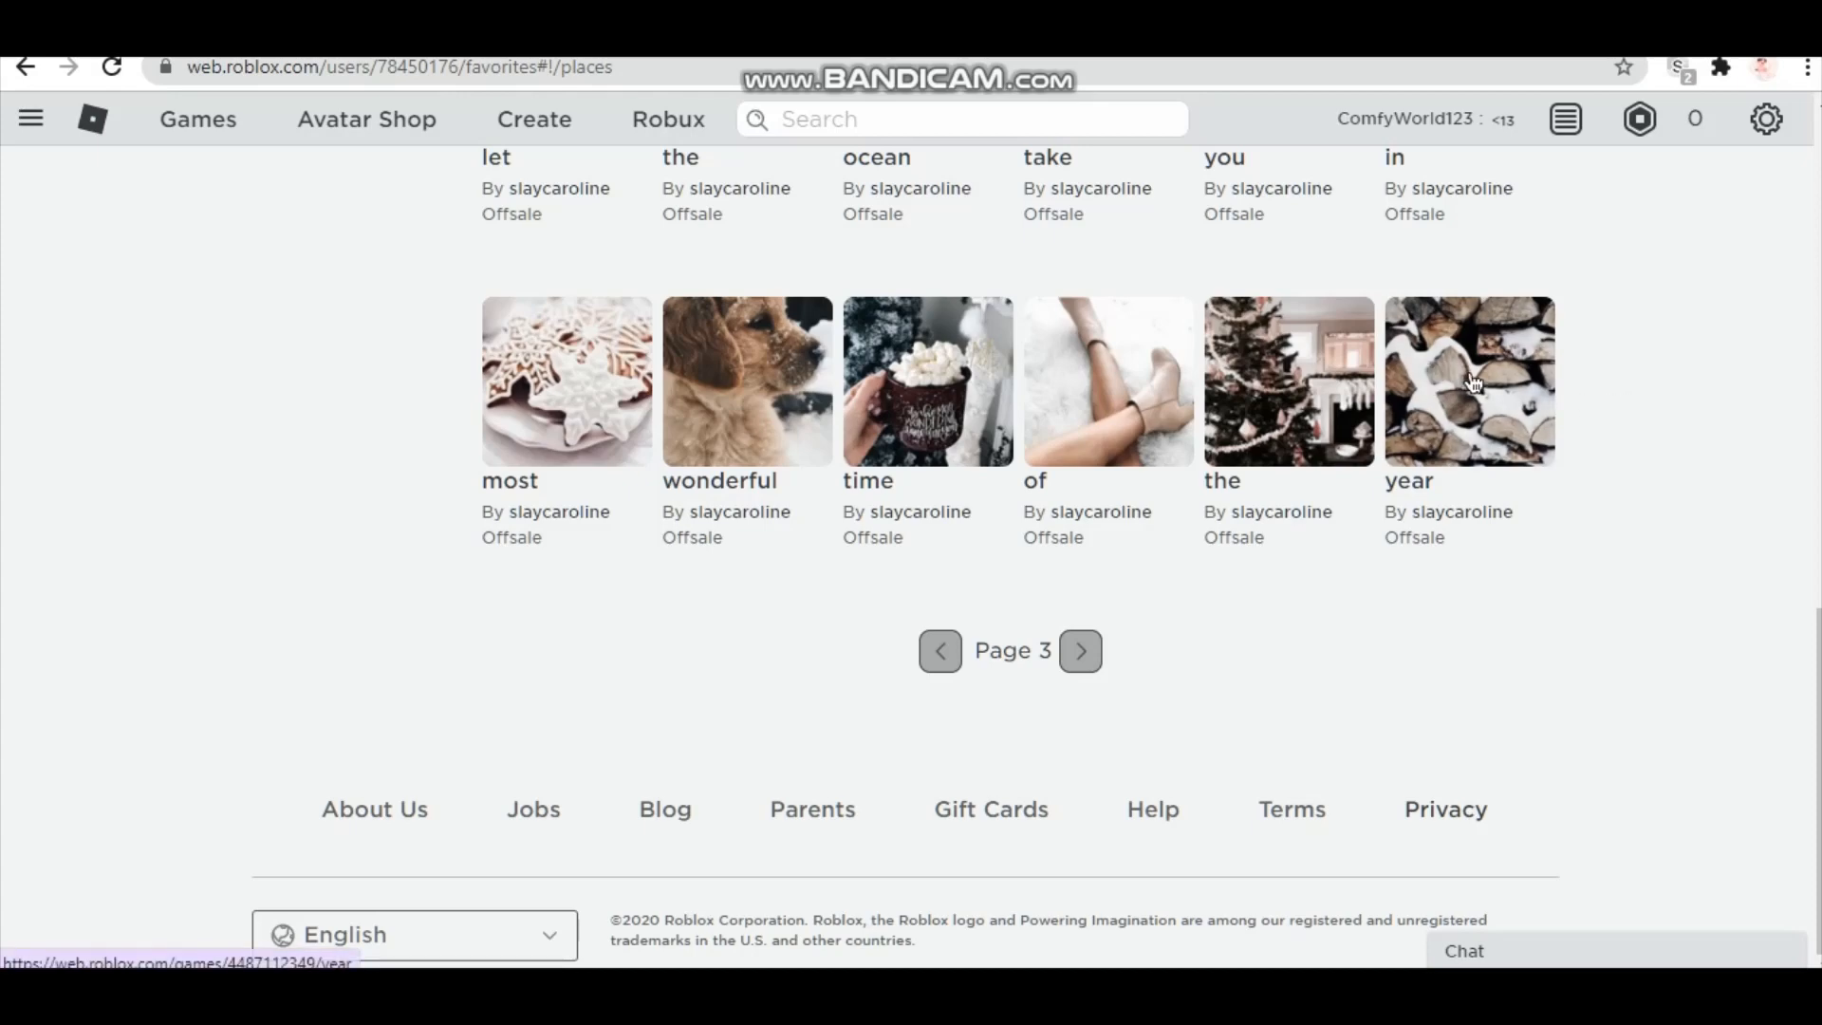
mouse_move(1411, 378)
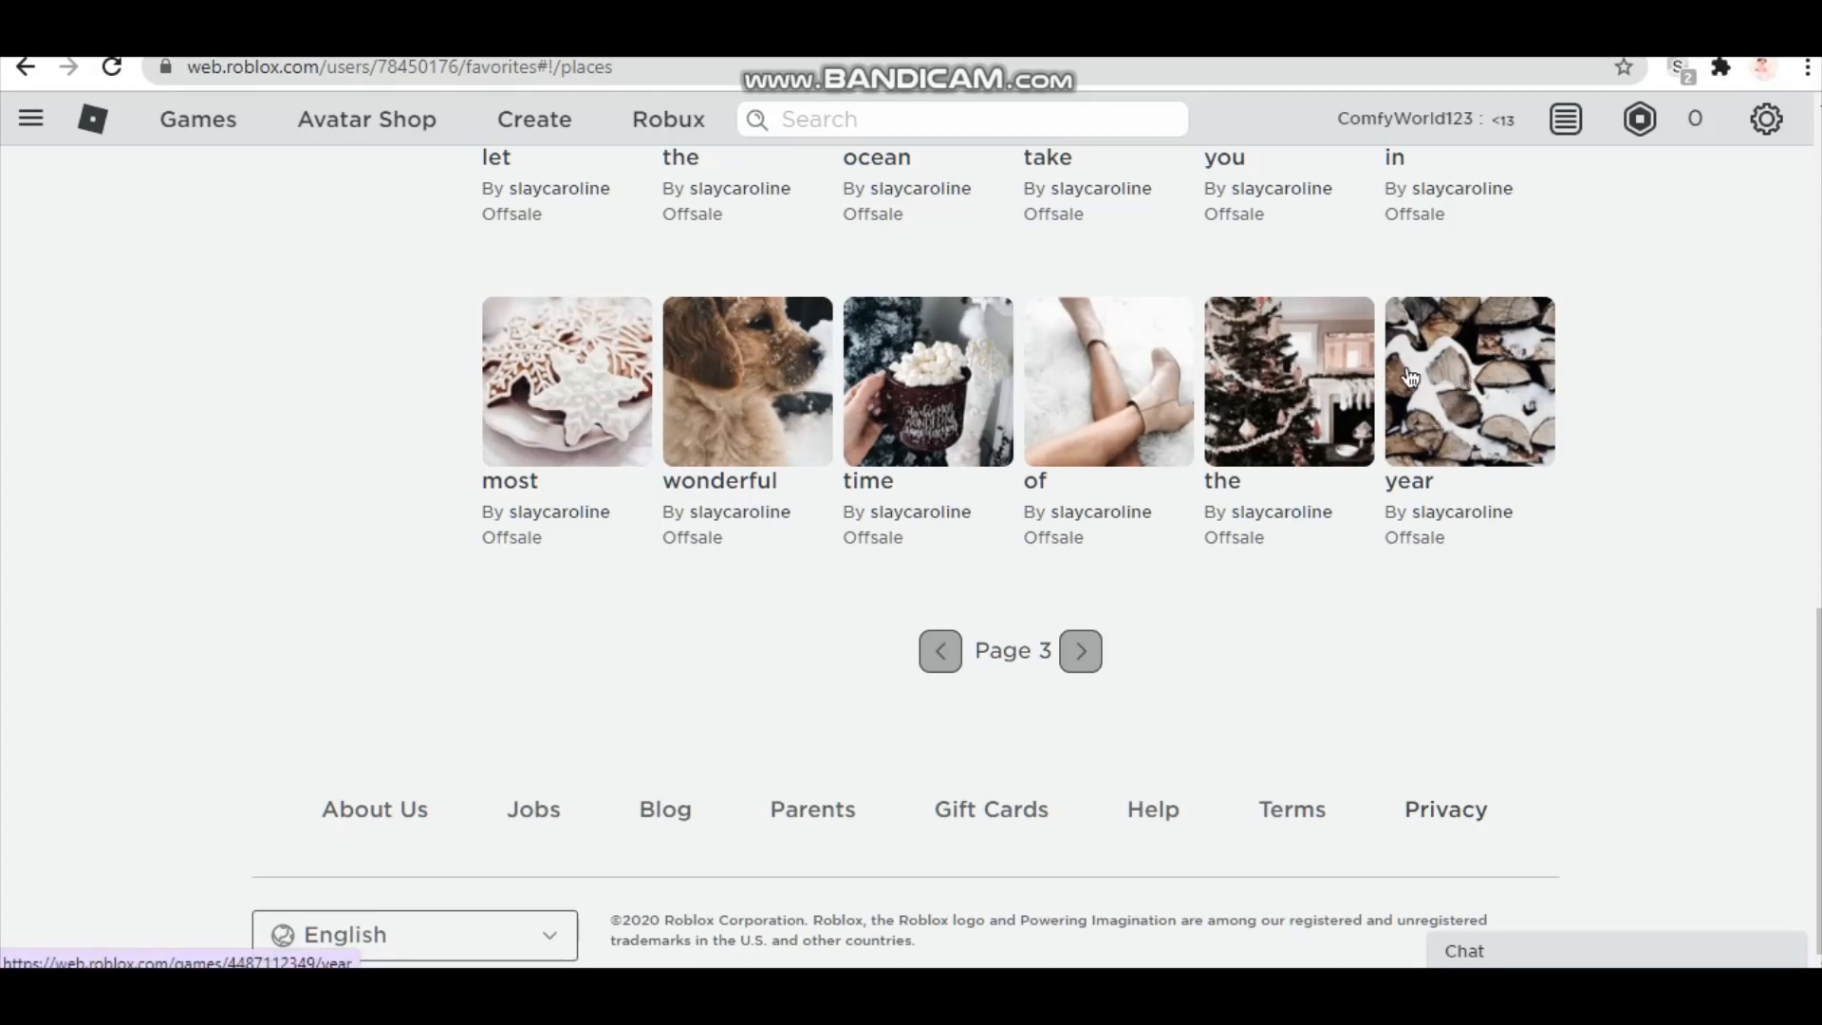
mouse_move(1272, 382)
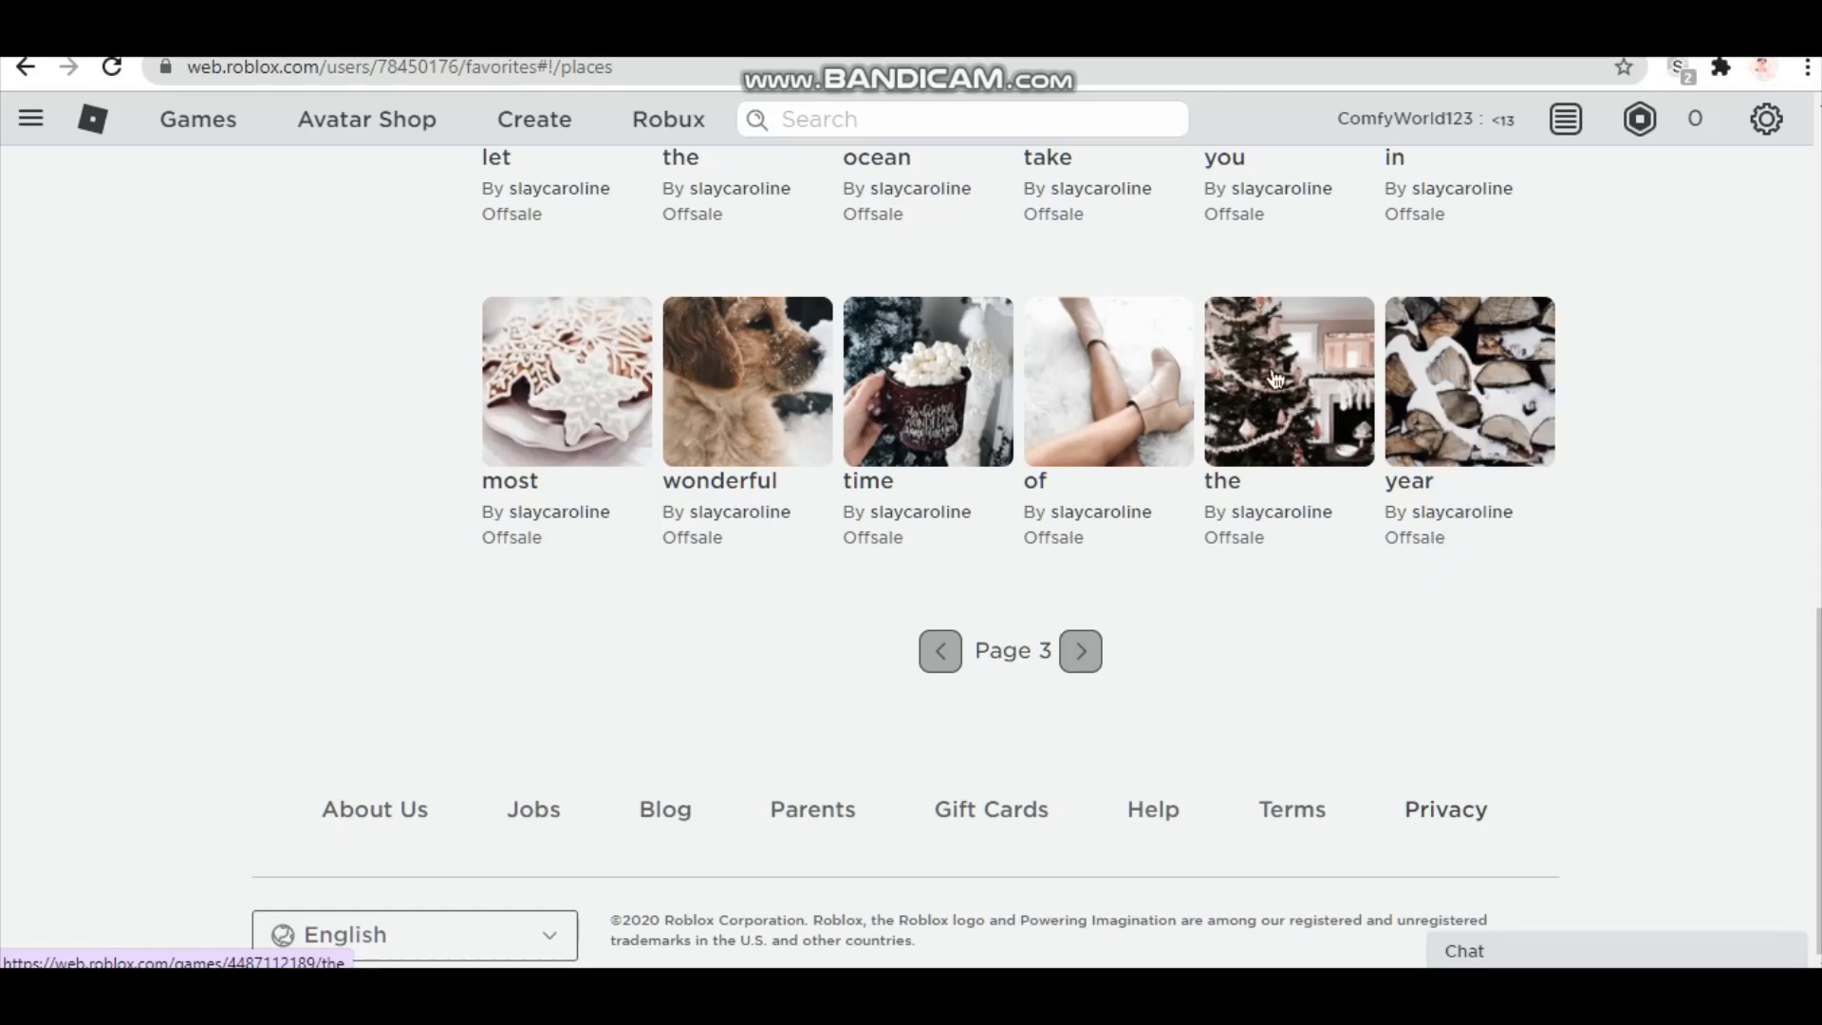
mouse_move(928, 423)
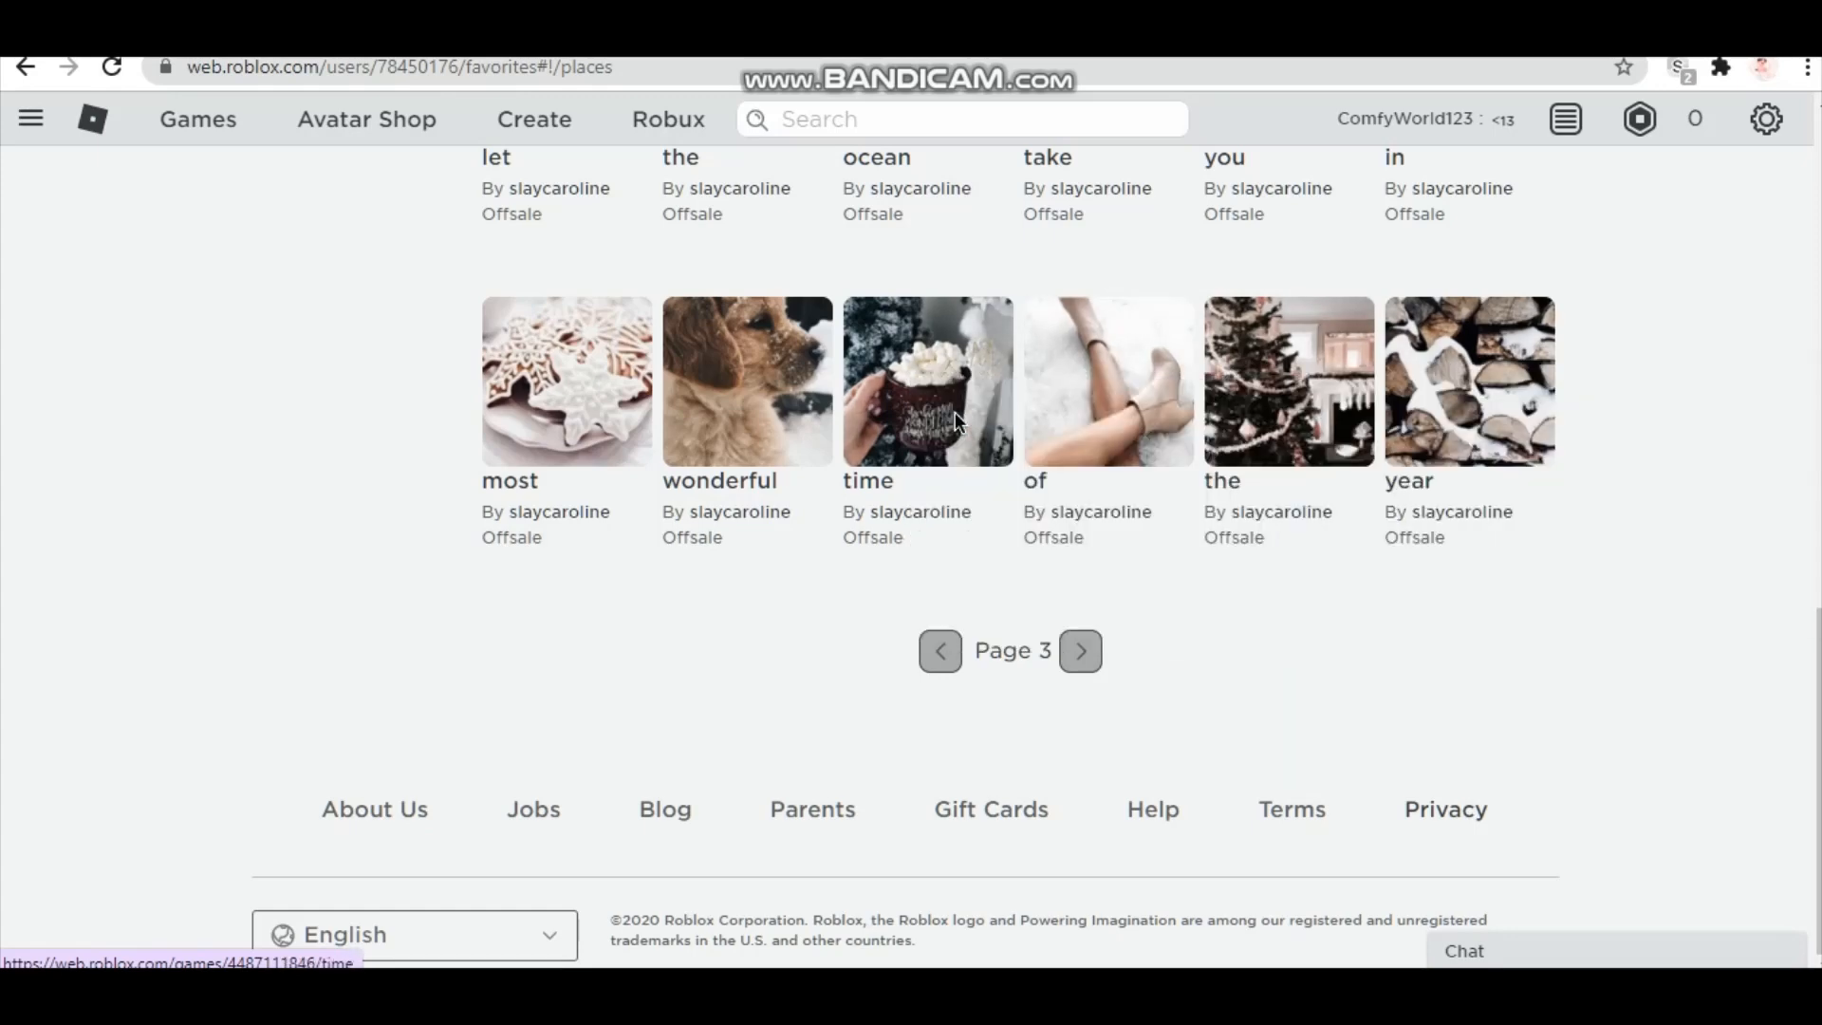
- Open the 'year' place from the favourites list in its own tab
left_click(928, 380)
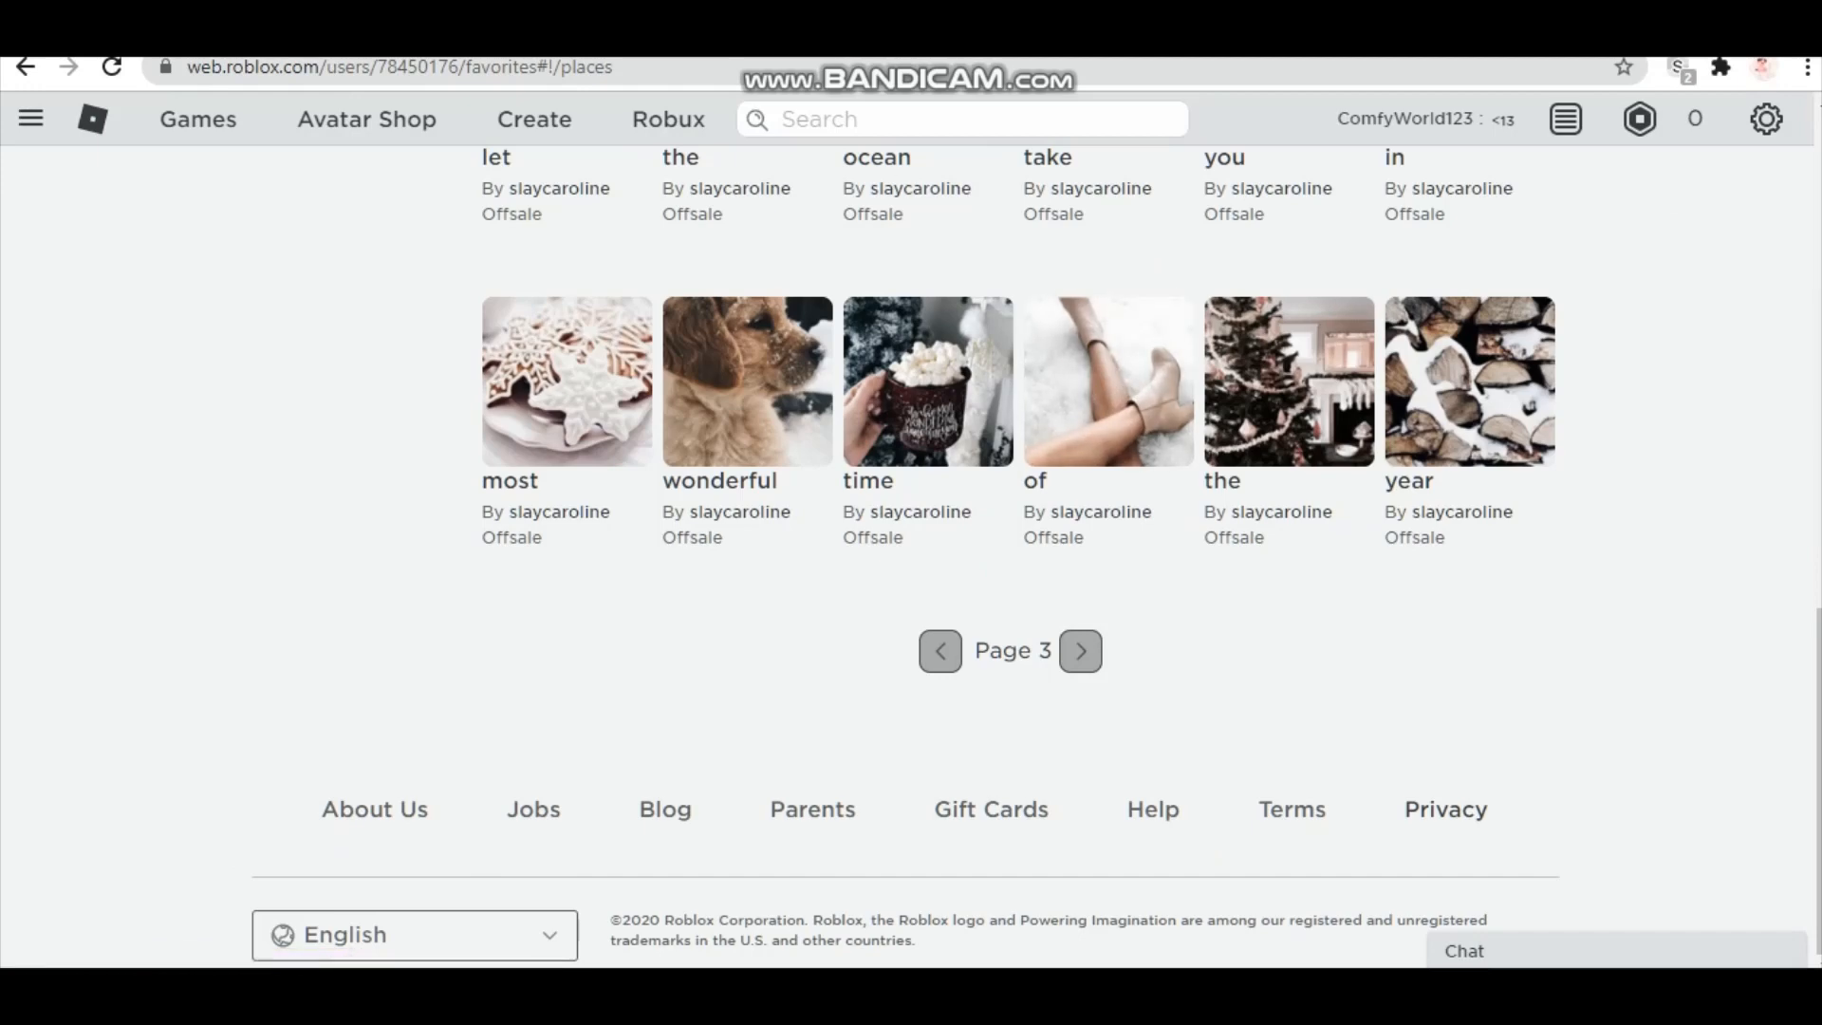
right_click(1469, 380)
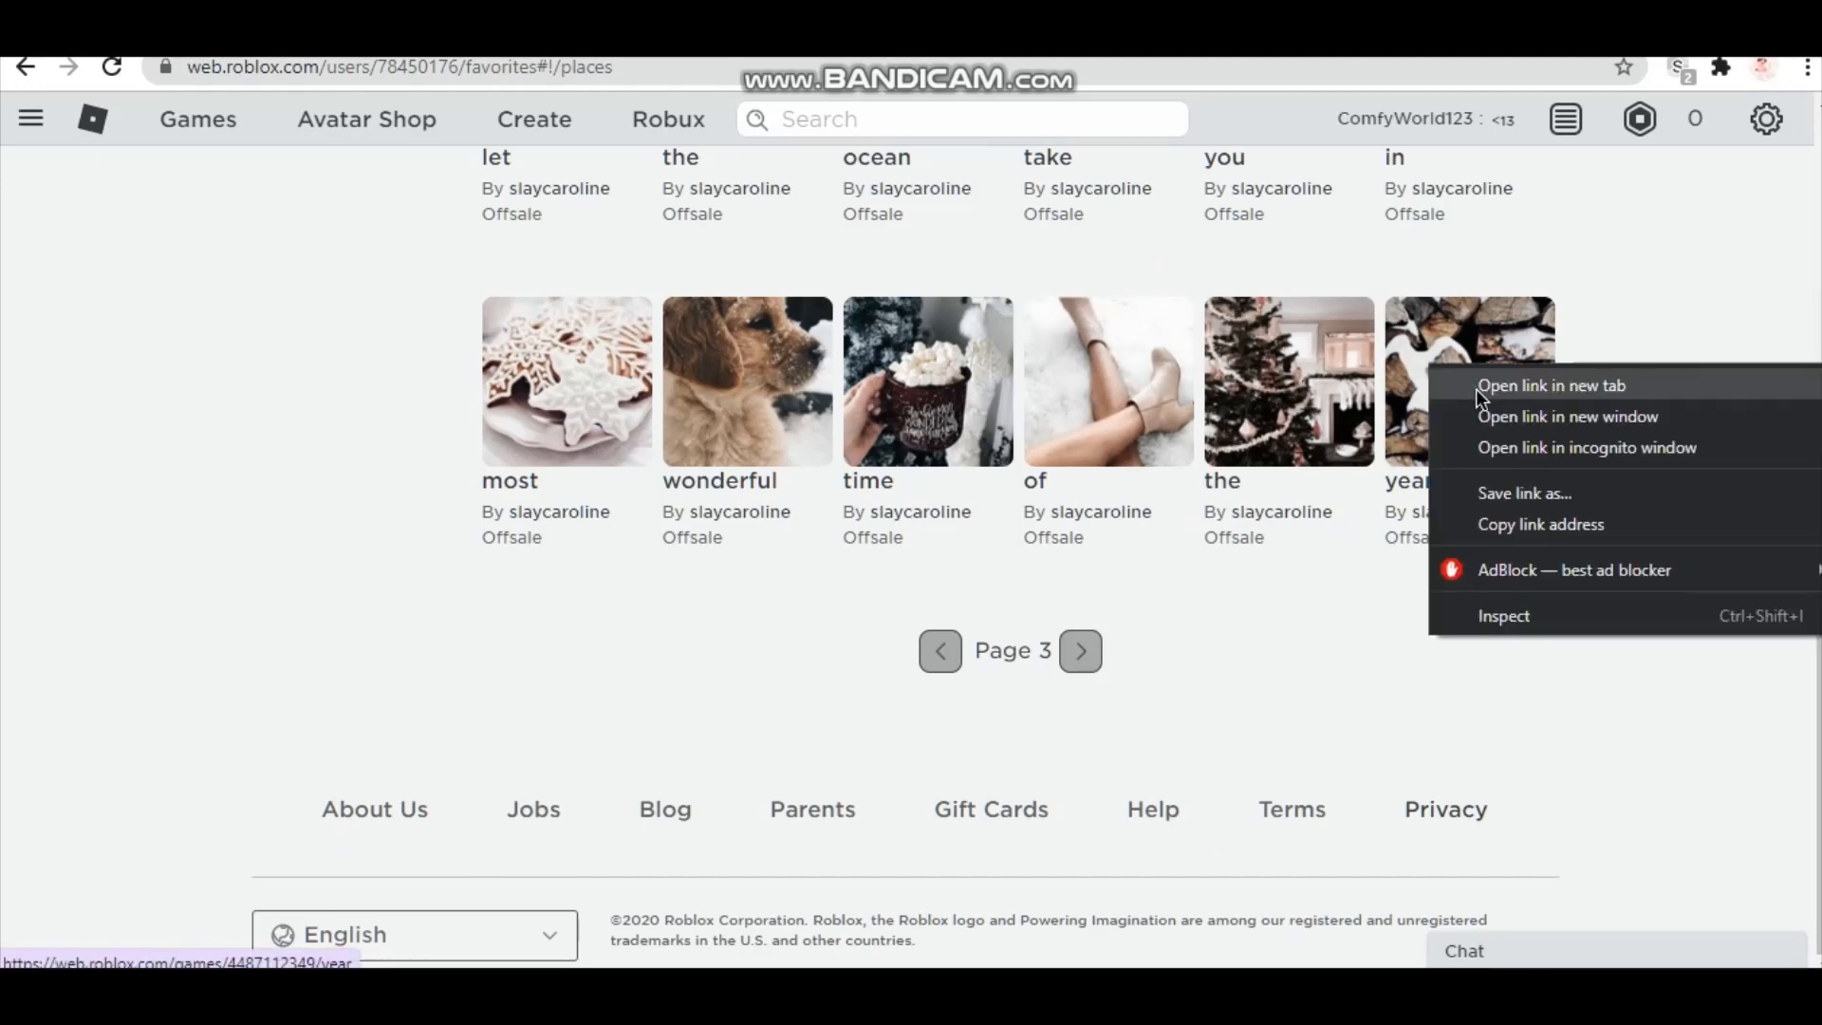
left_click(927, 380)
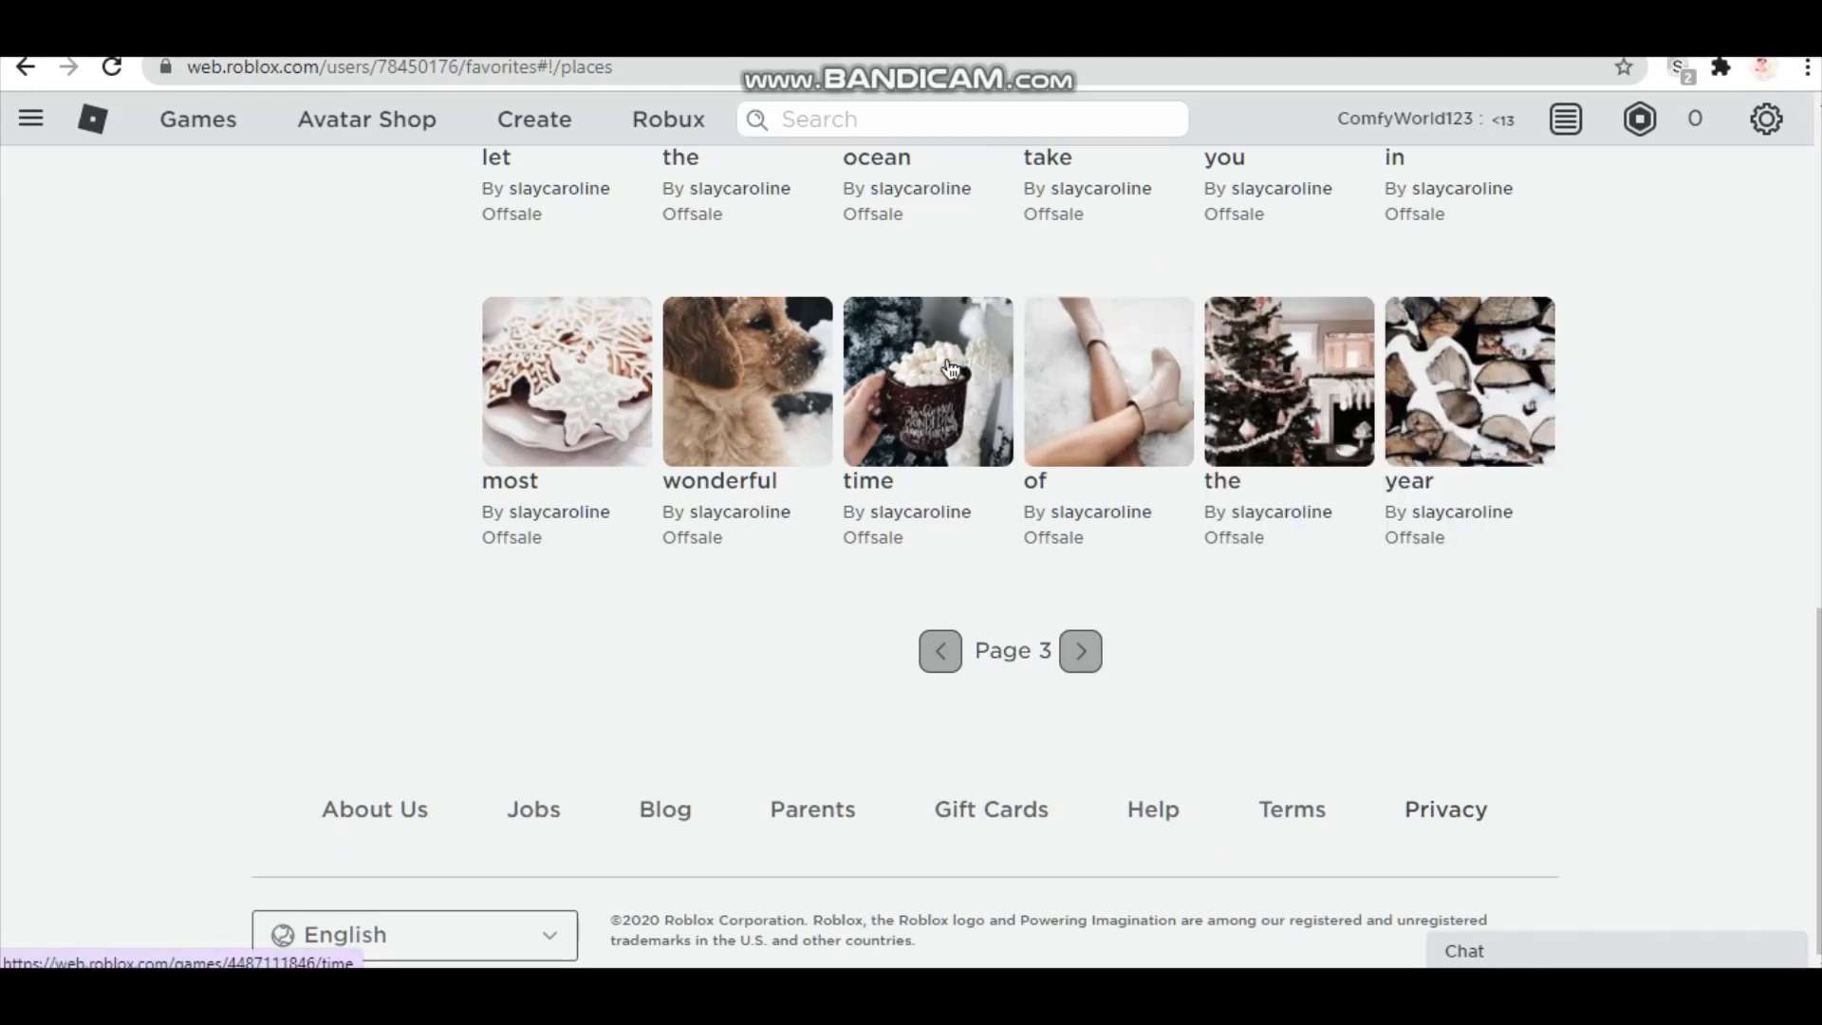
- Favourite the places named 'the' and 'time' from their opened tabs
right_click(566, 382)
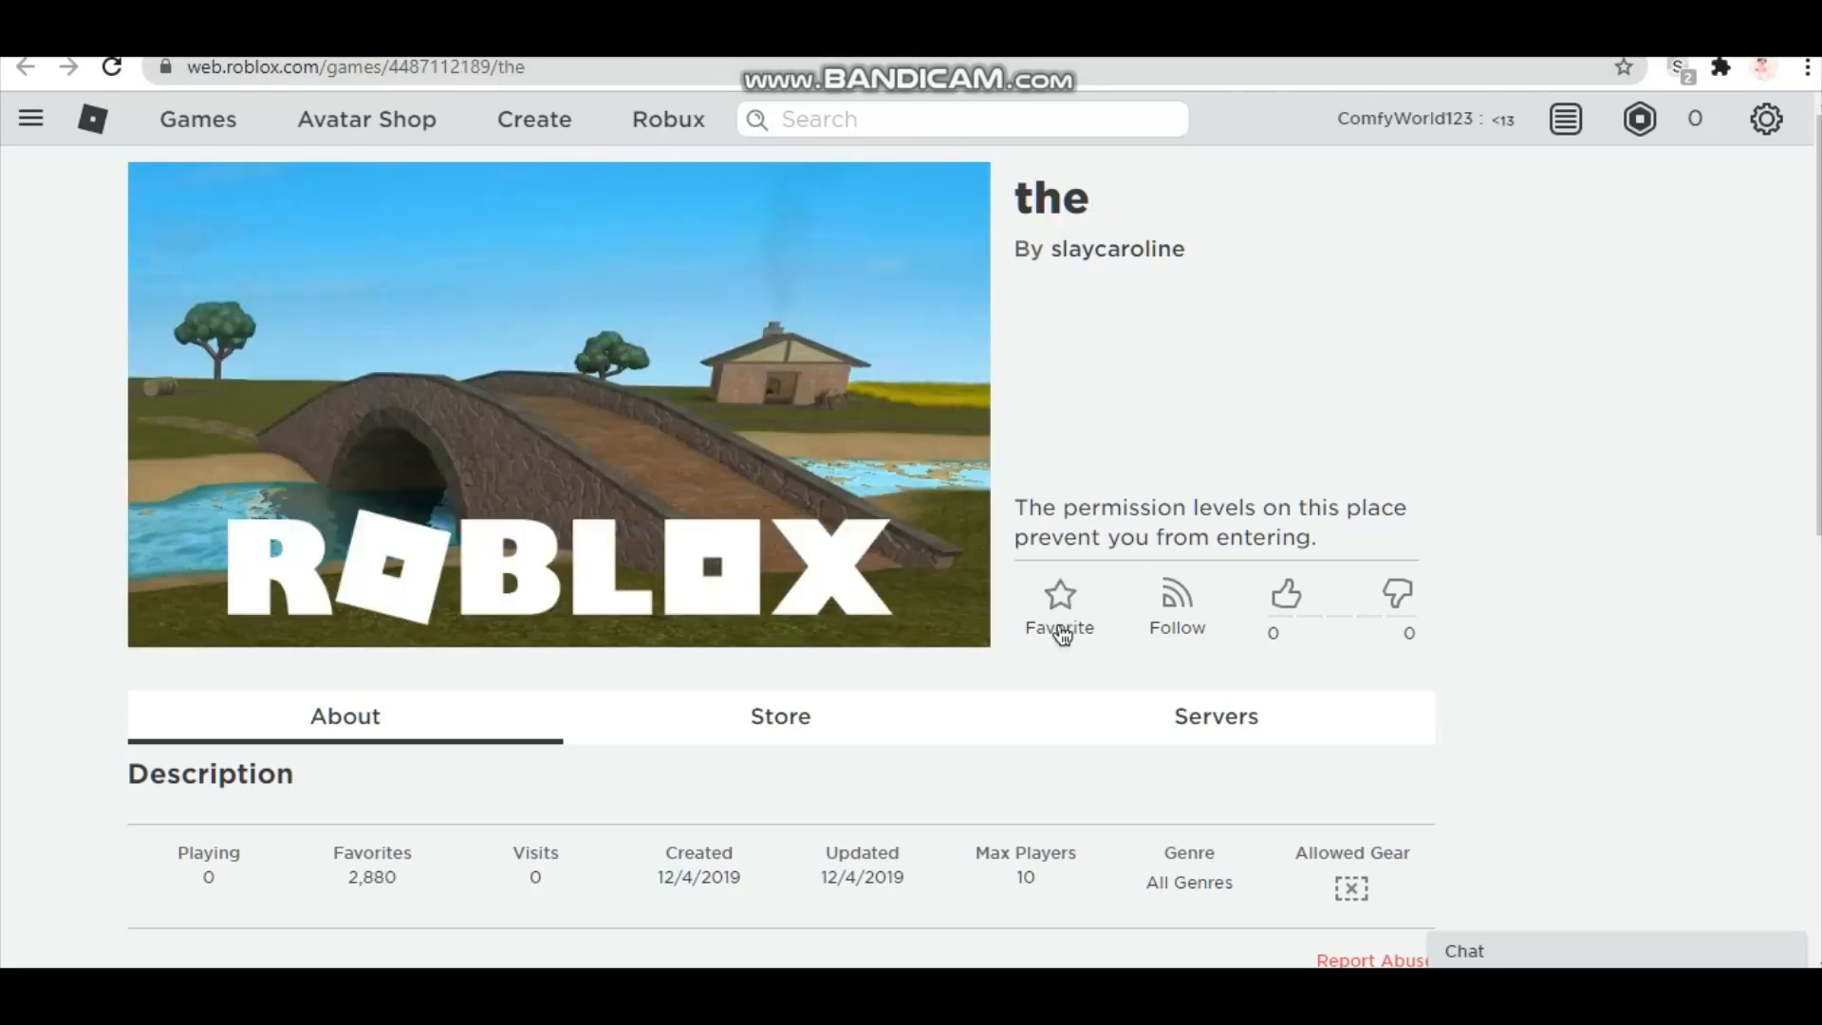
left_click(1059, 596)
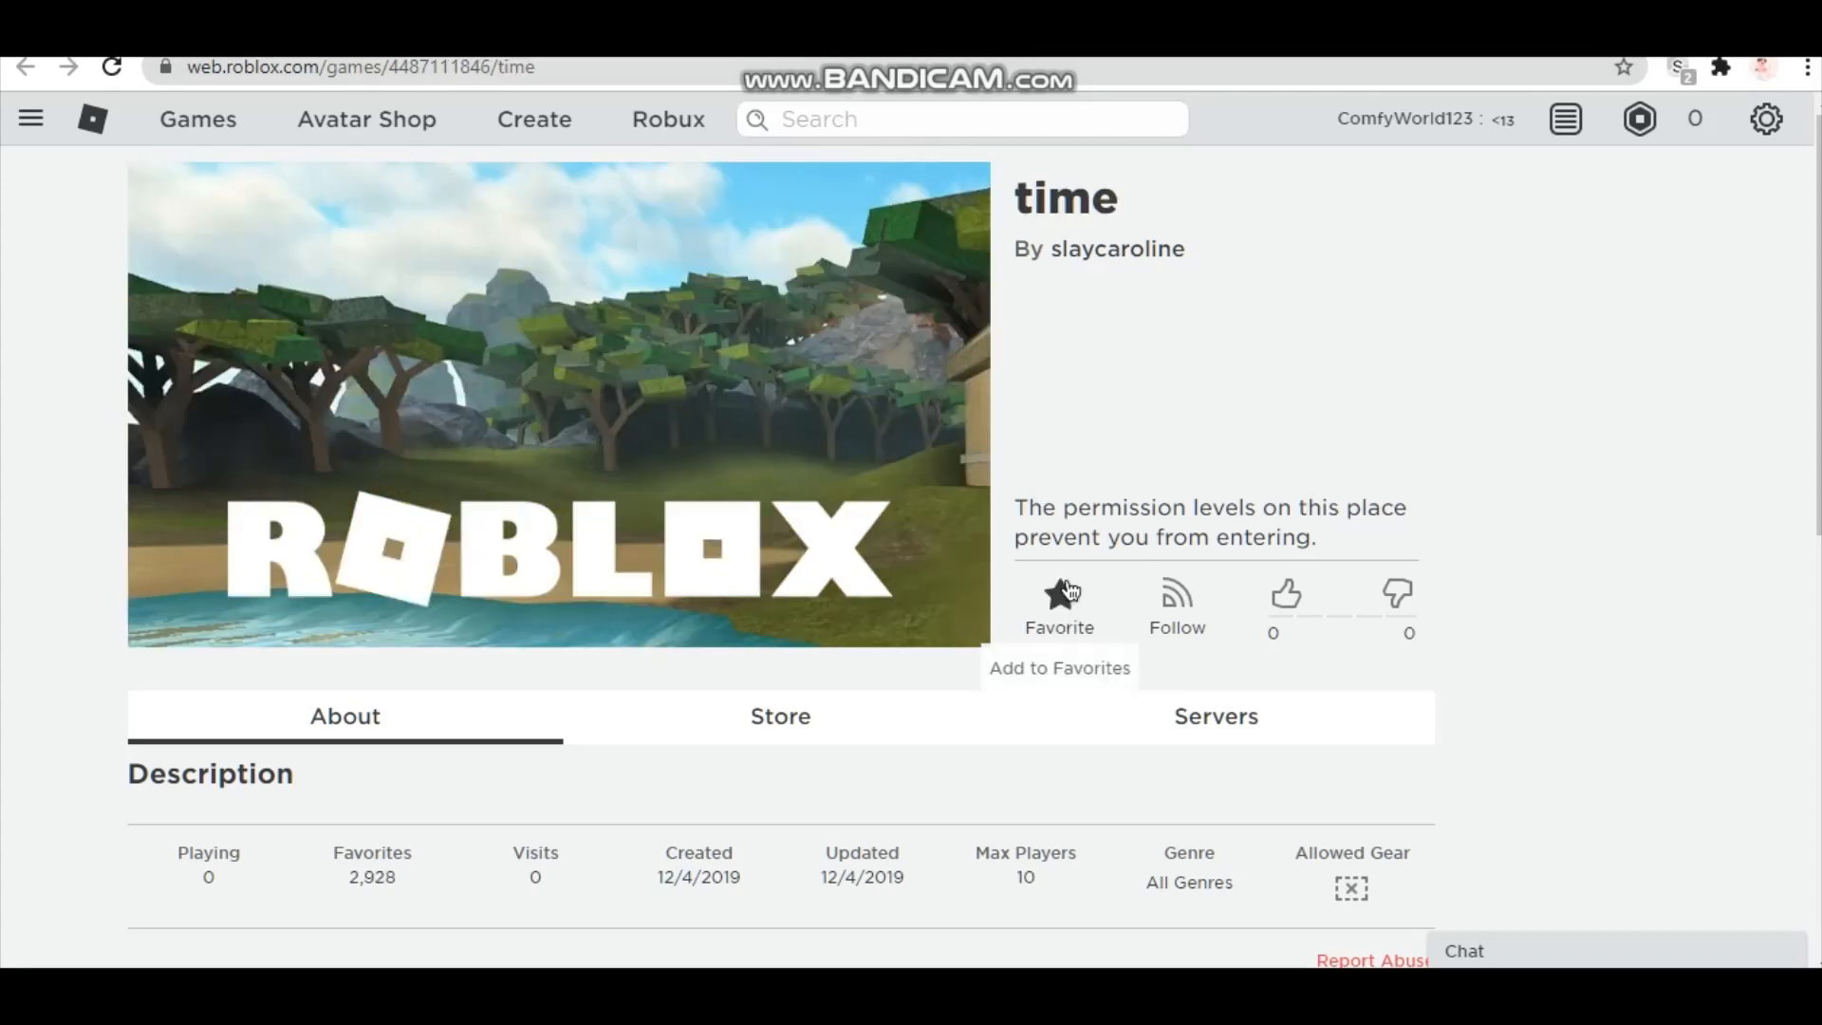
left_click(1059, 594)
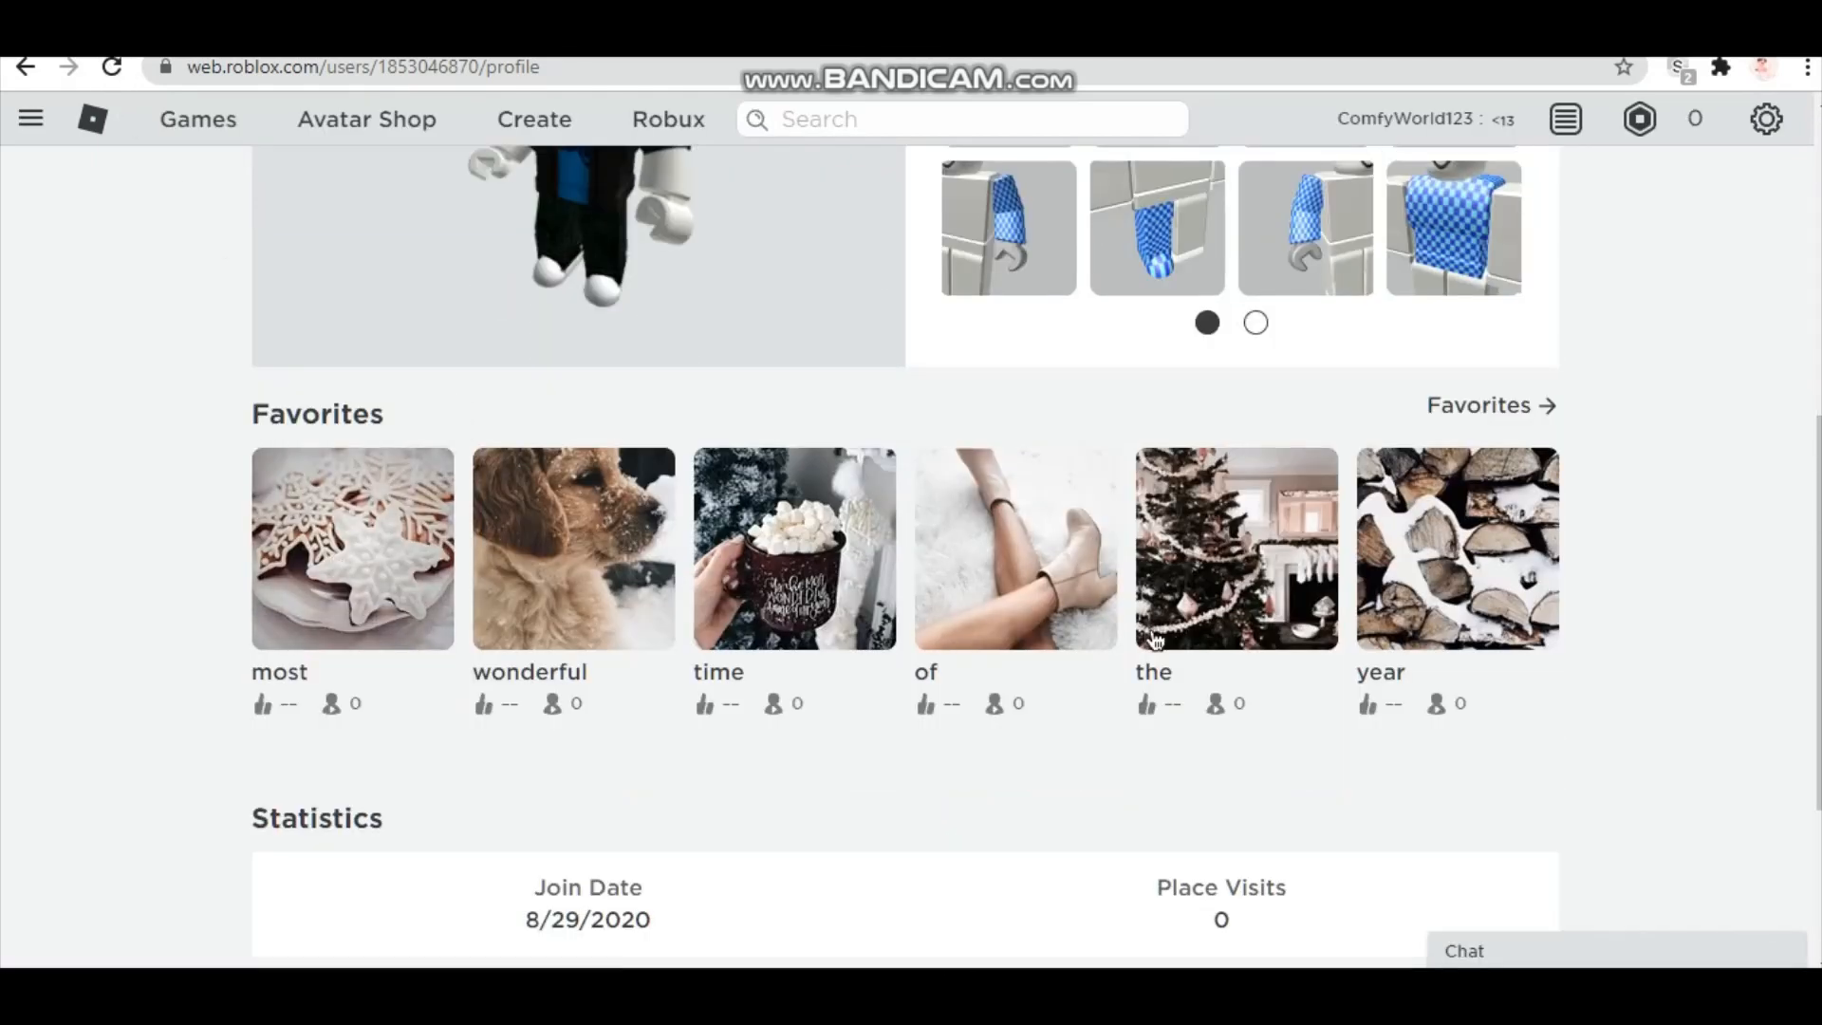
mouse_move(974, 596)
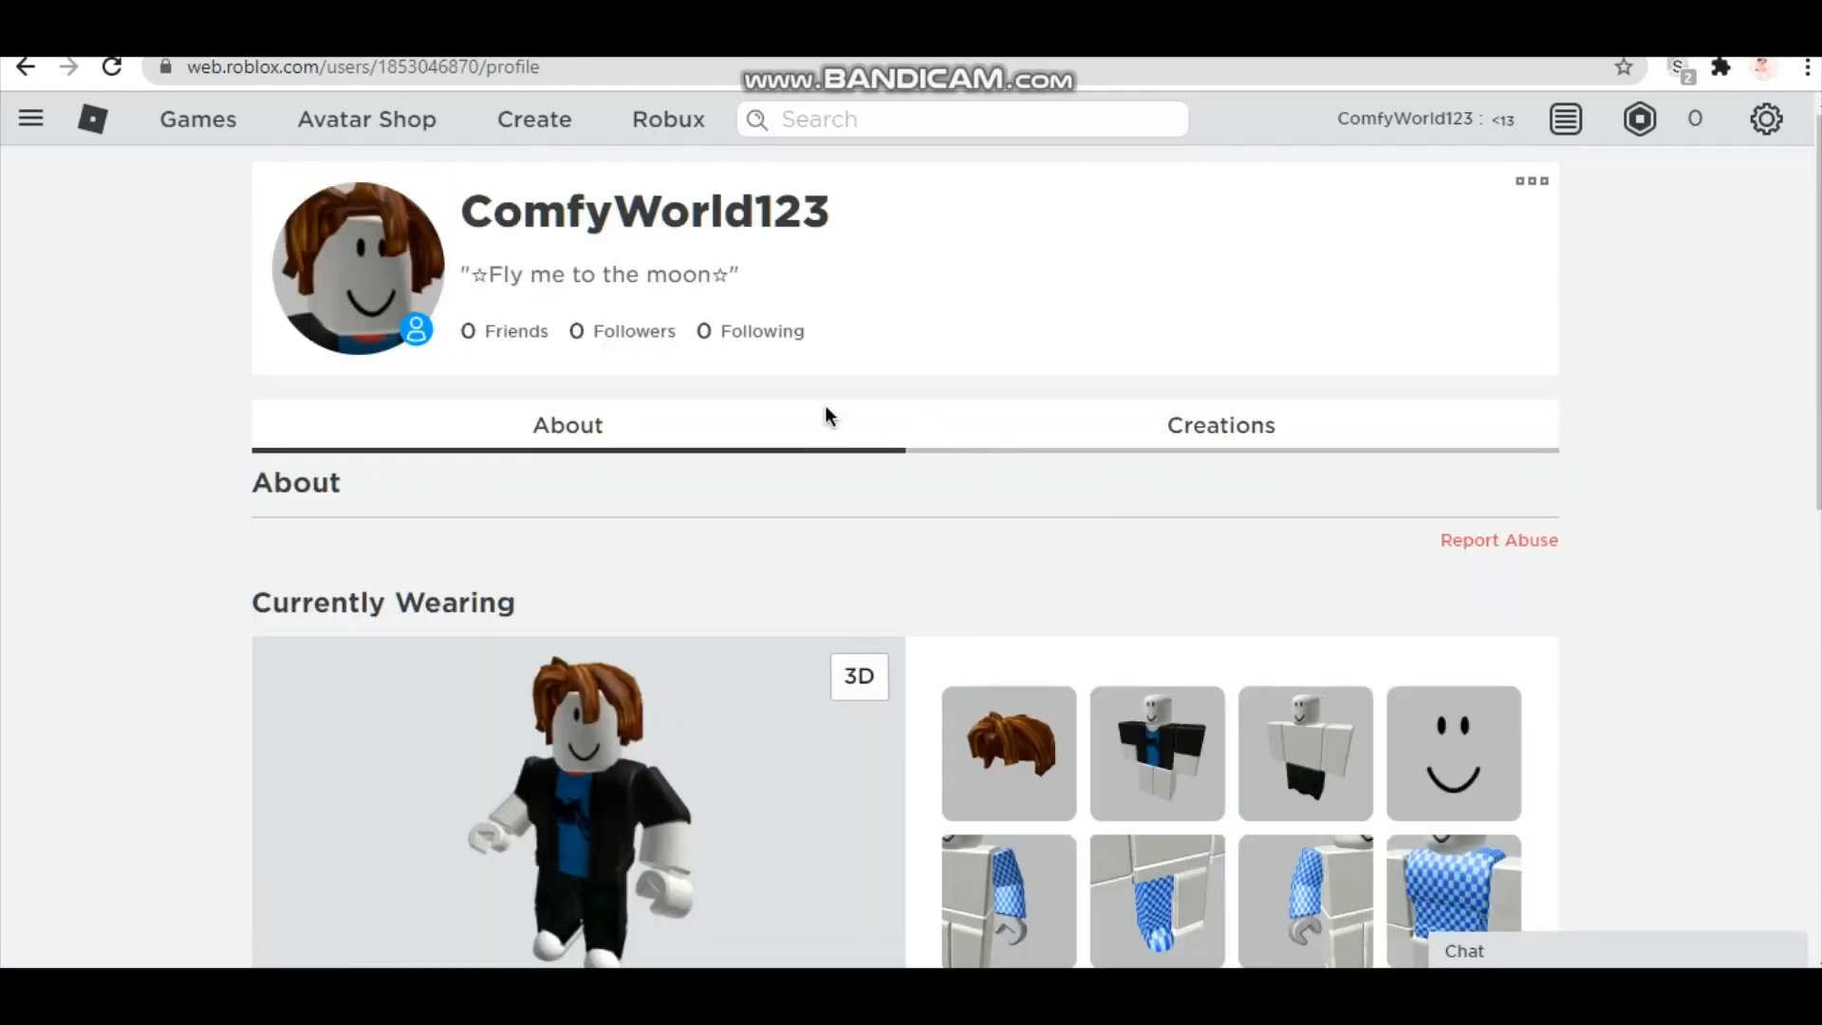
- Scroll your own profile down to the Favorites section showing the six places
scroll("down", 3)
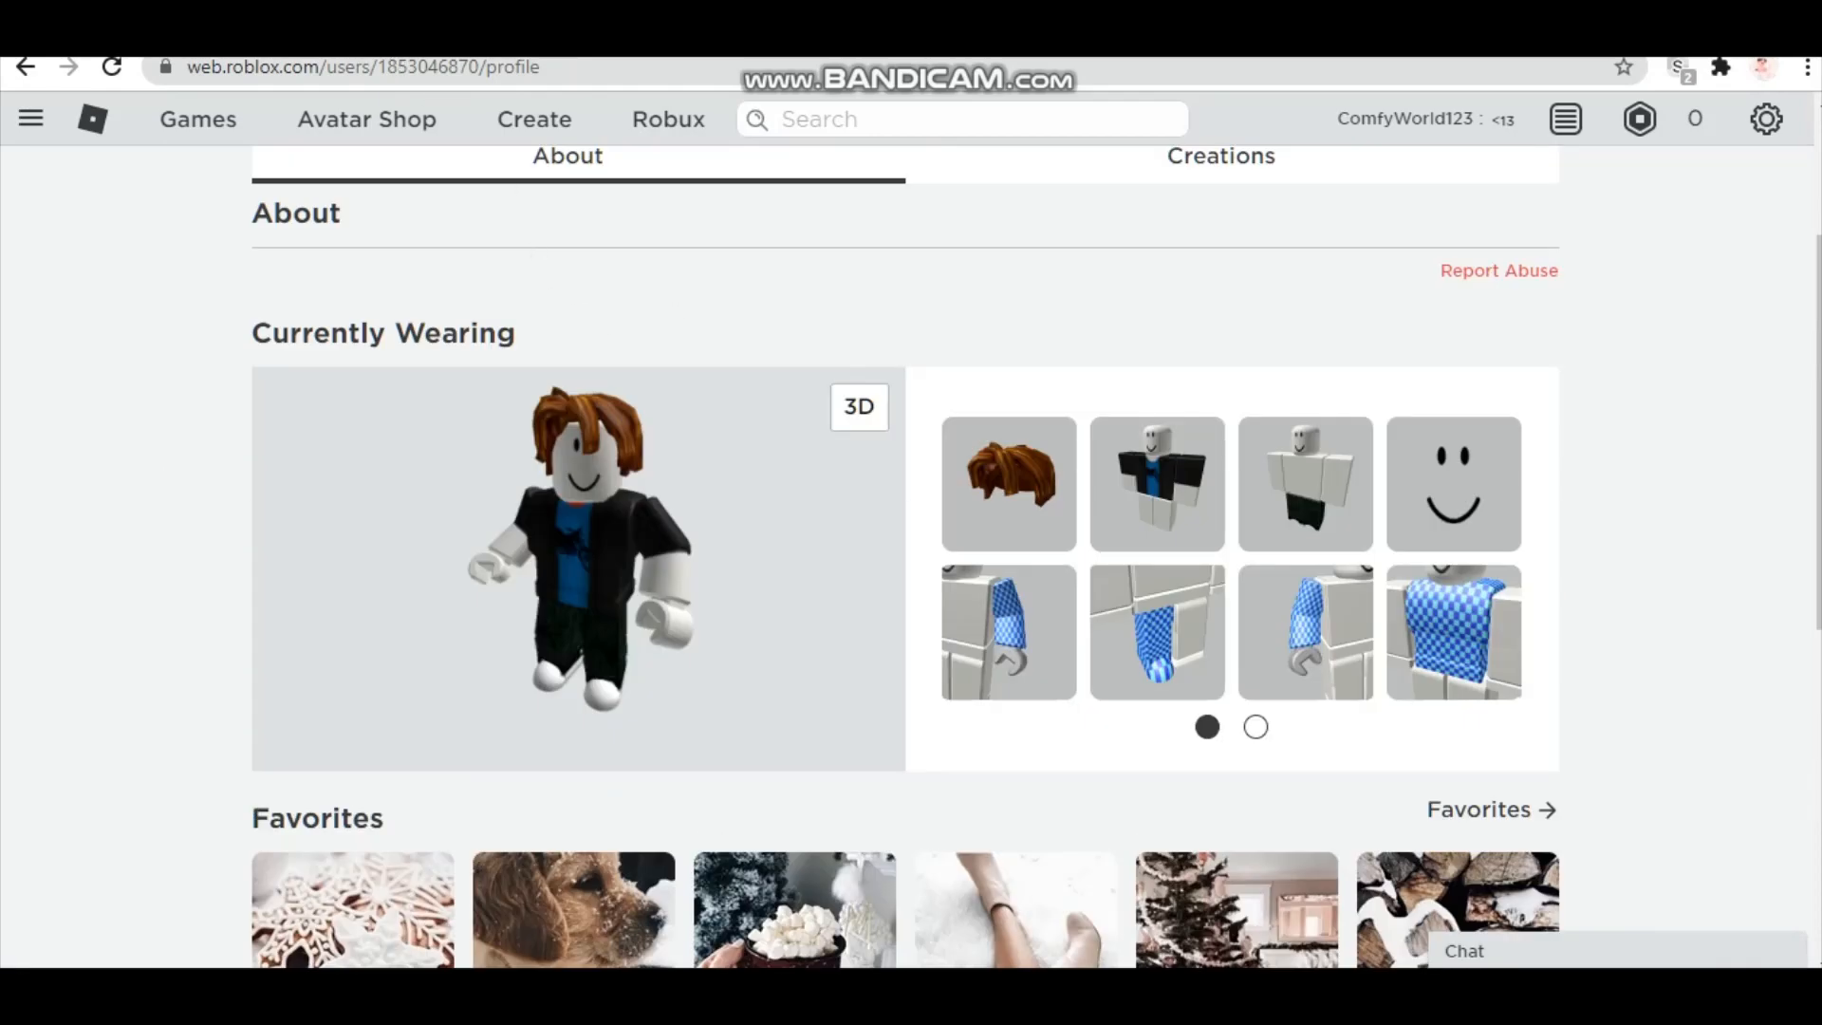
mouse_move(366, 119)
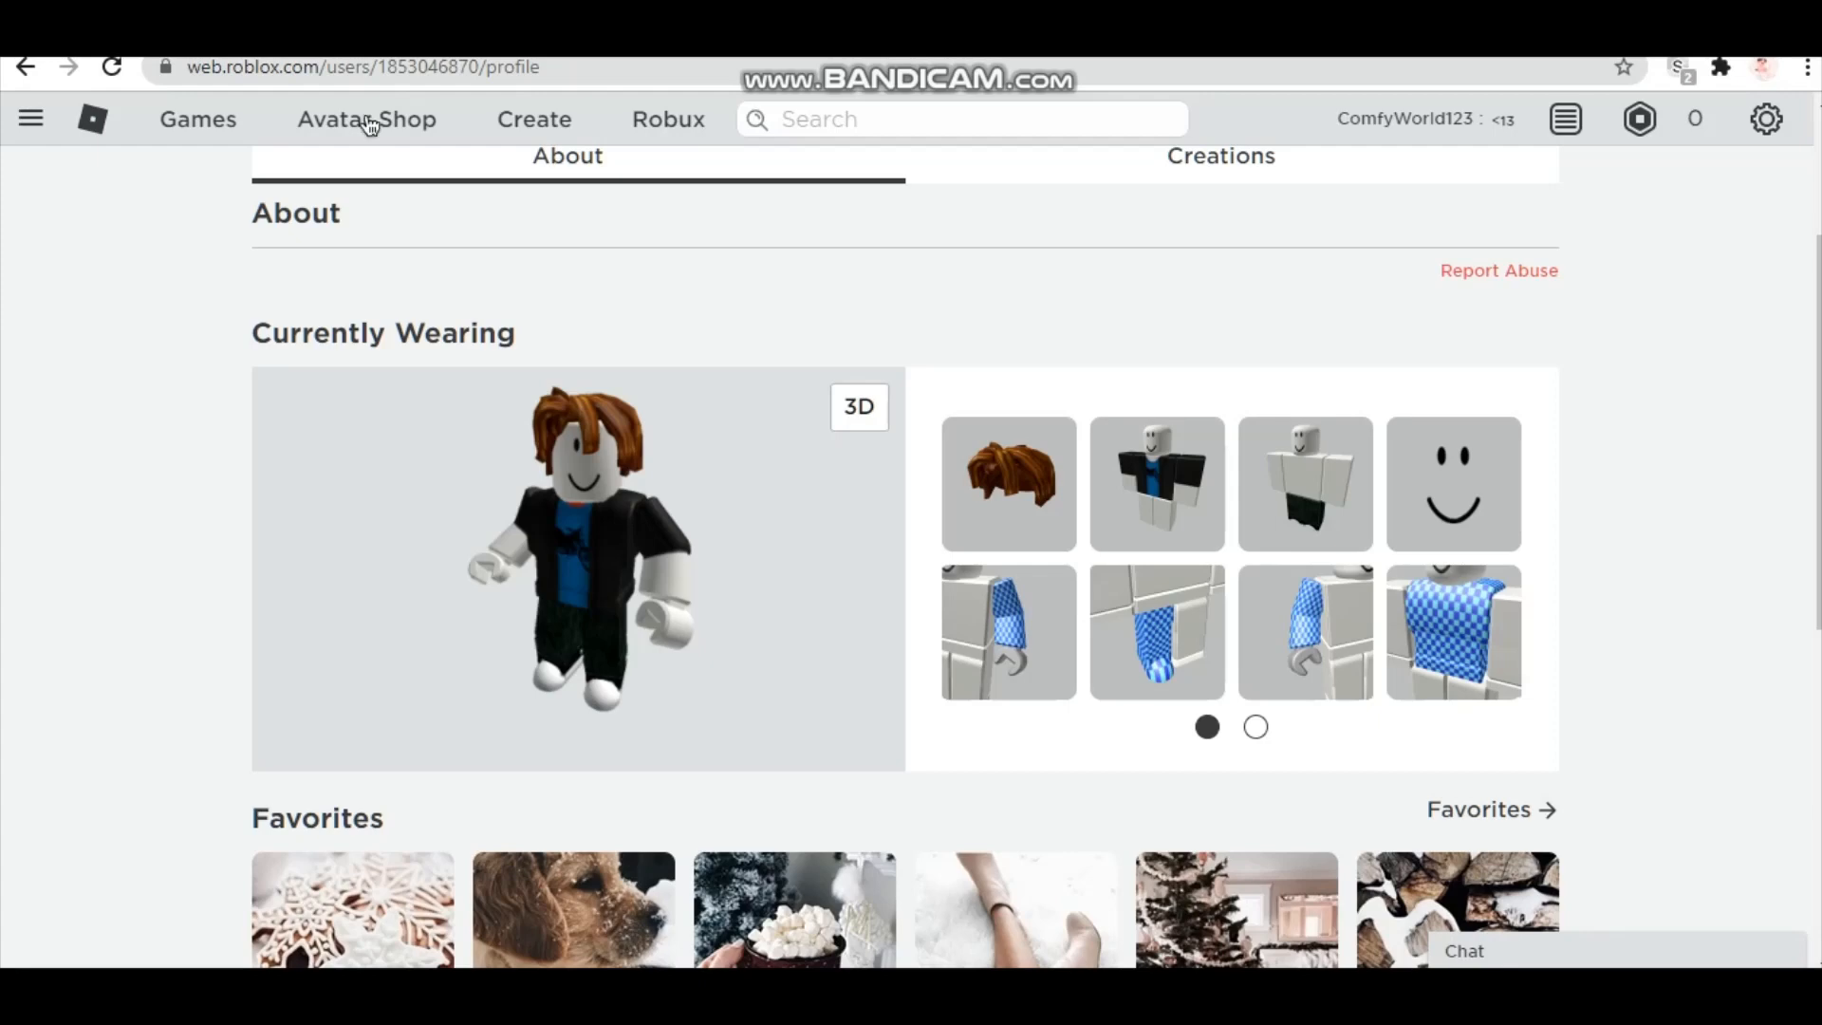
- Filter the catalog to All Categories, Price (Low to High), creator Roblox
left_click(367, 117)
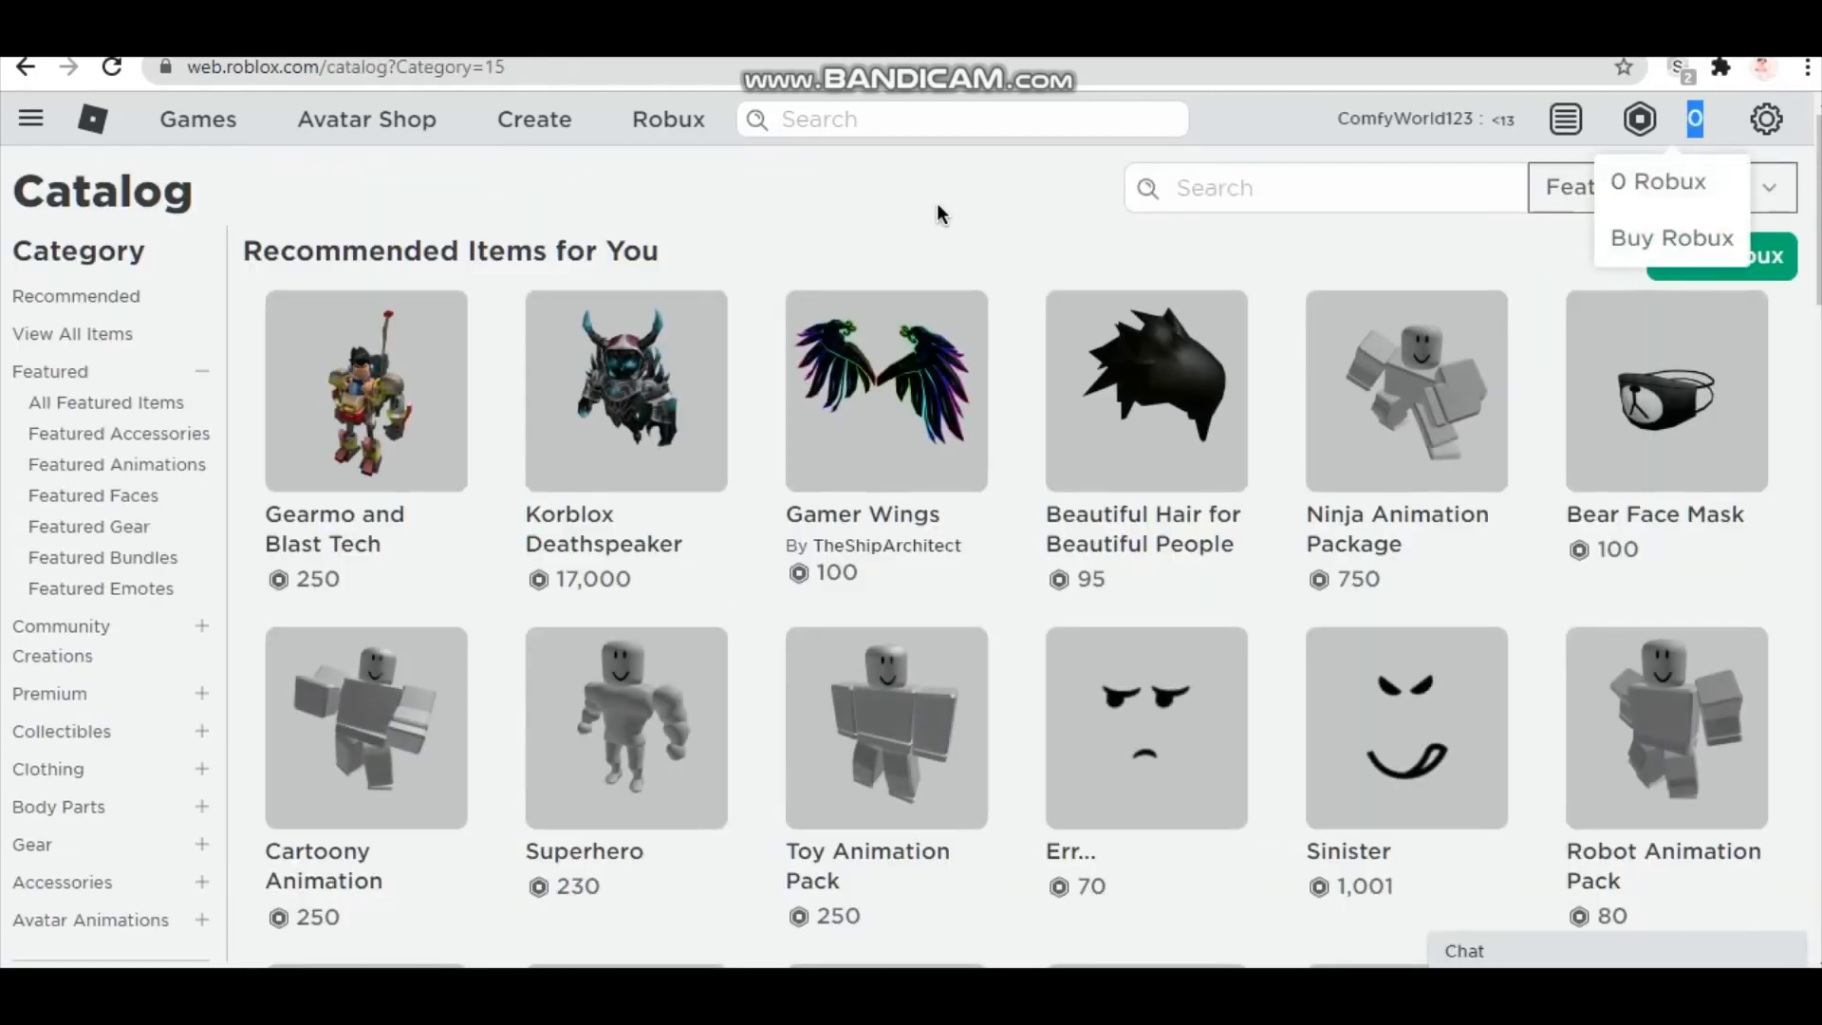
scroll("down", 3)
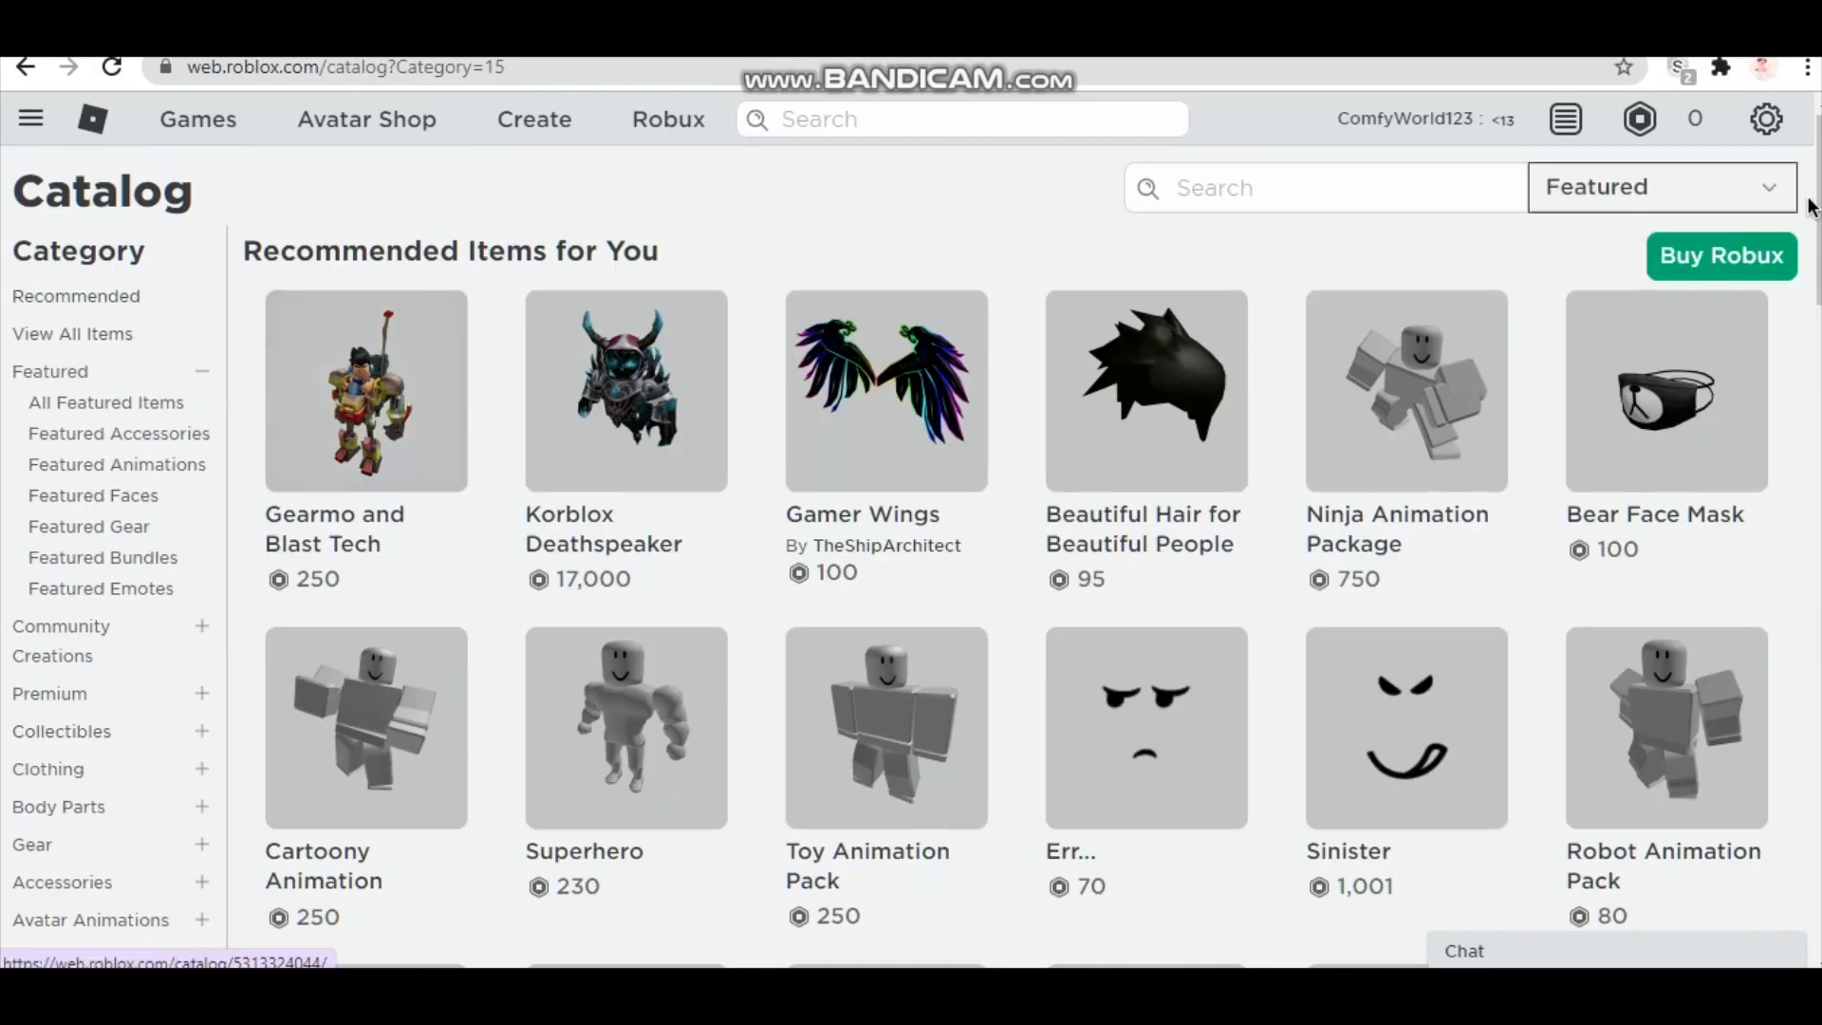
left_click(1662, 186)
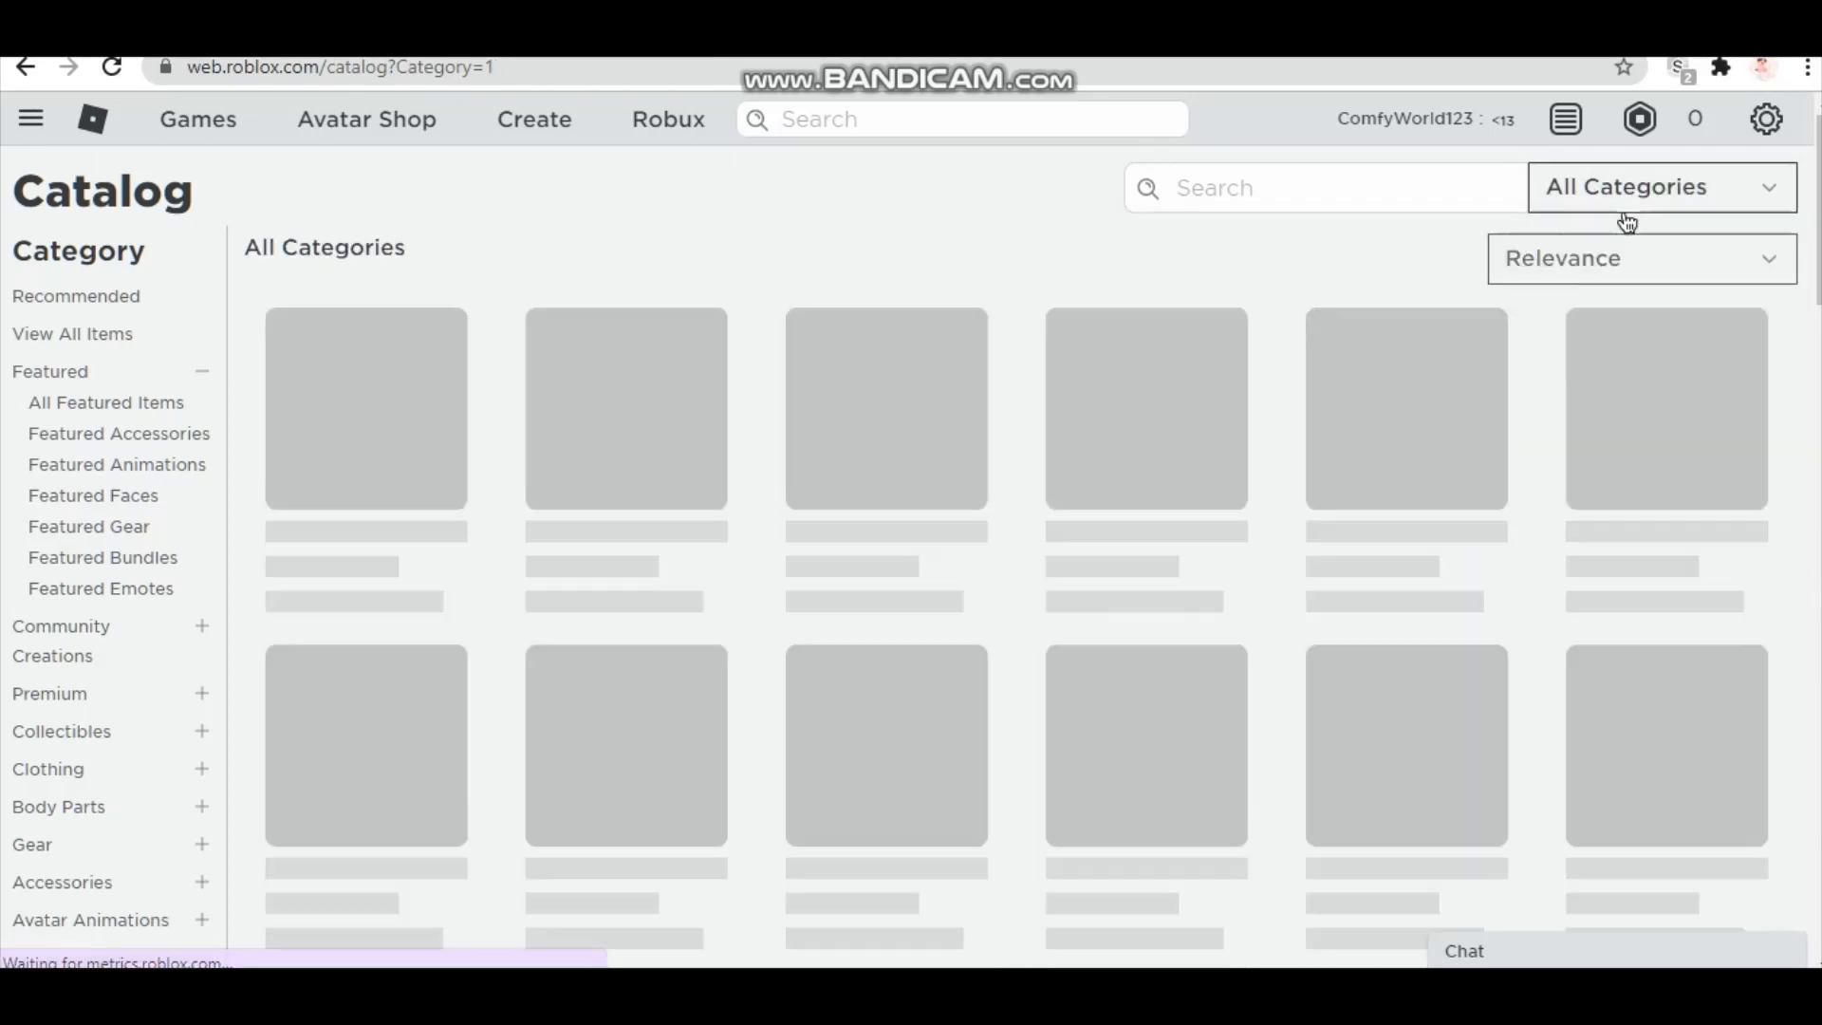
left_click(1638, 258)
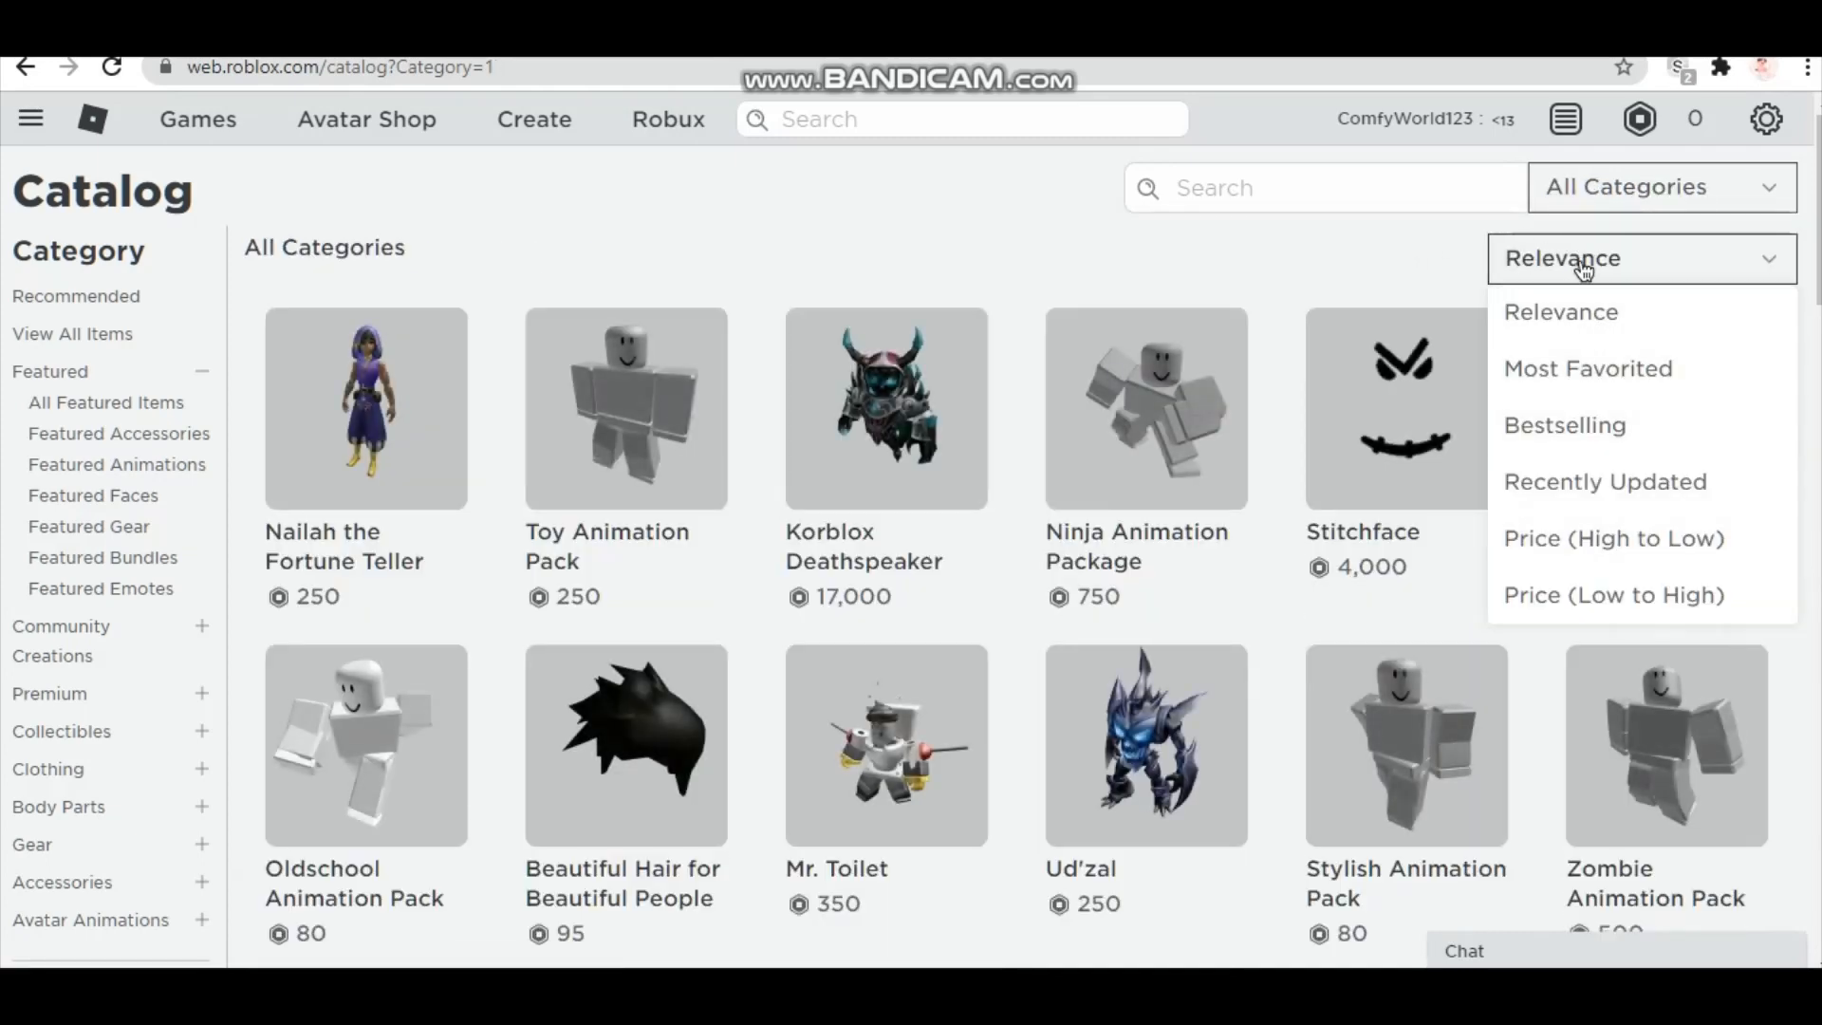
left_click(1614, 594)
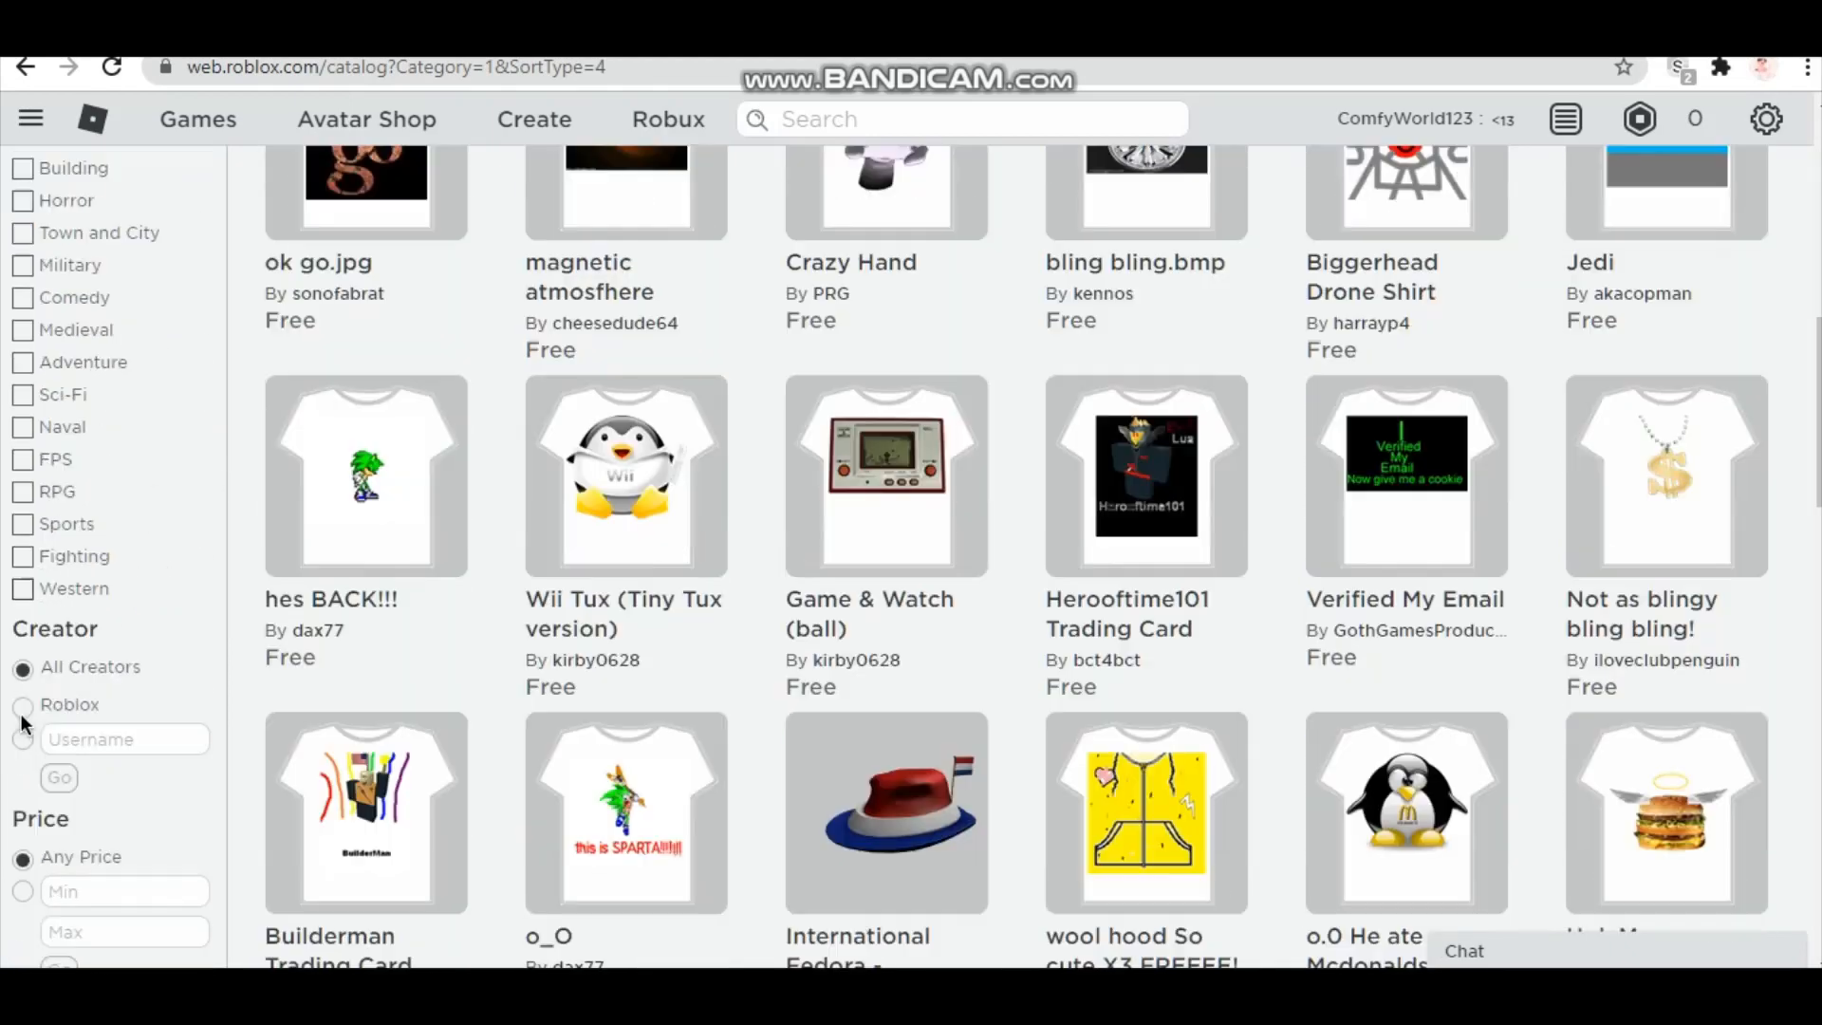
scroll("down", 3)
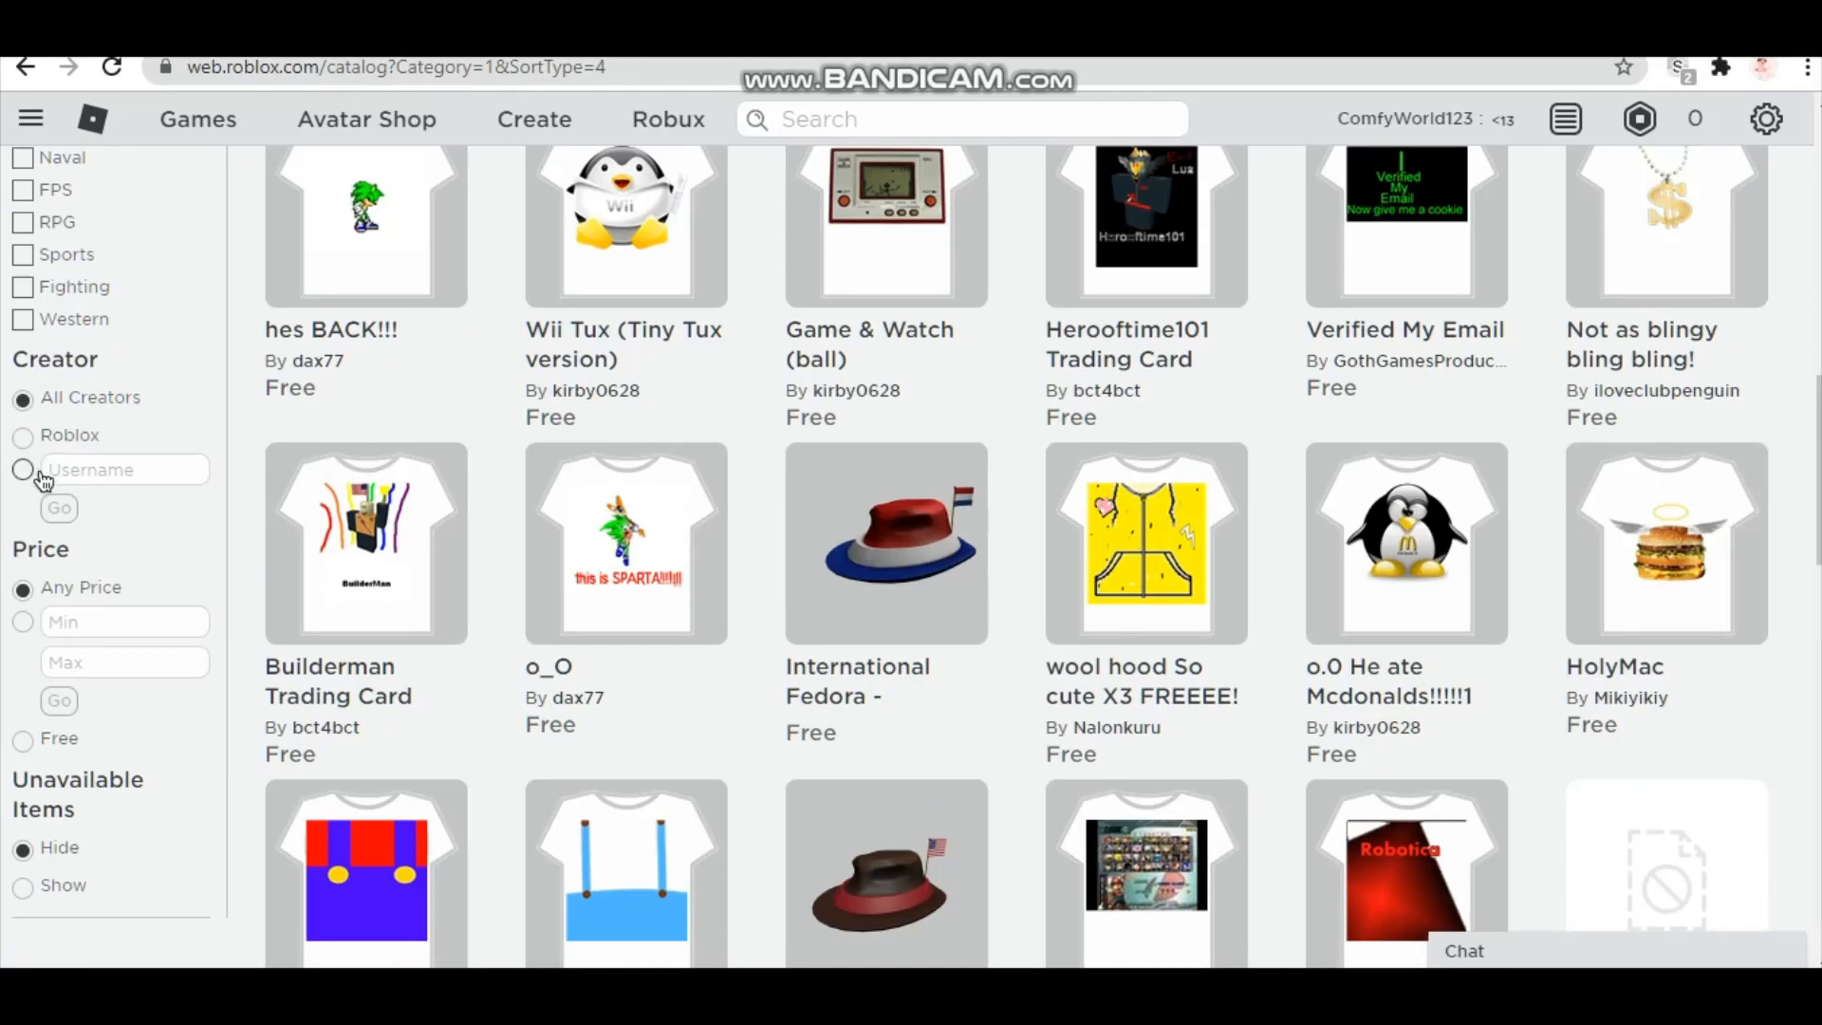
left_click(70, 435)
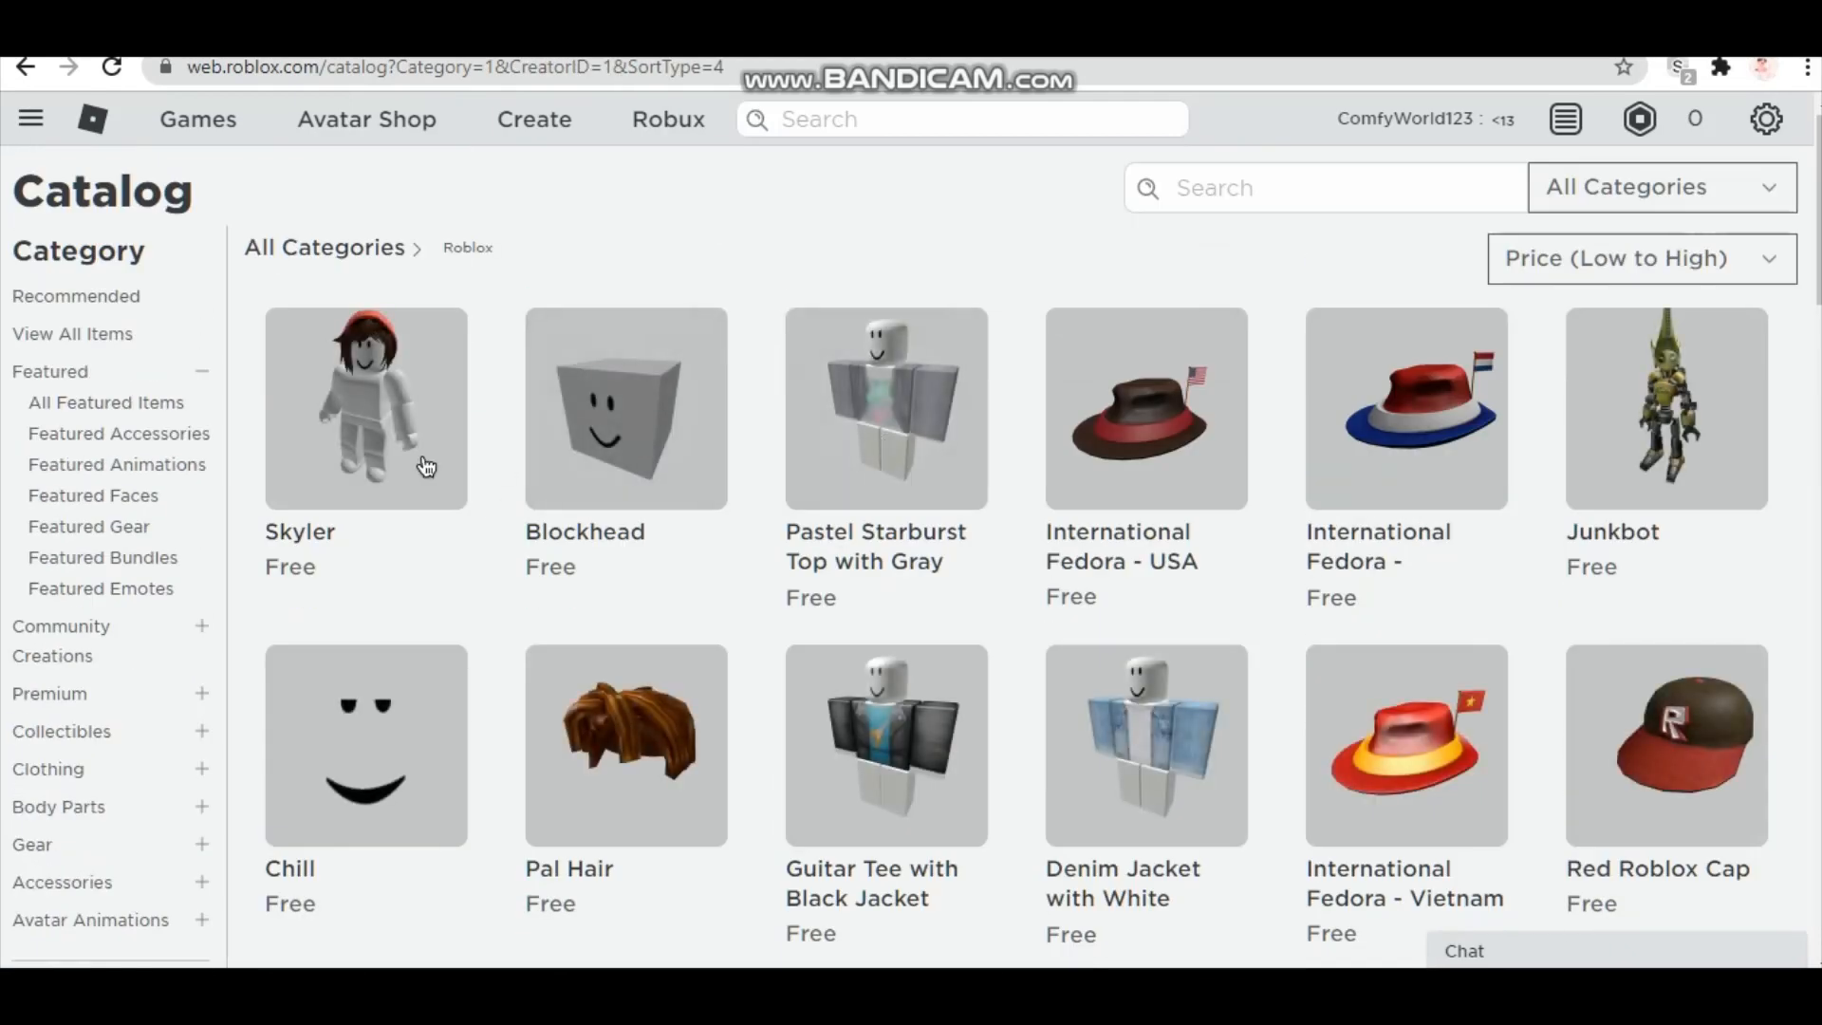
- Scroll through the free Roblox-made items toward the Clothing > Pants category
scroll("down", 3)
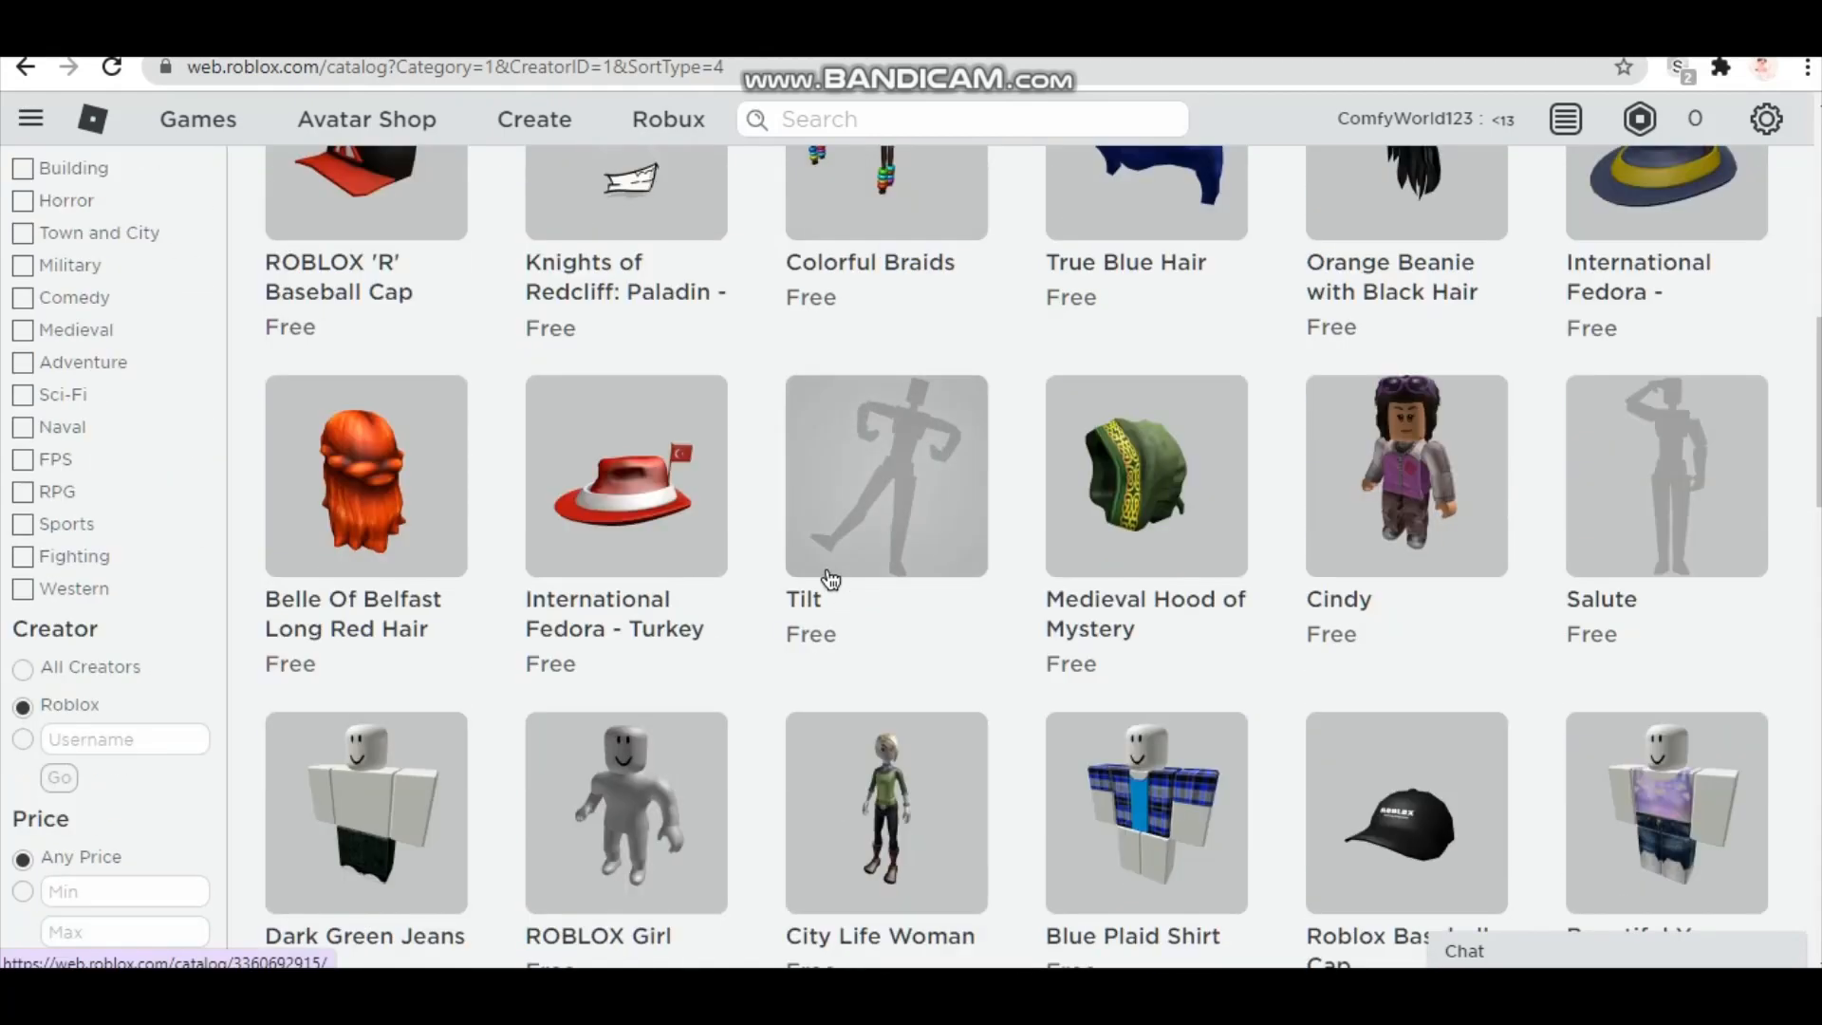
scroll("down", 3)
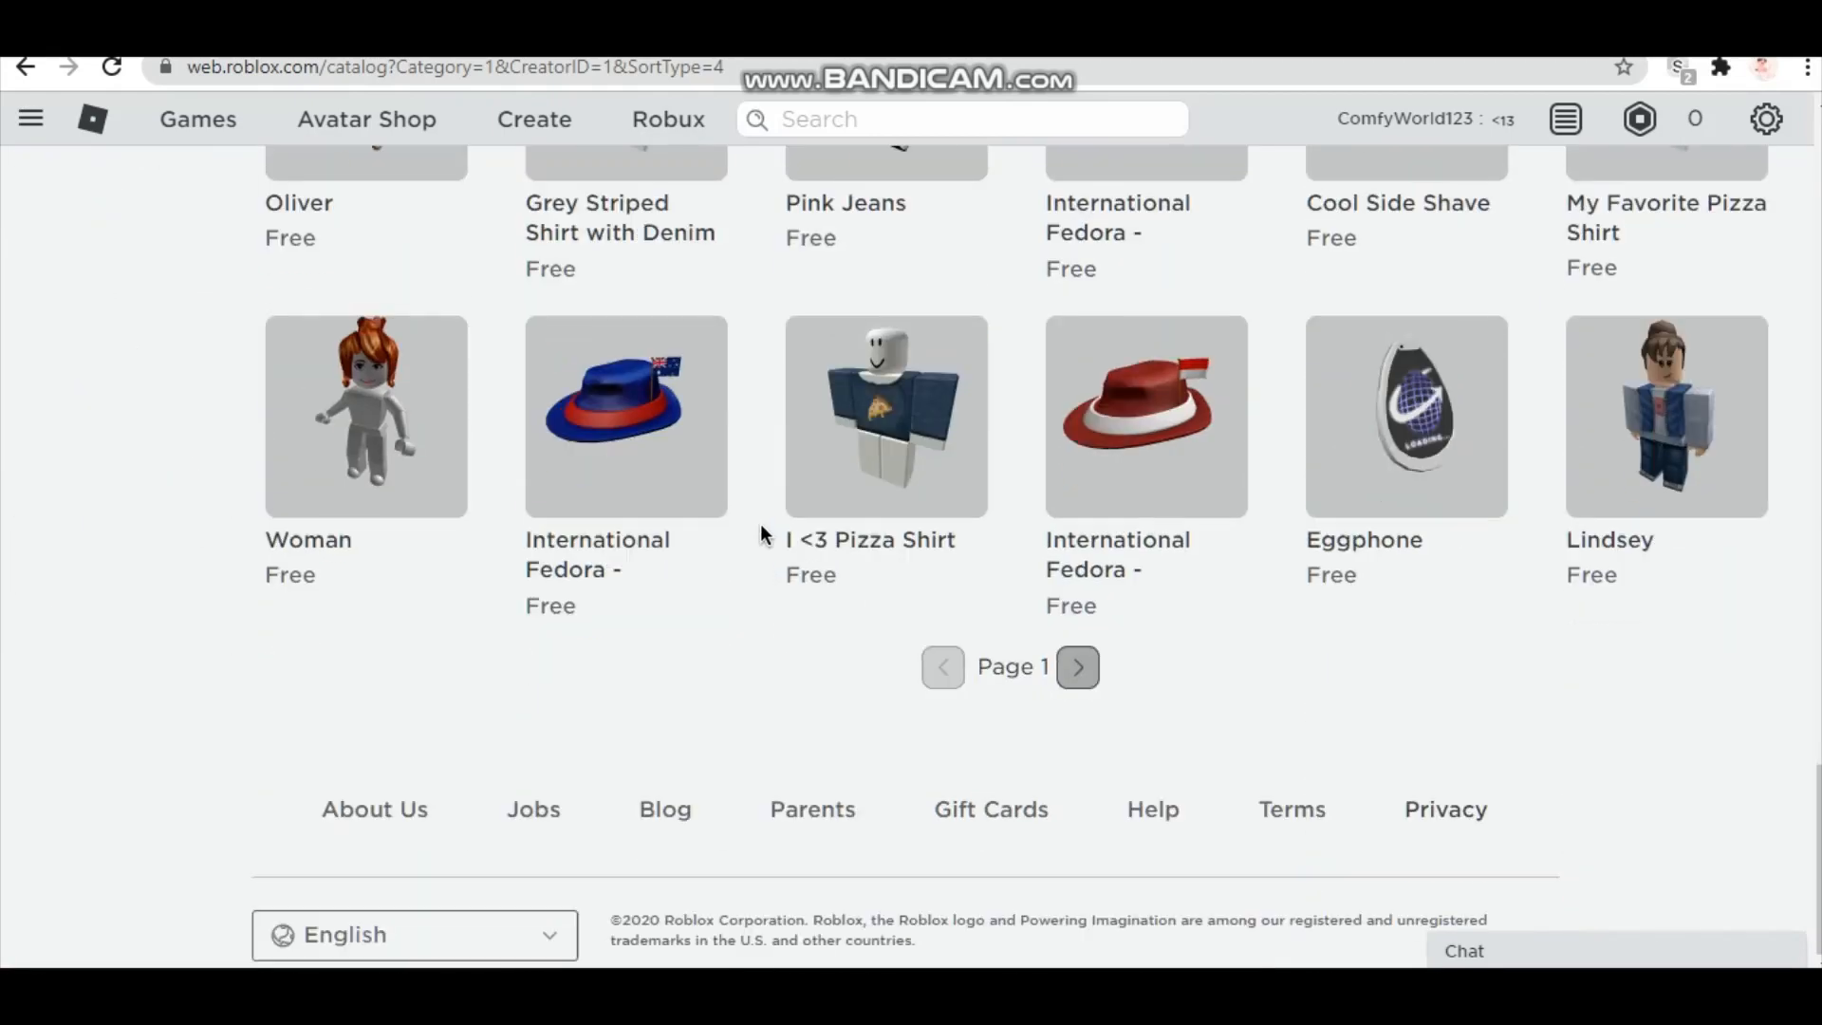
scroll("up", 3)
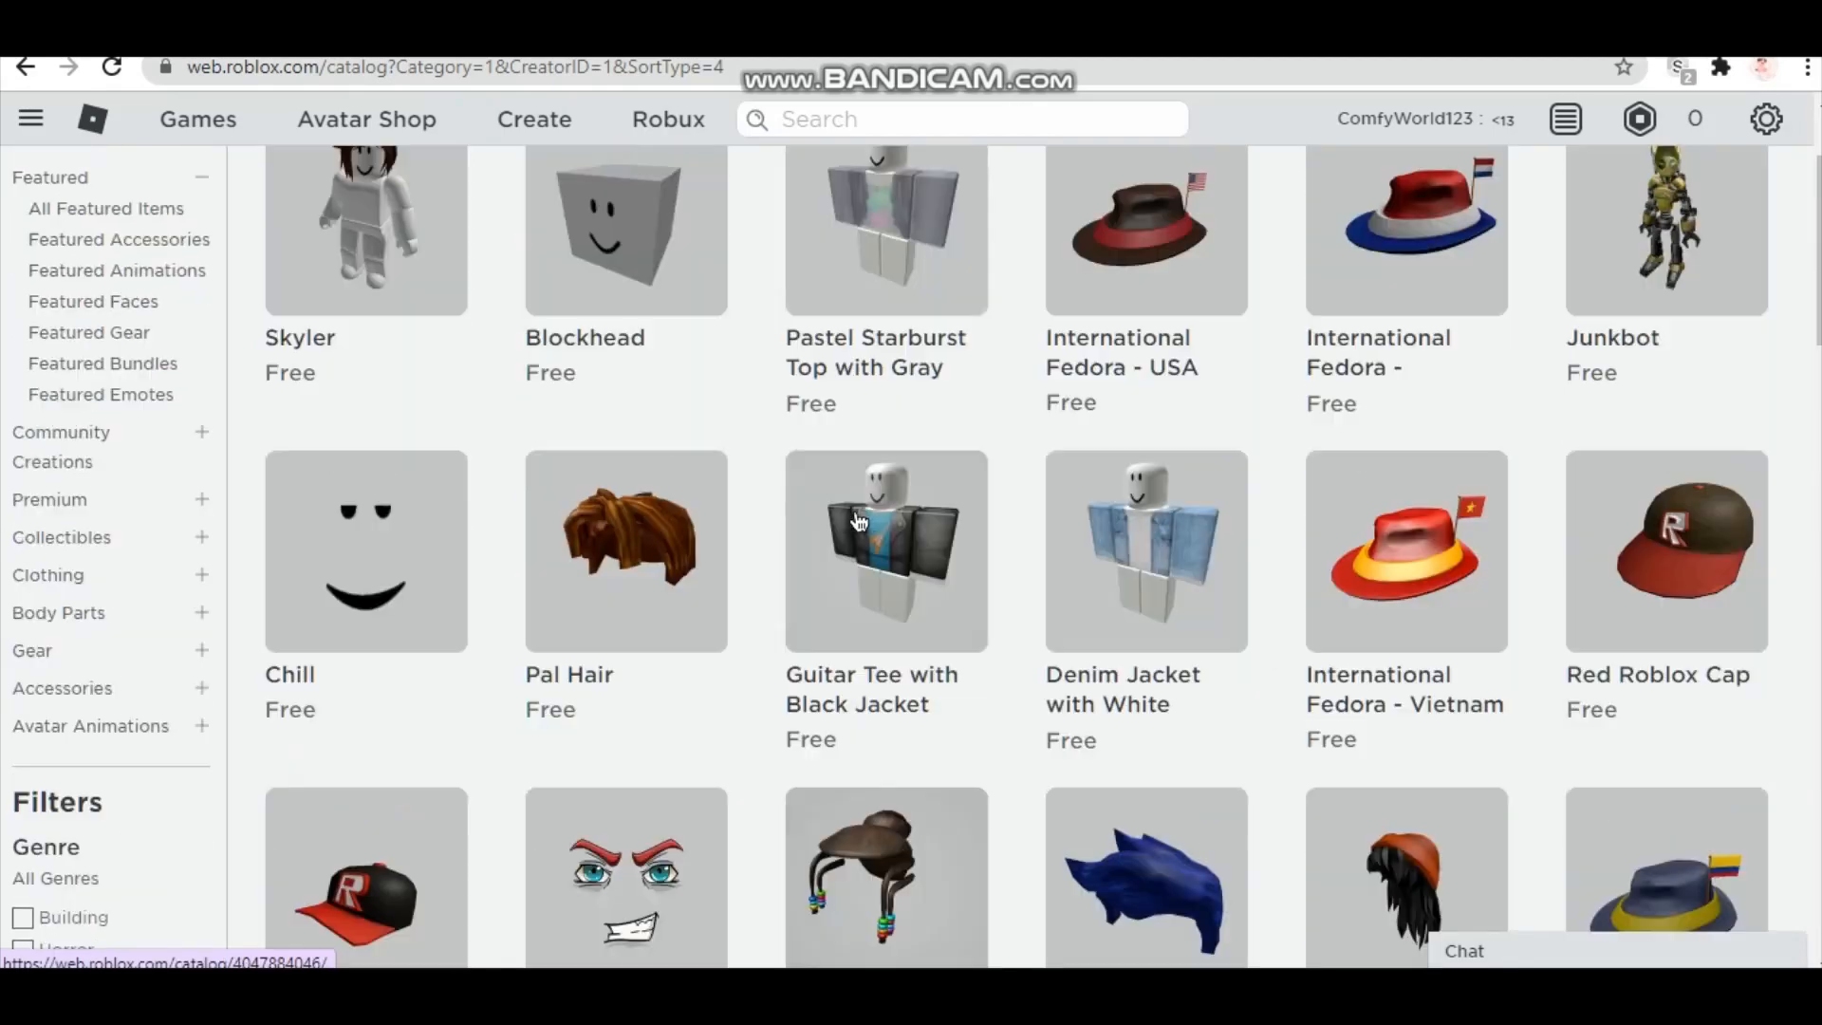
scroll("down", 3)
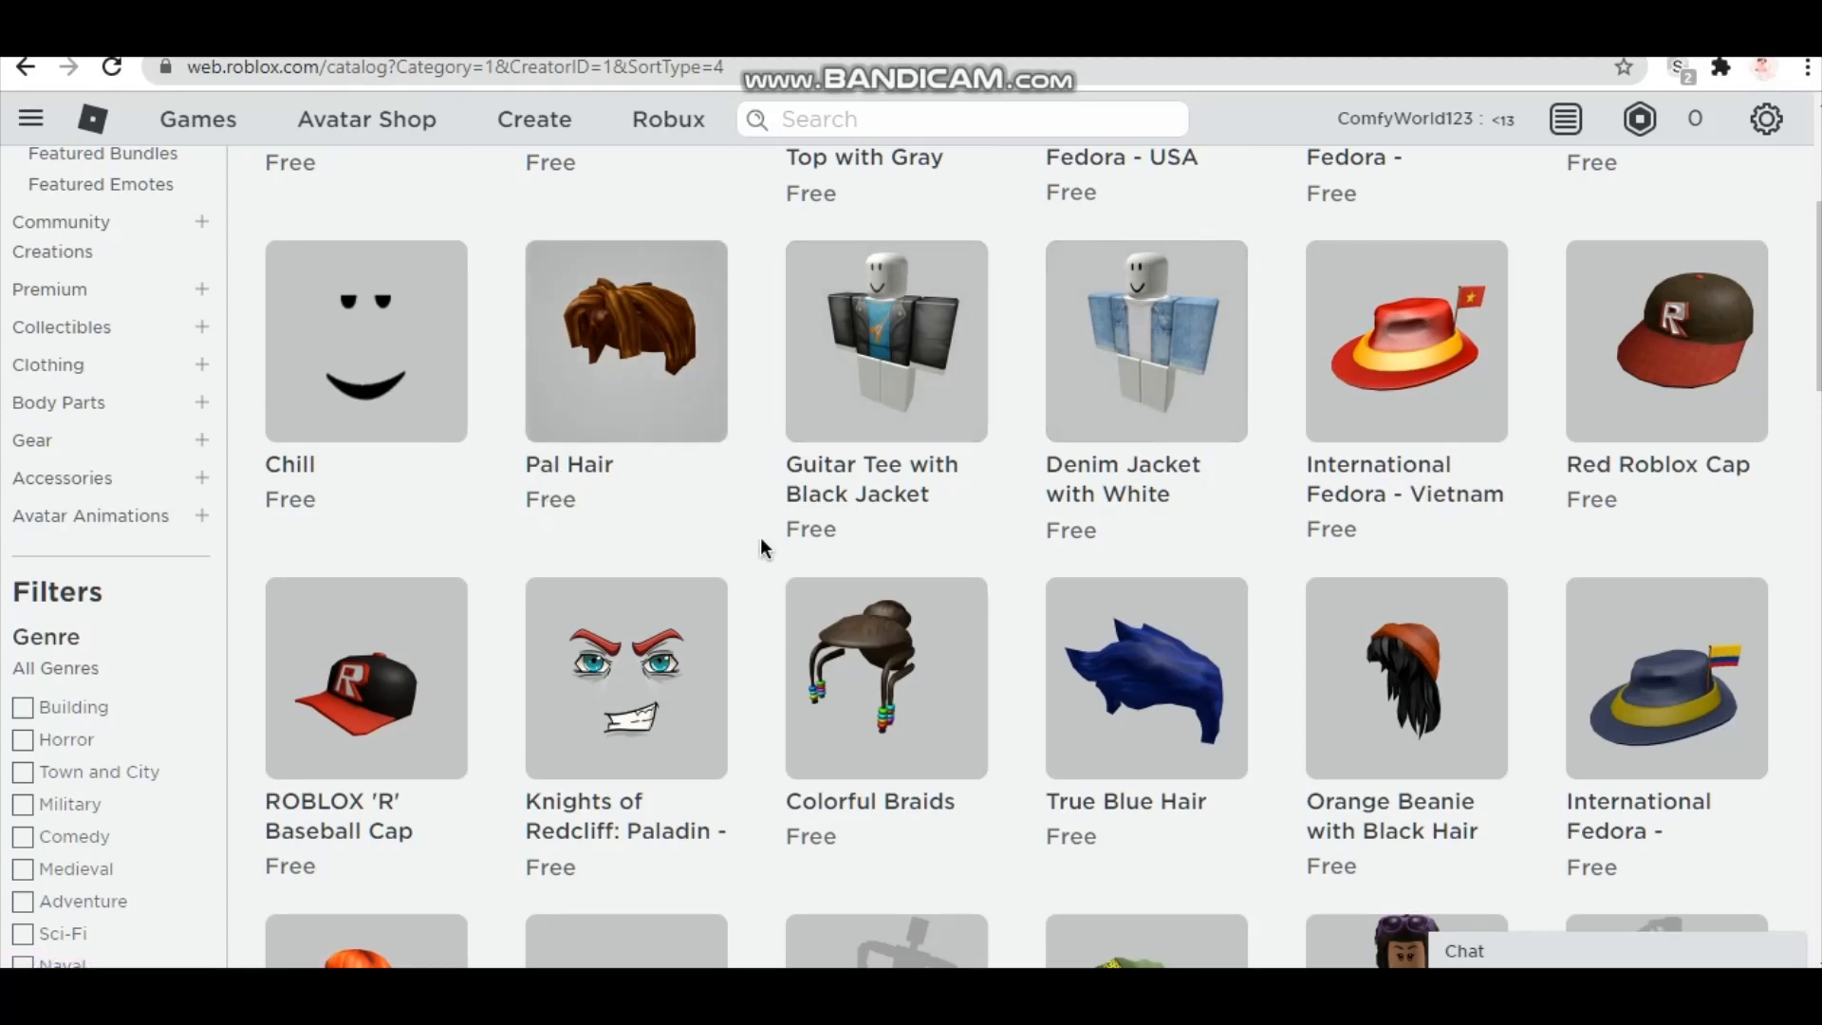
scroll("down", 3)
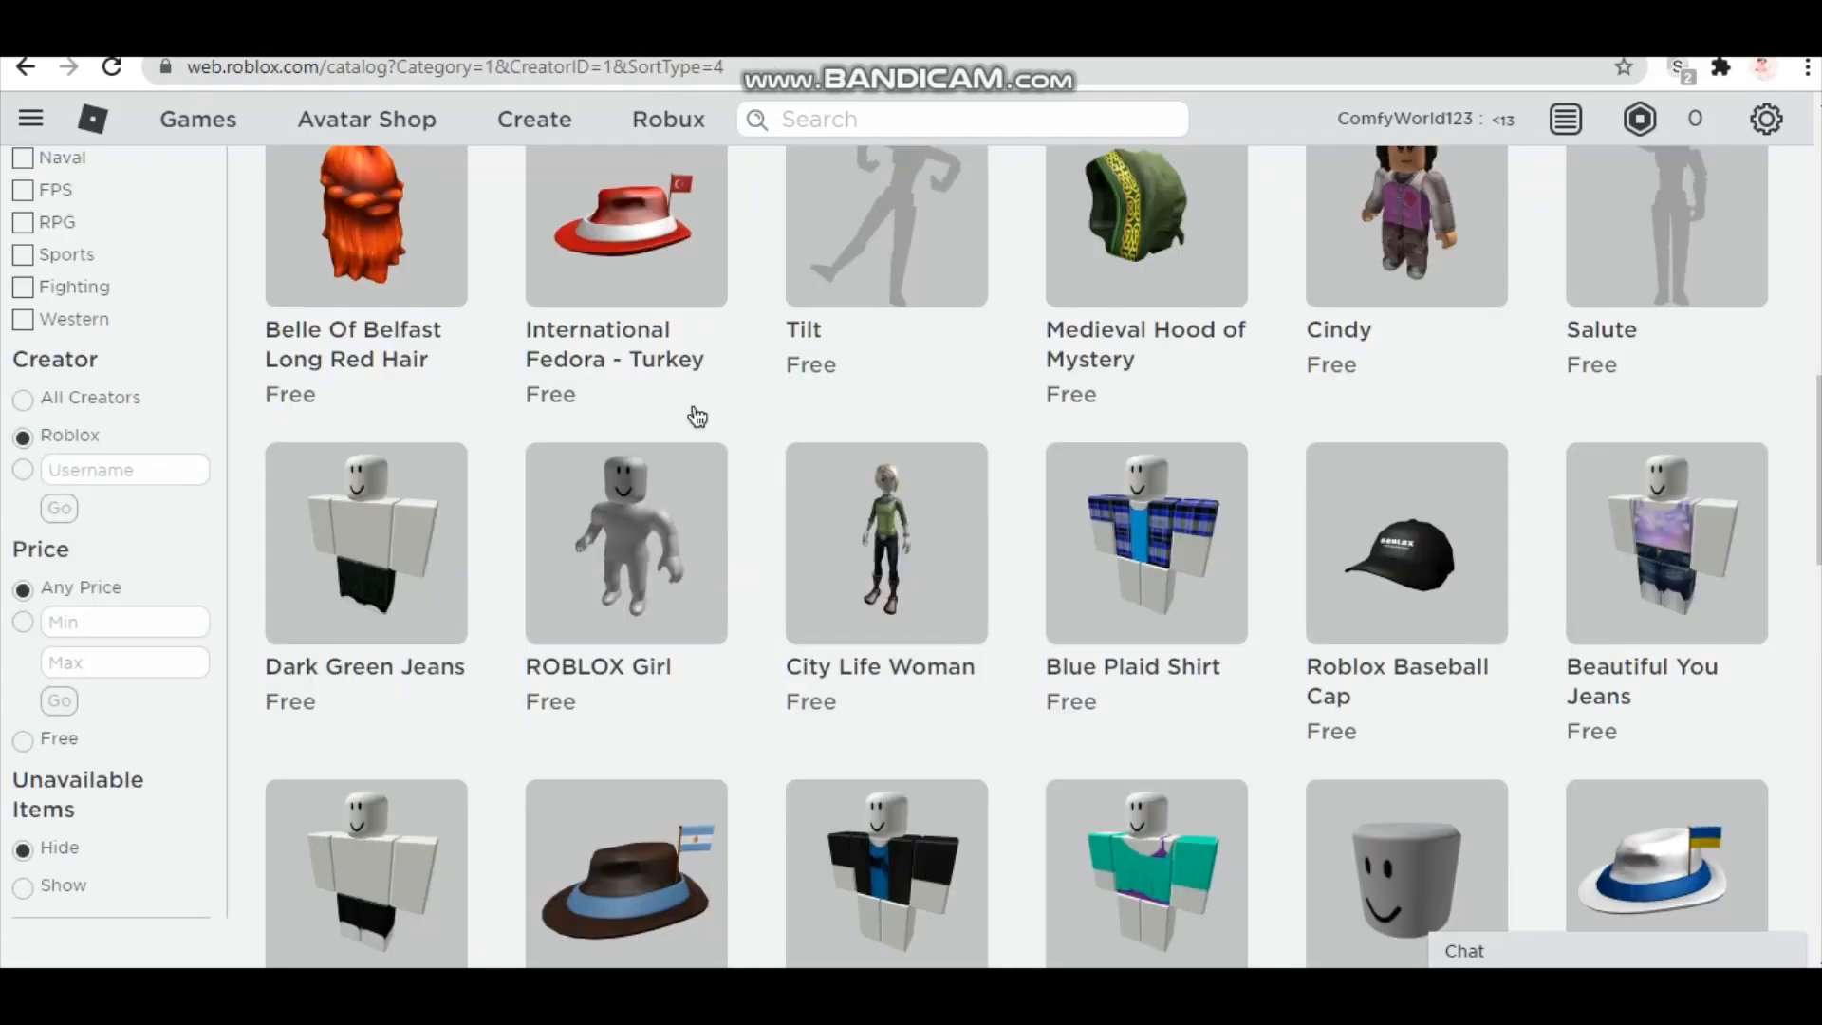
scroll("down", 3)
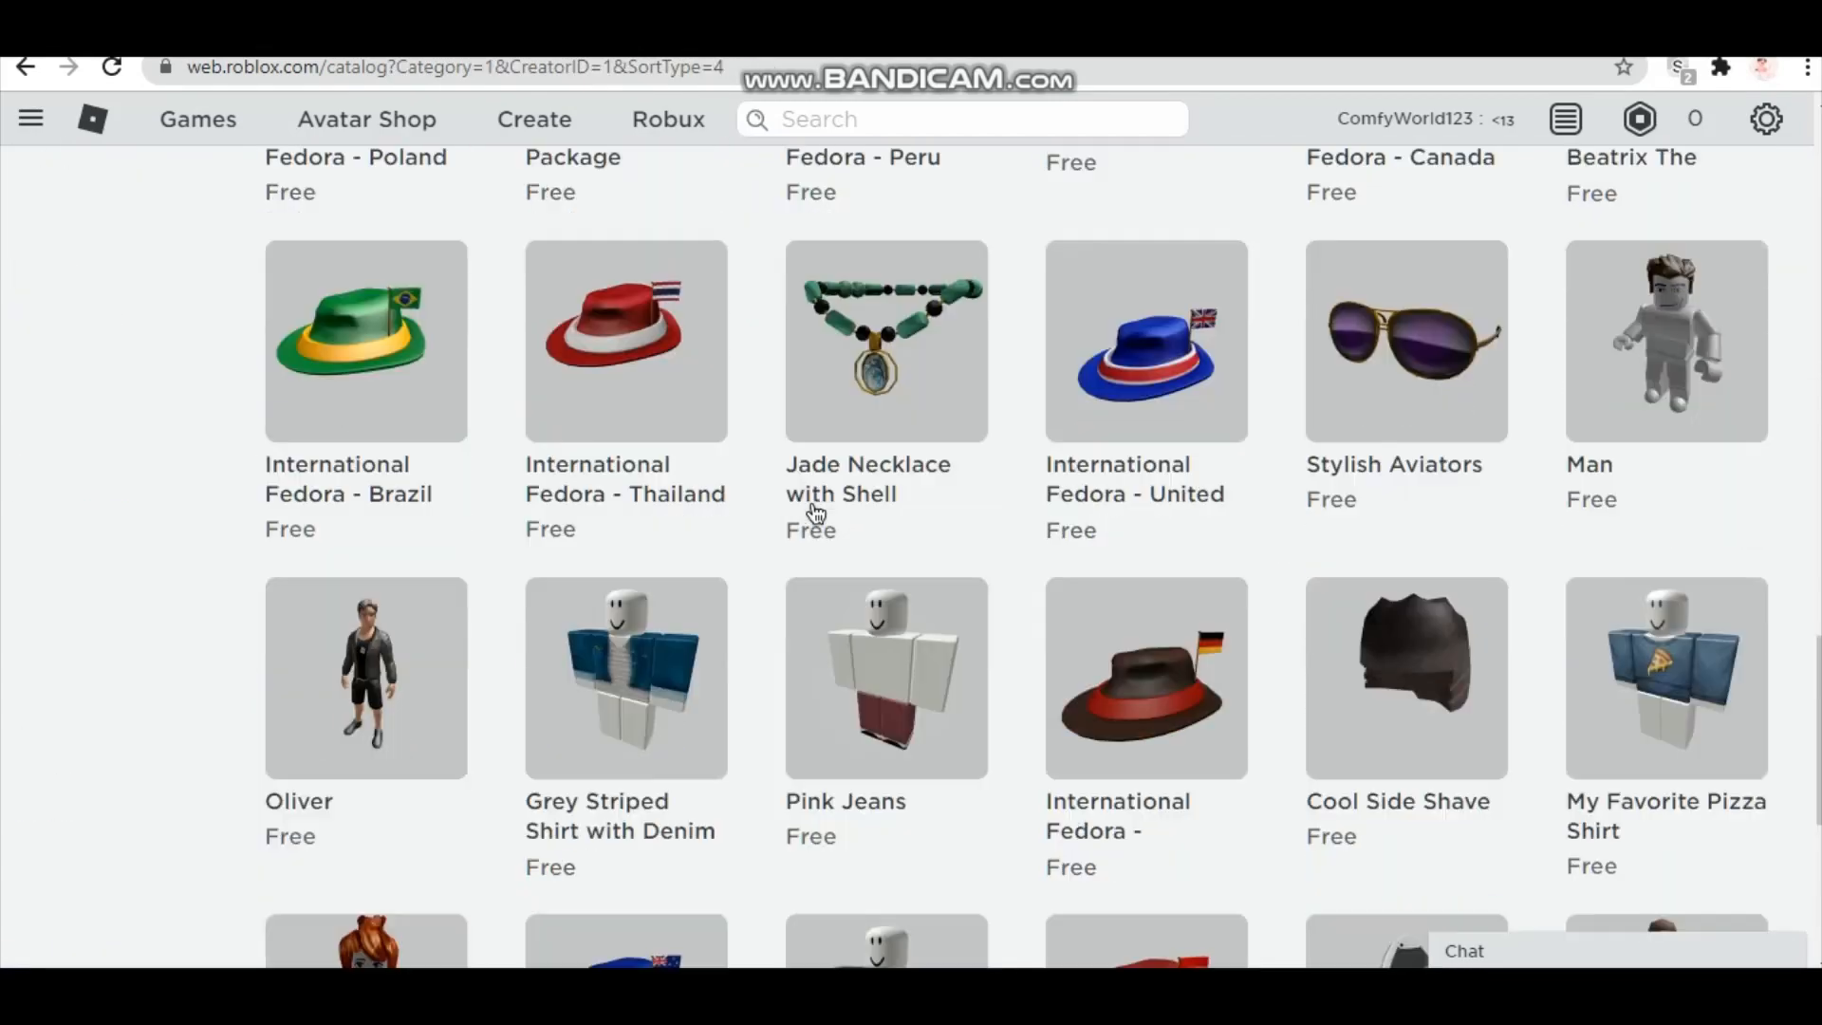
scroll("down", 3)
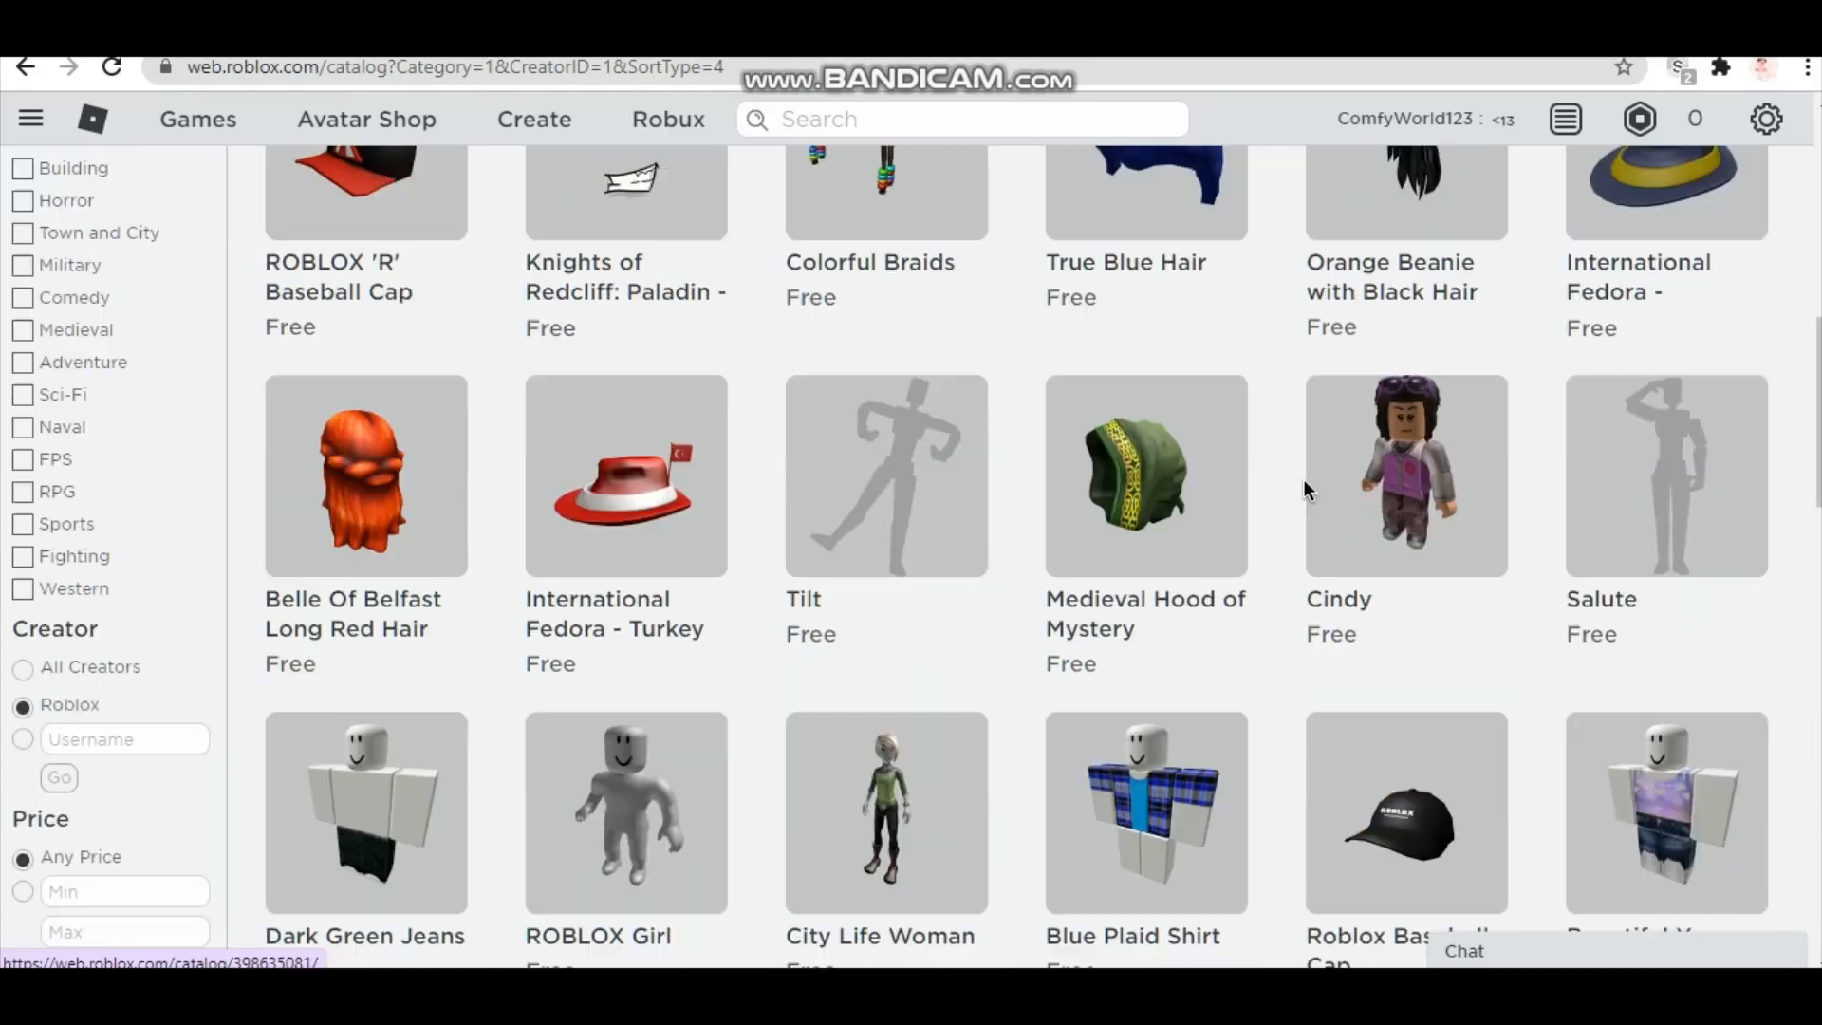
scroll("down", 3)
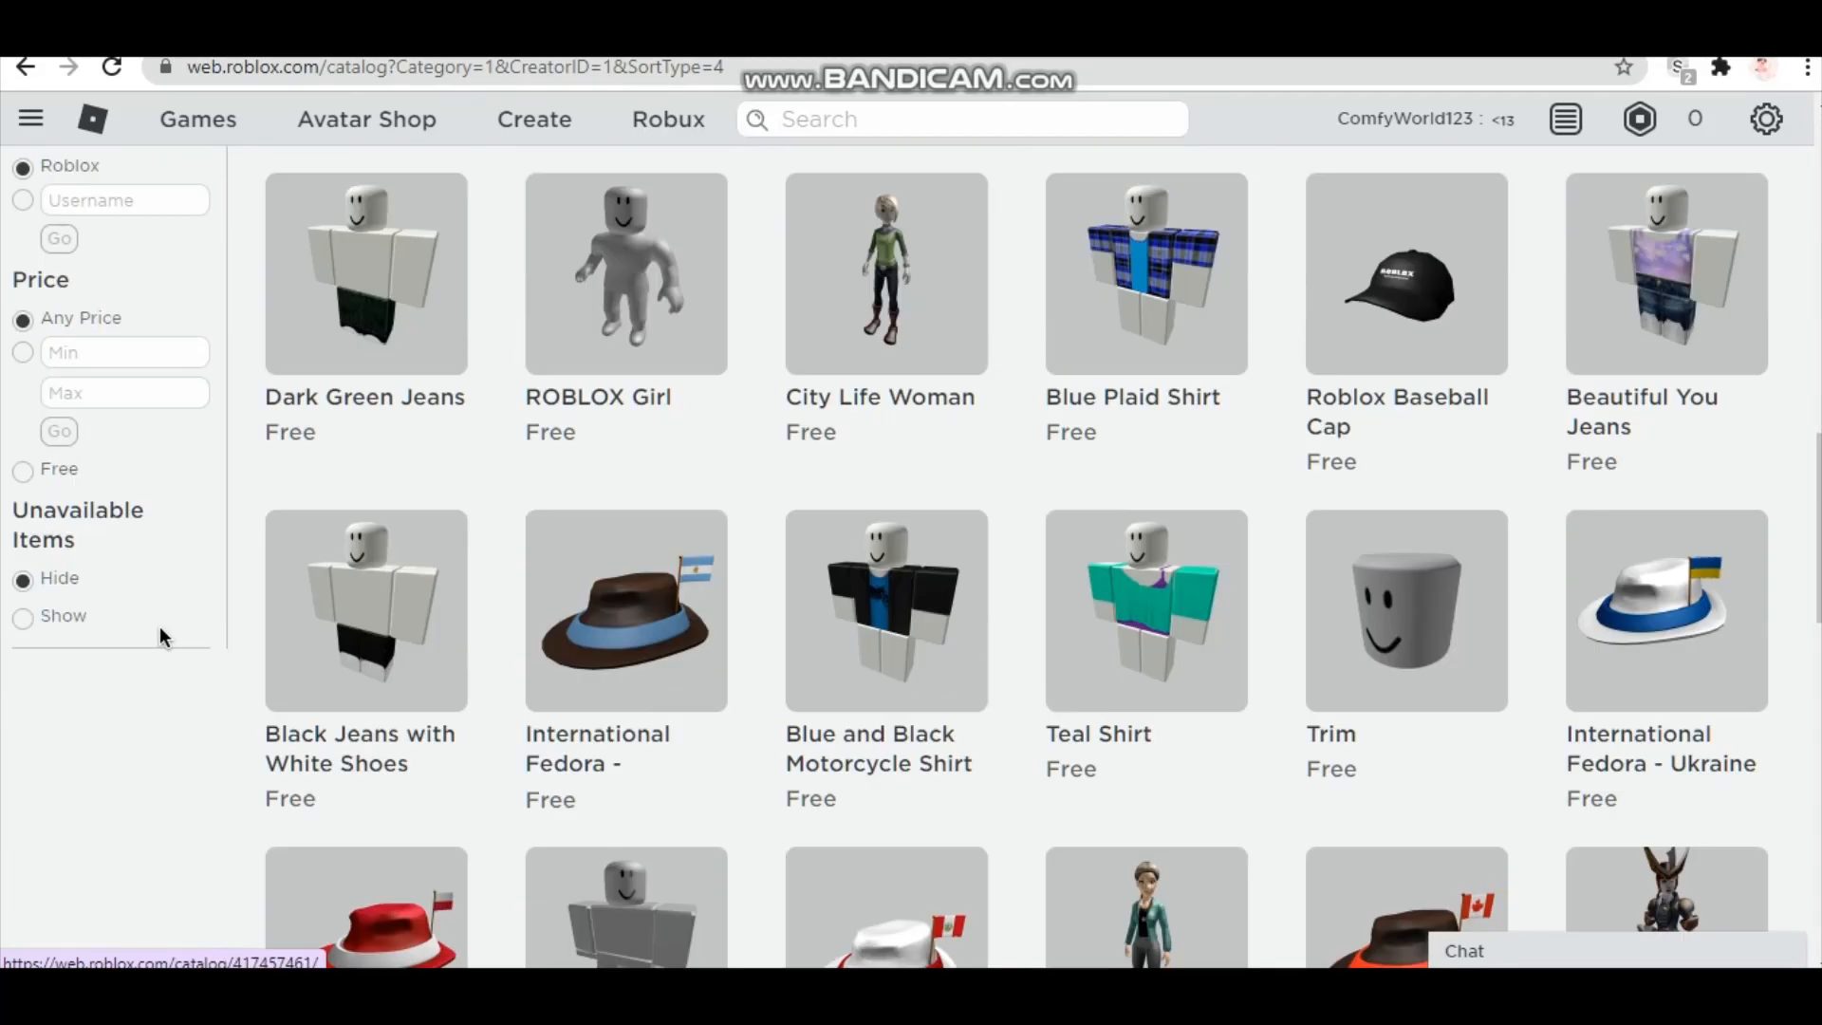
scroll("down", 3)
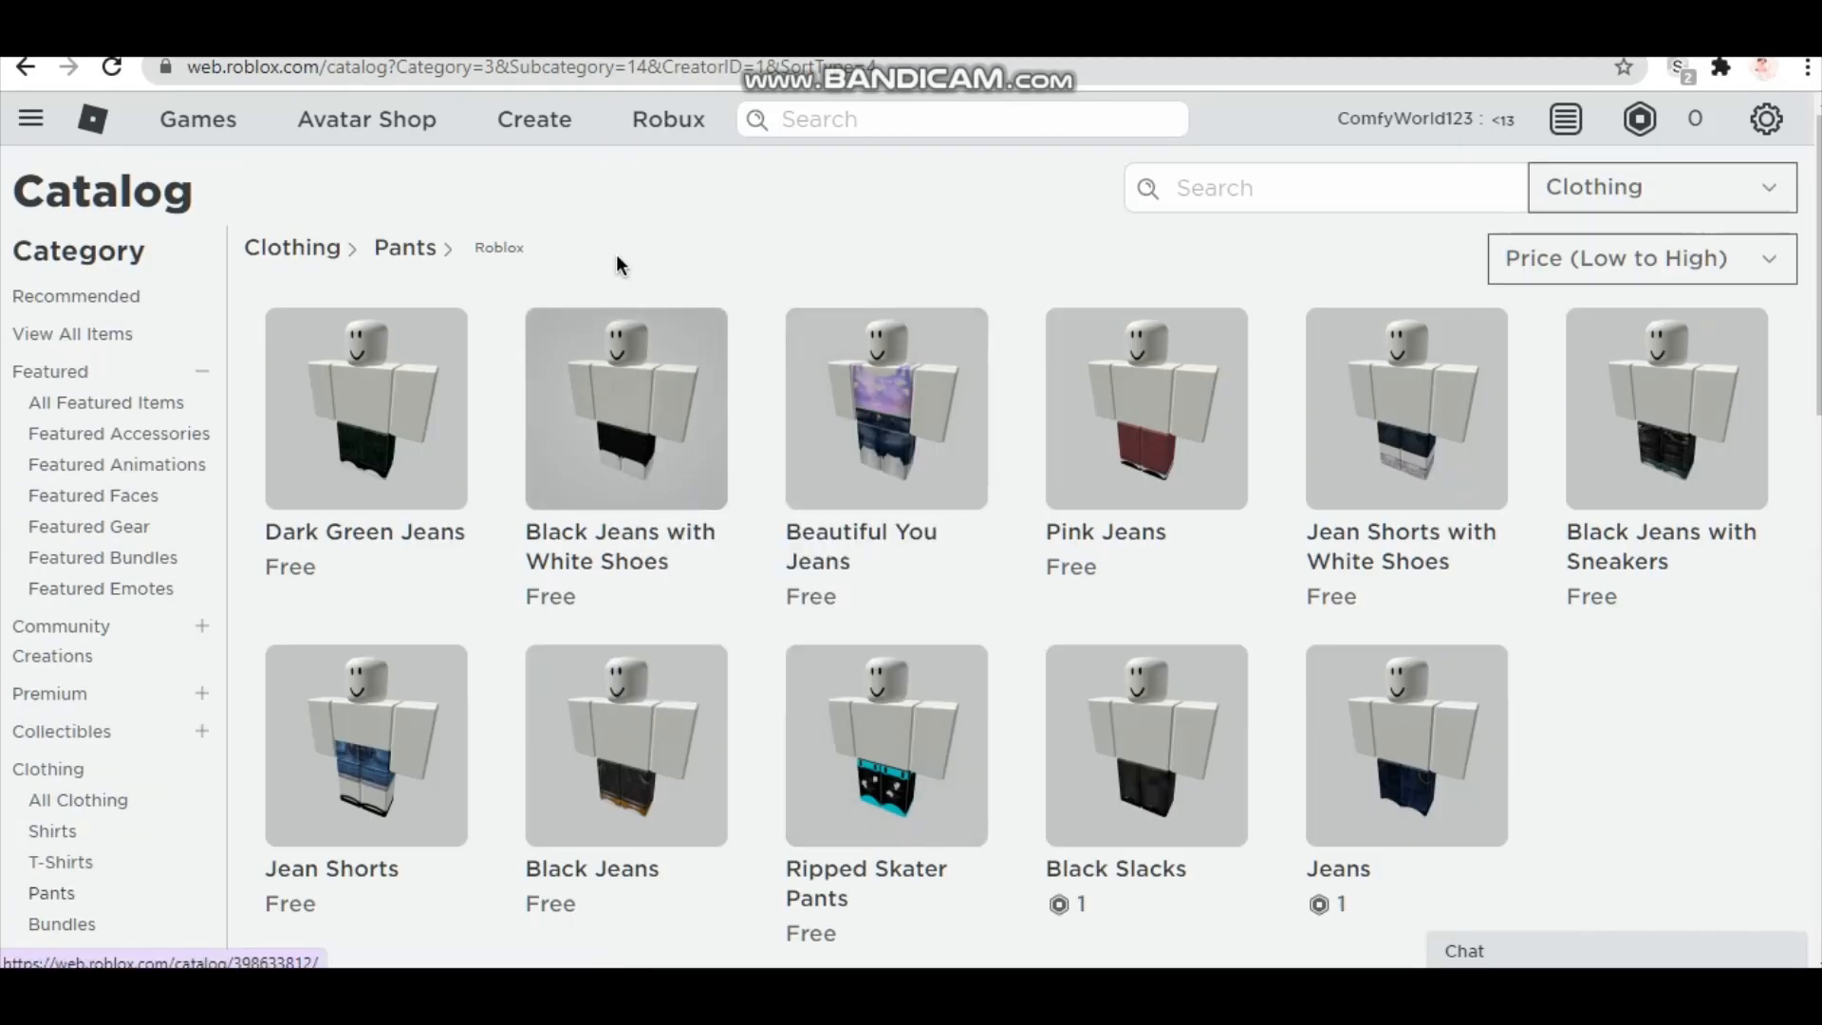
- Expand Body Parts in the sidebar and show the Faces catalog
left_click(624, 410)
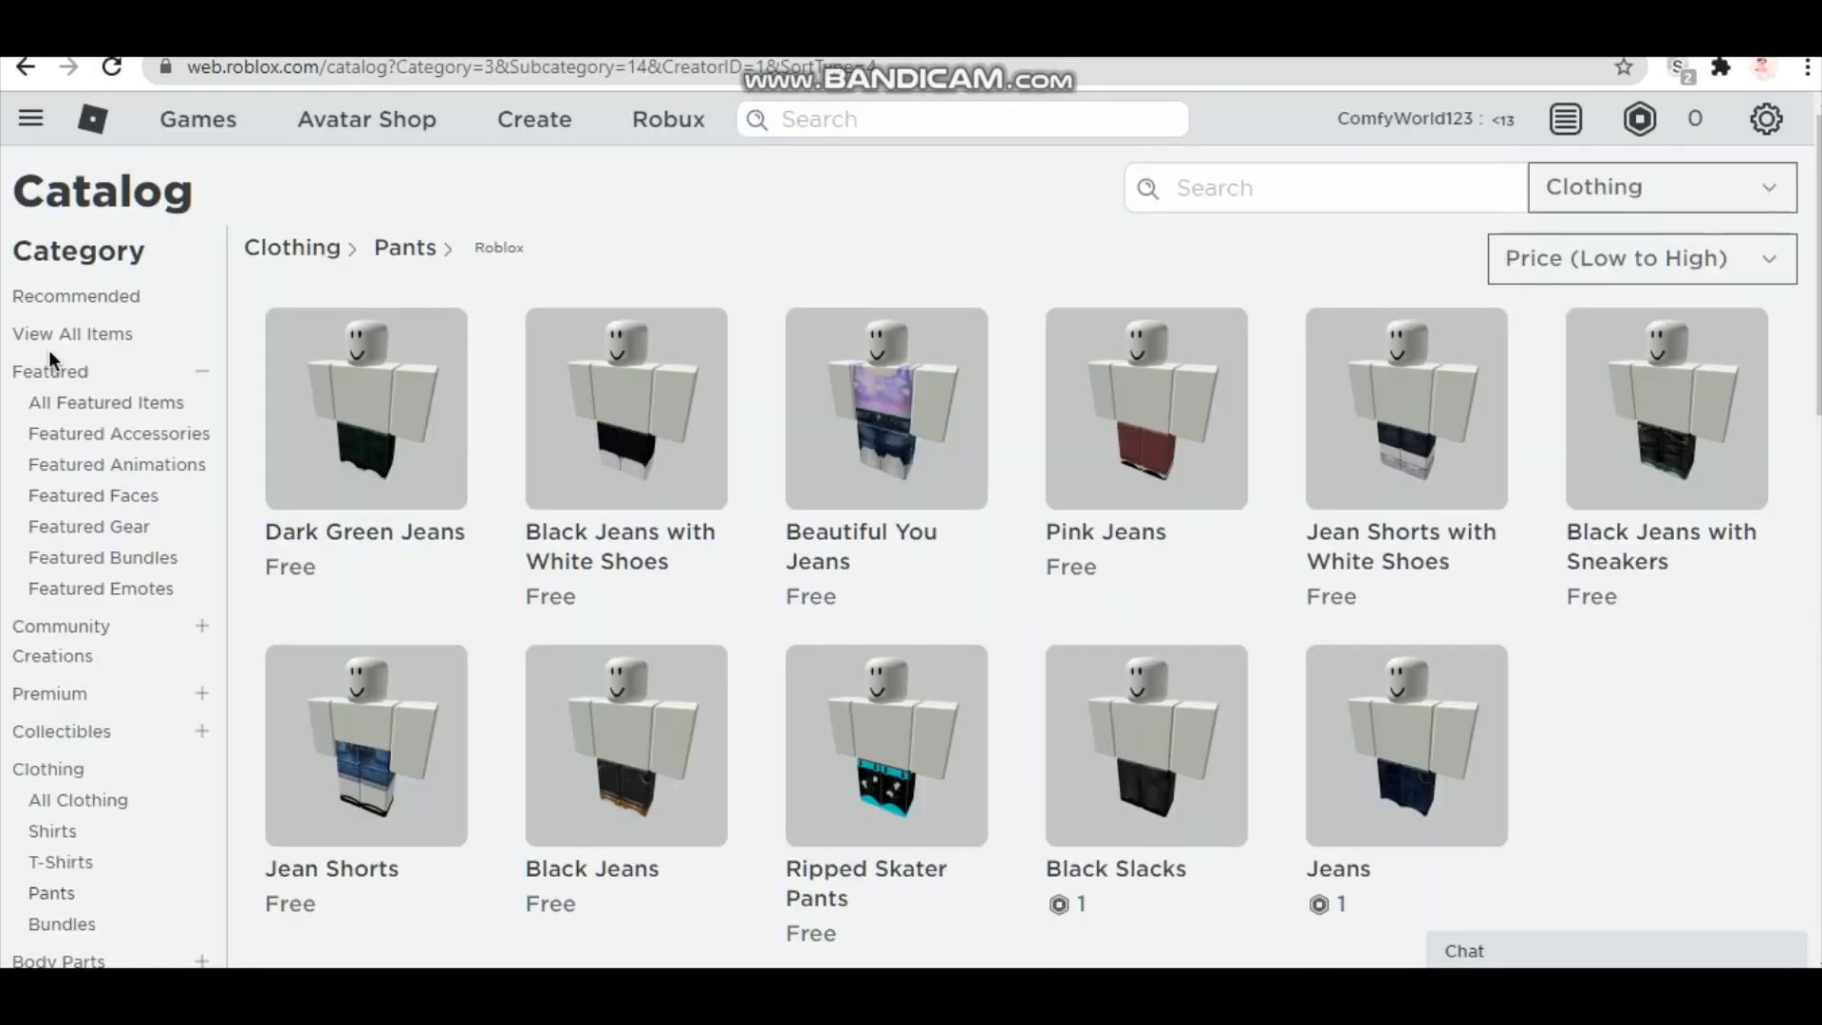
scroll("down", 3)
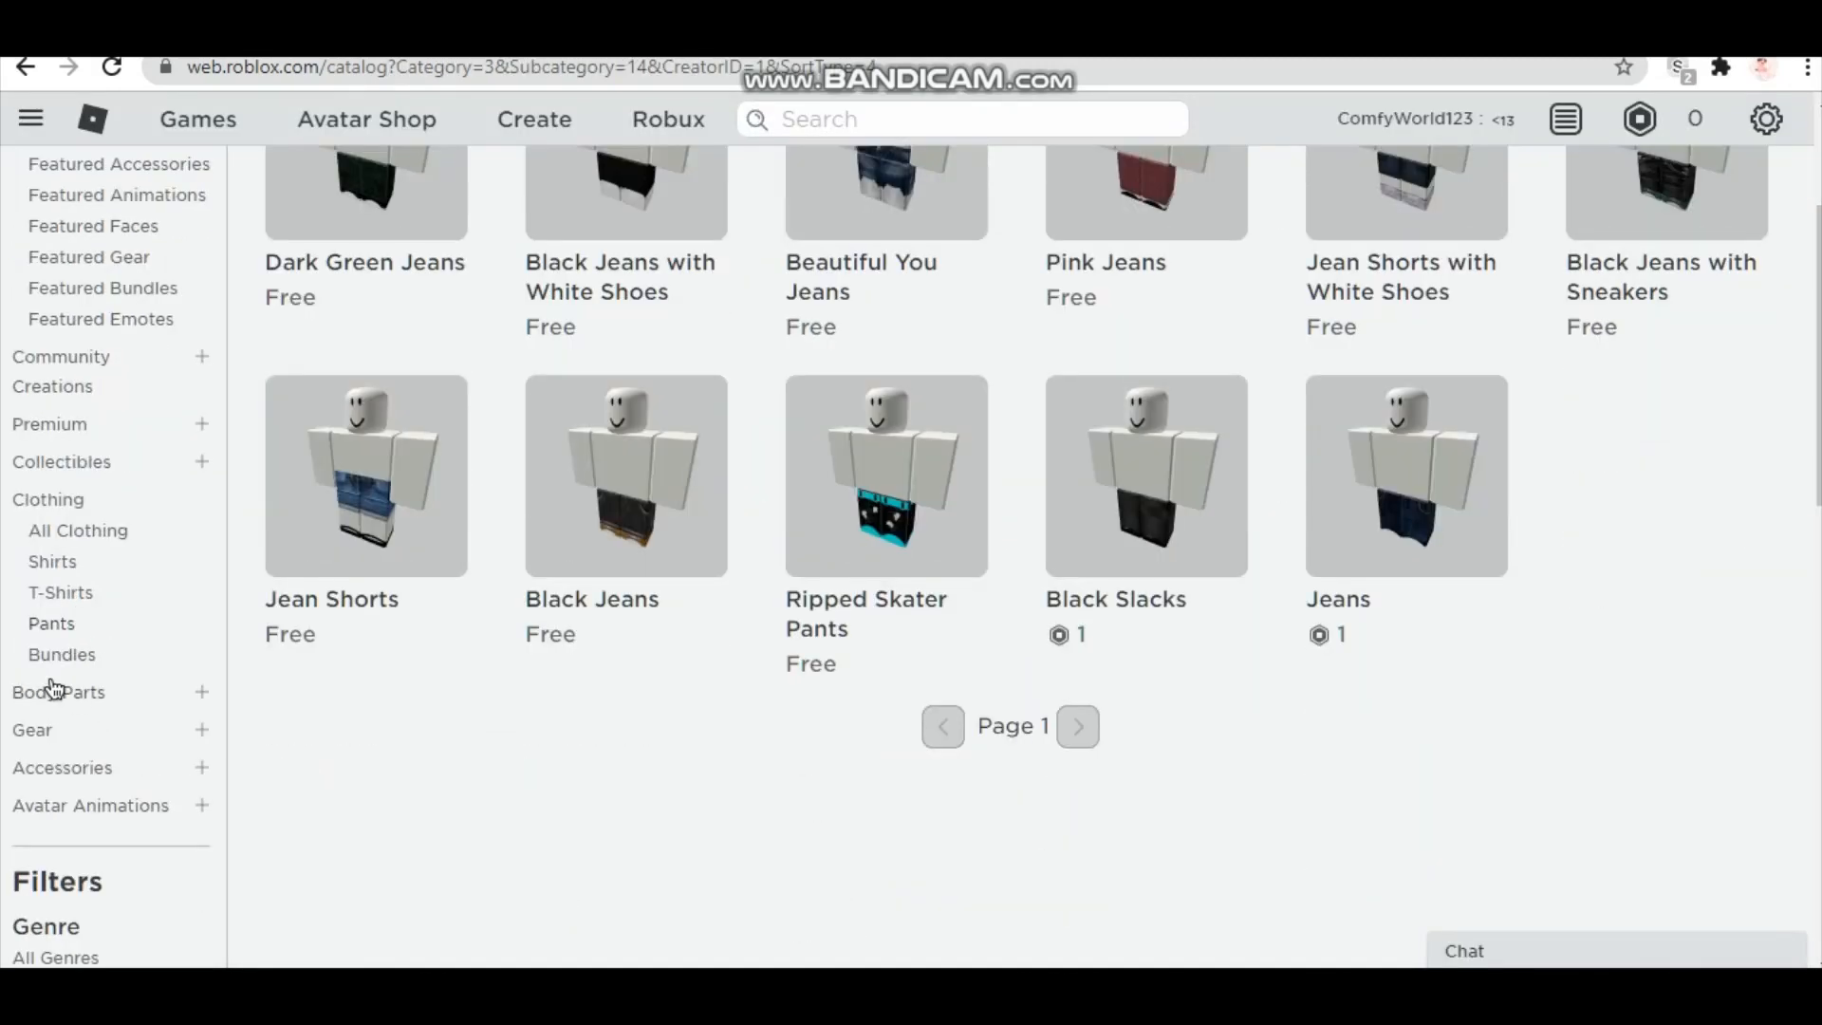
left_click(59, 691)
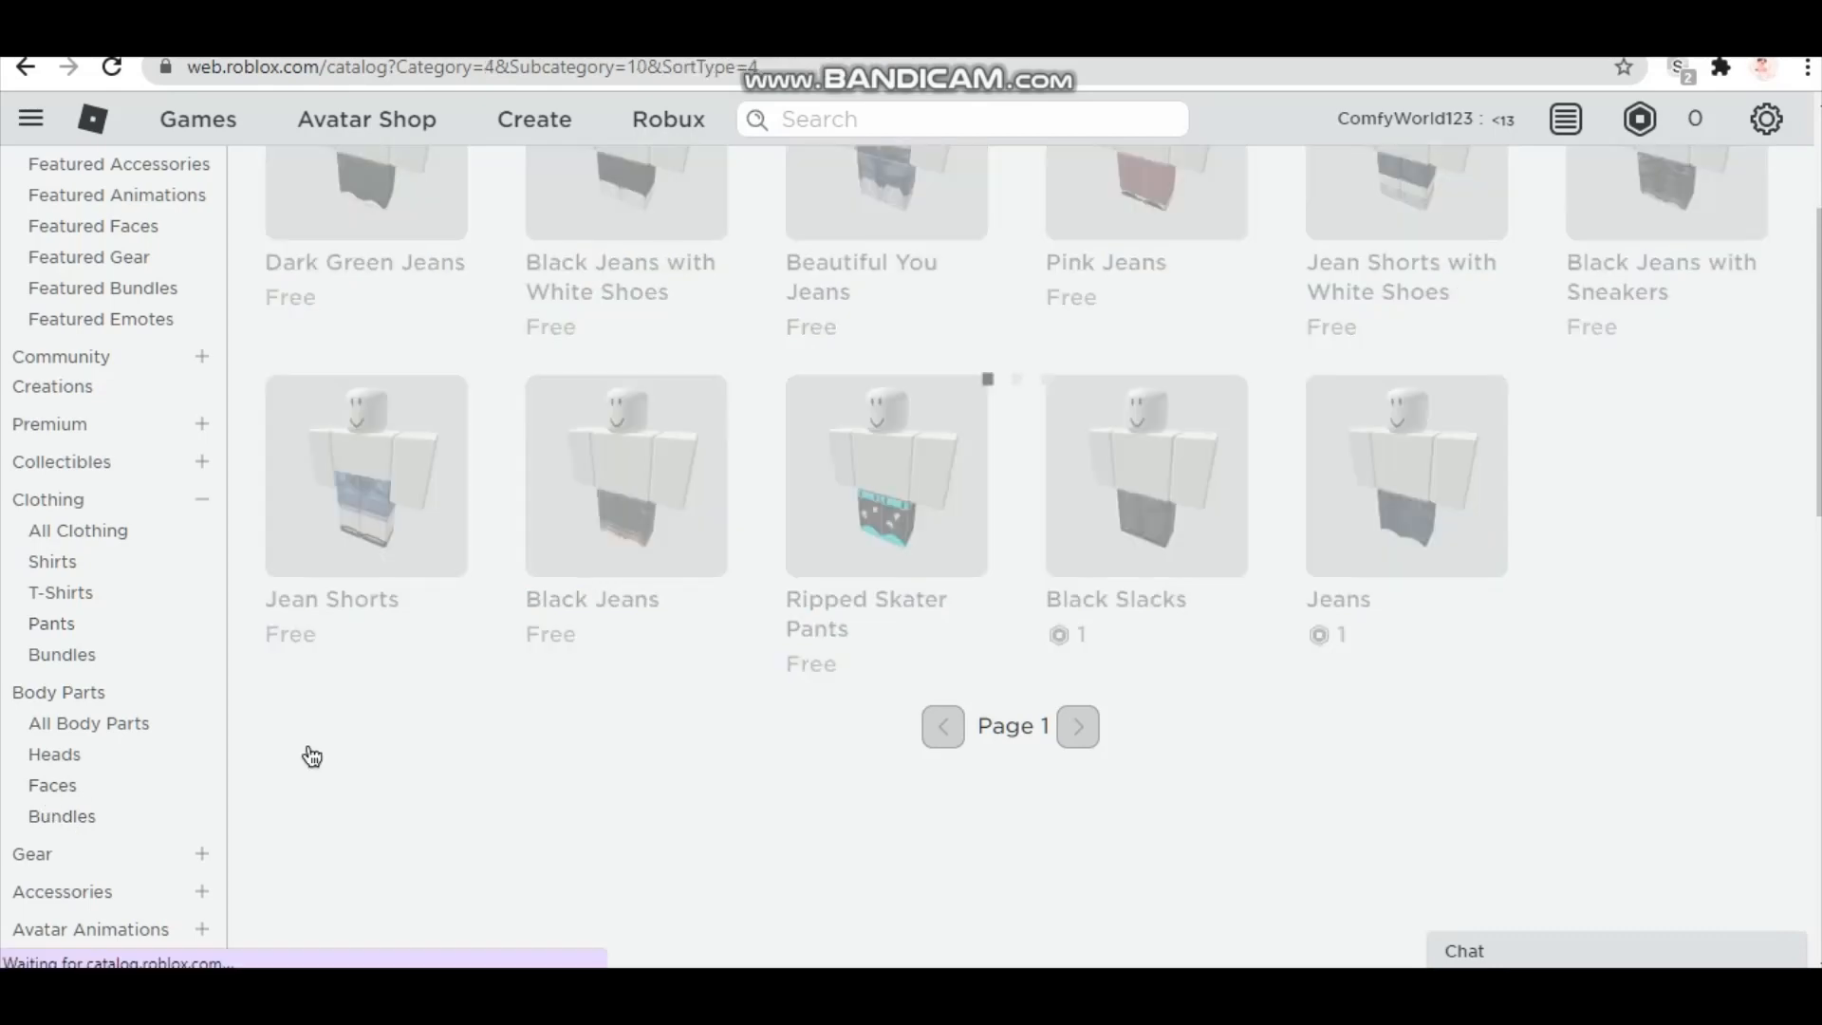
- Get the free Silly Fun face and head to the Avatar Editor
left_click(54, 784)
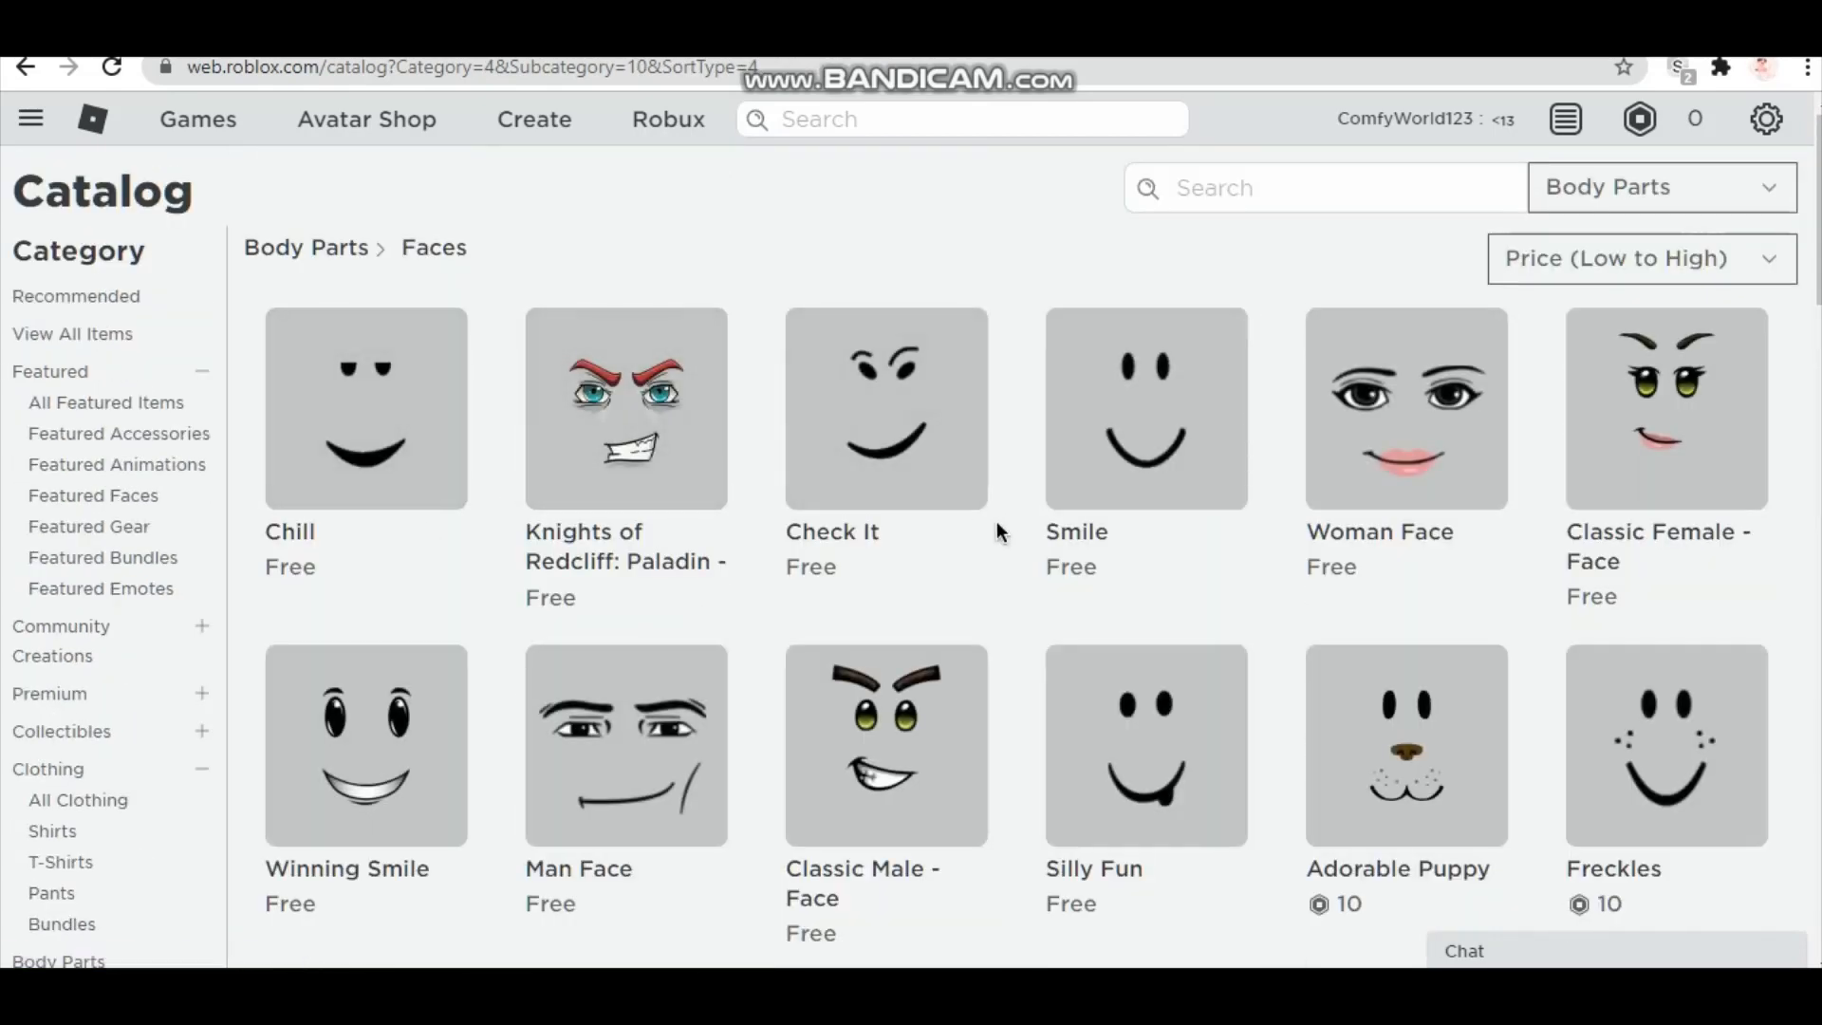
scroll("down", 3)
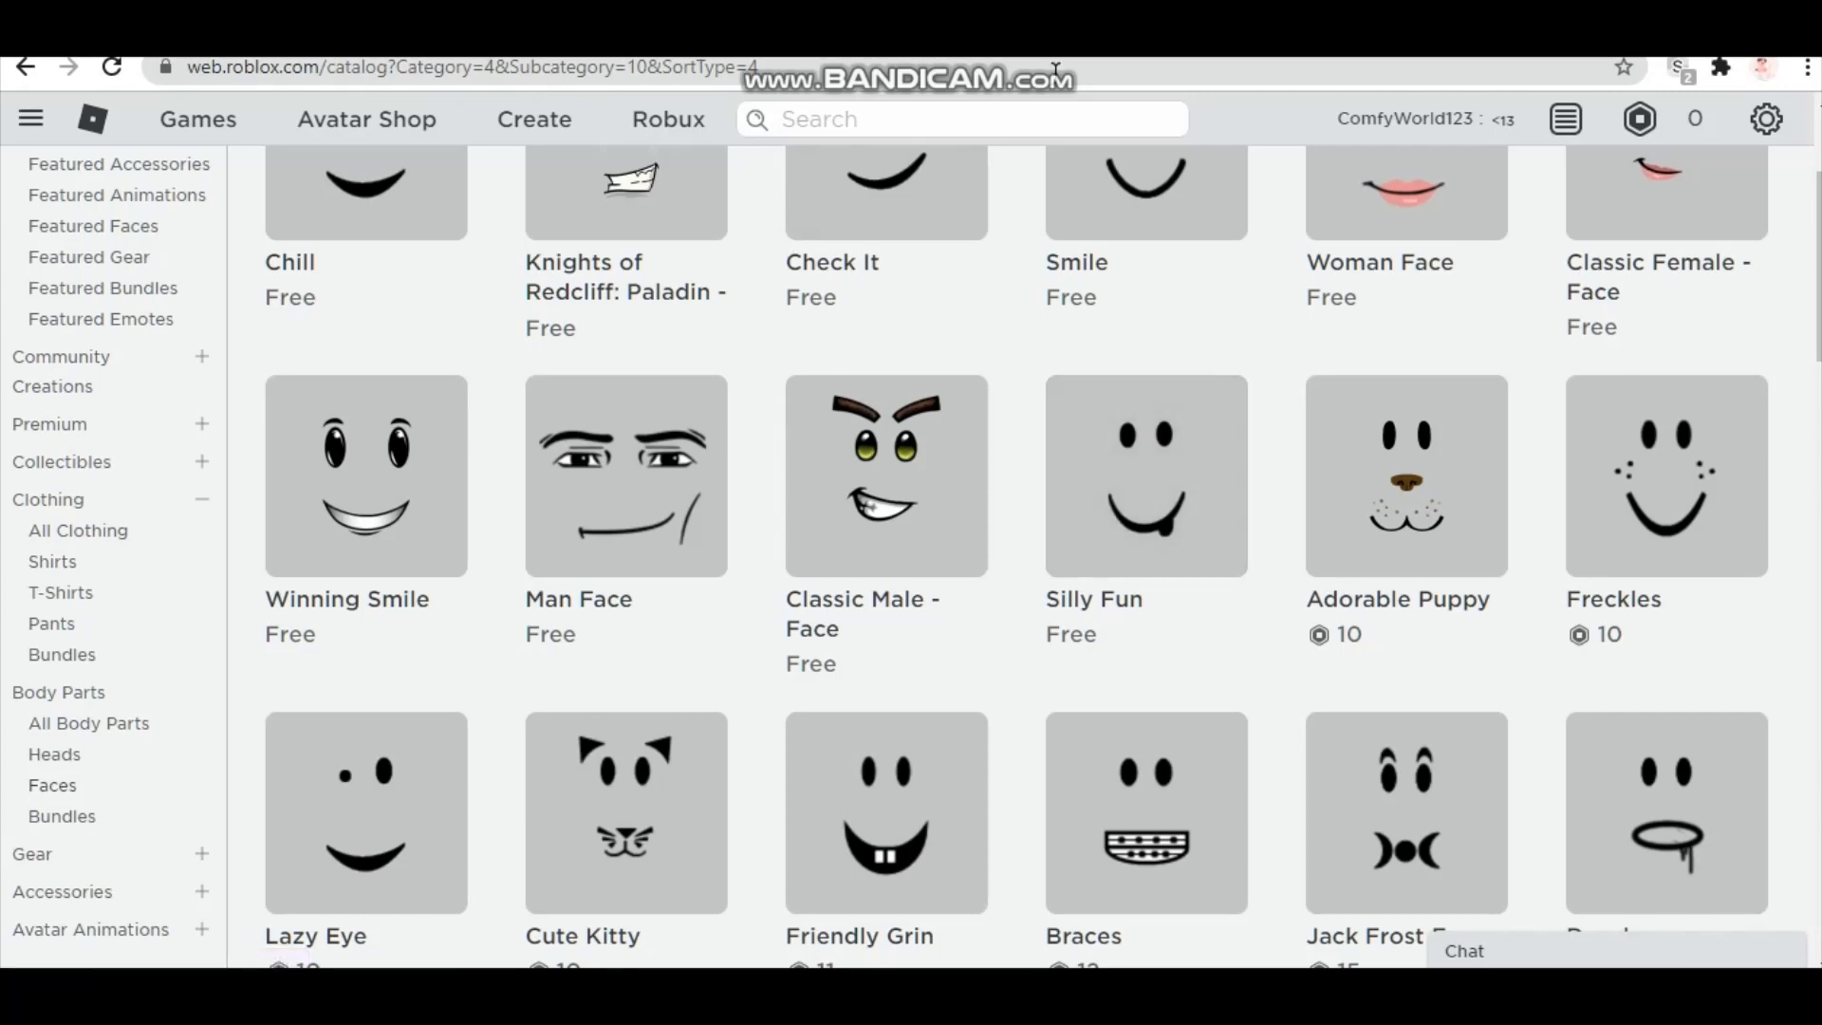
left_click(1145, 477)
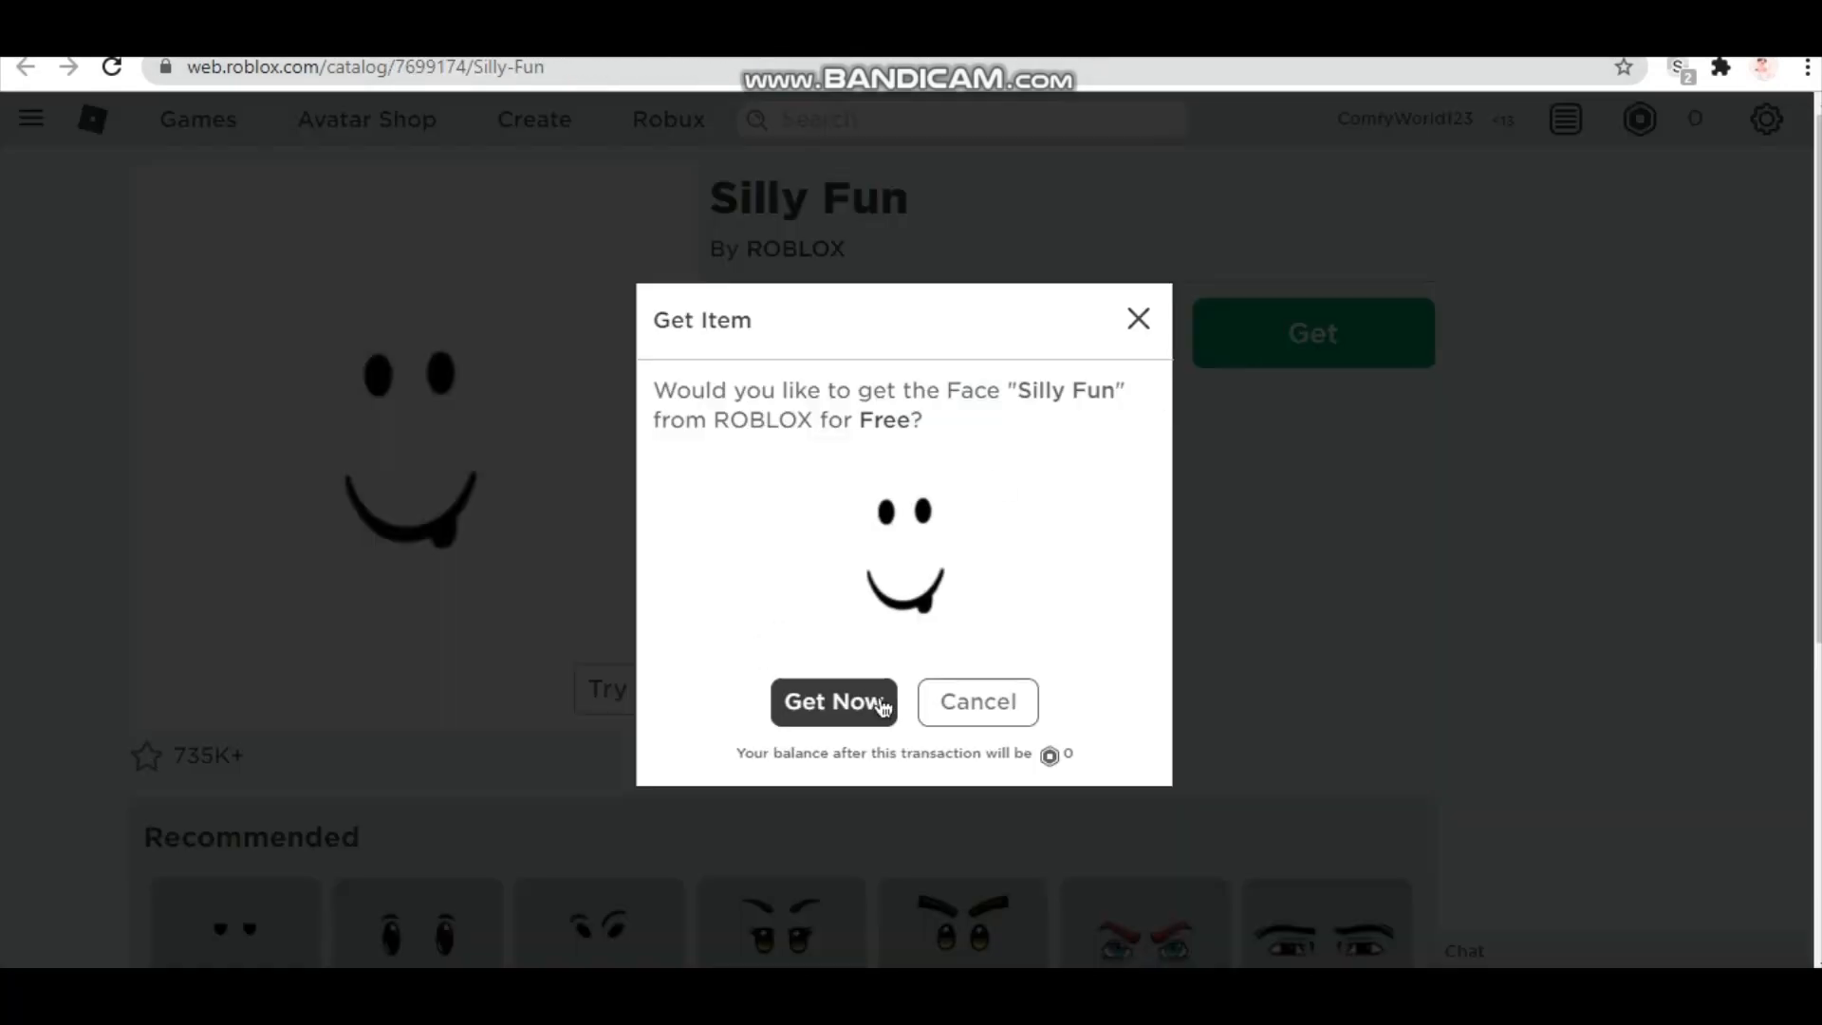
left_click(831, 700)
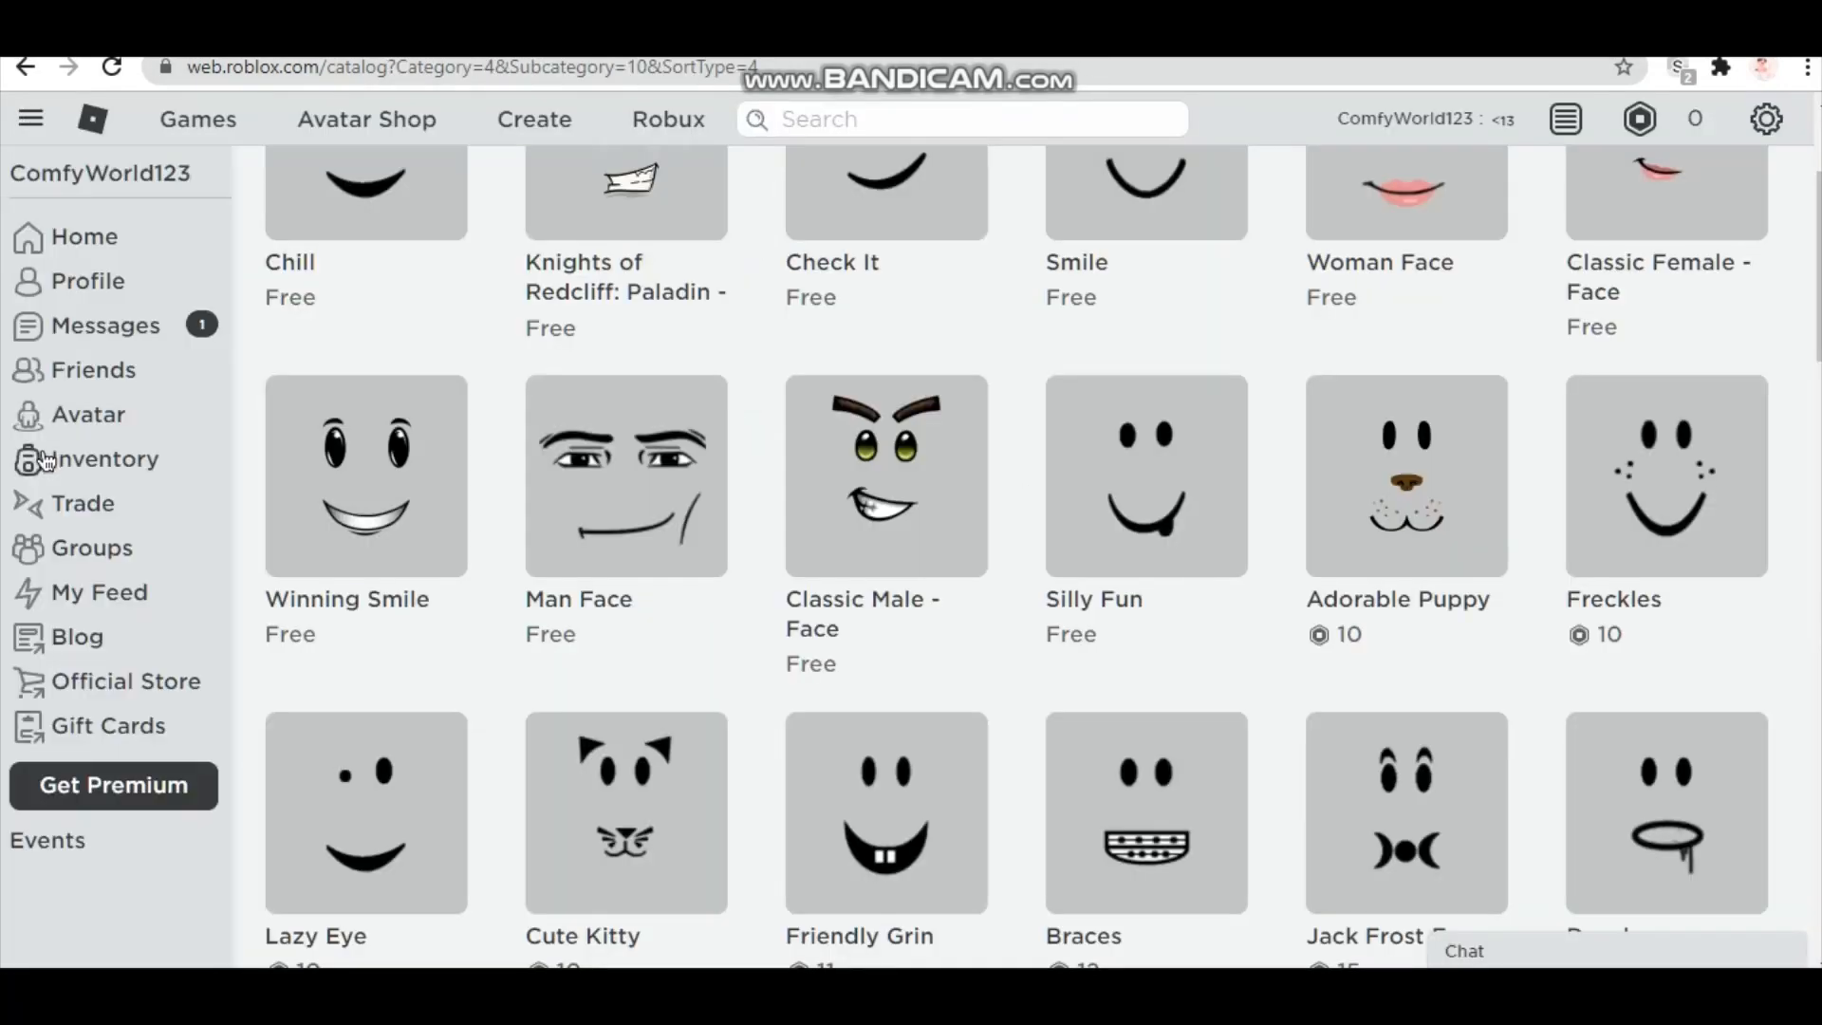
left_click(86, 414)
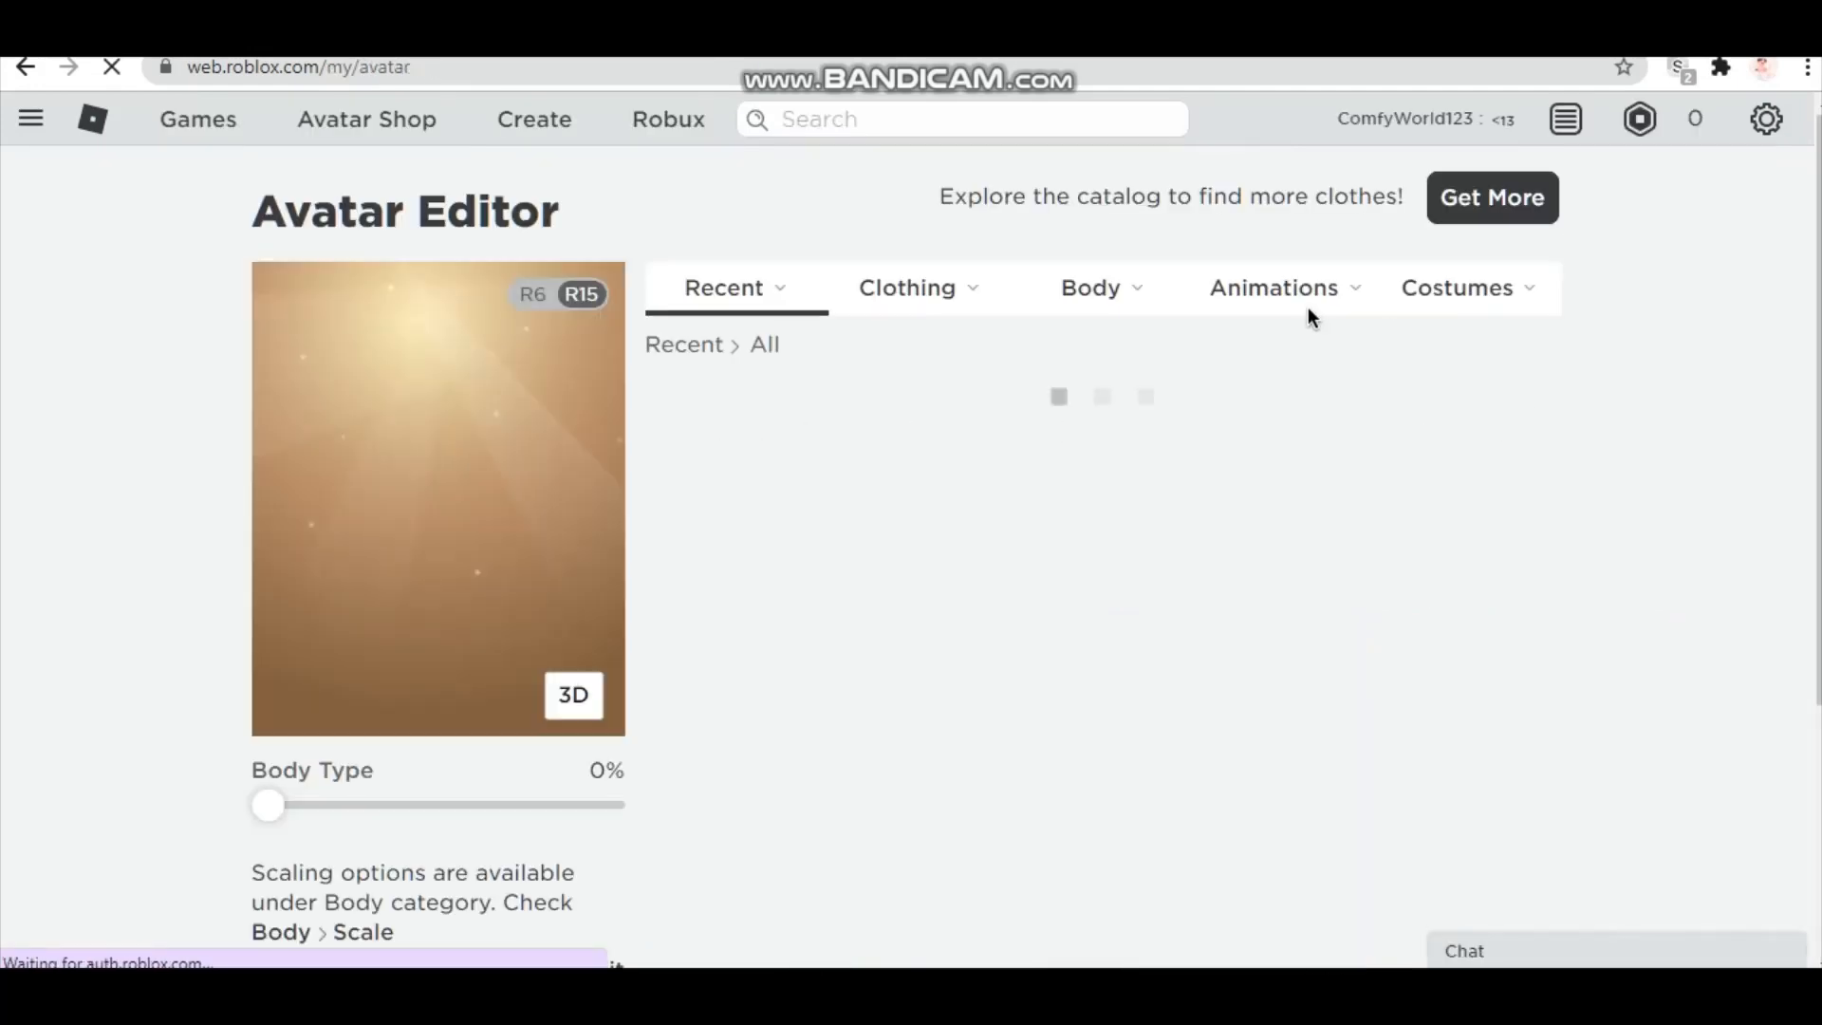
- Wear blond hair, denim jacket and Silly Fun face via the Body tab, then review the profile
left_click(1090, 287)
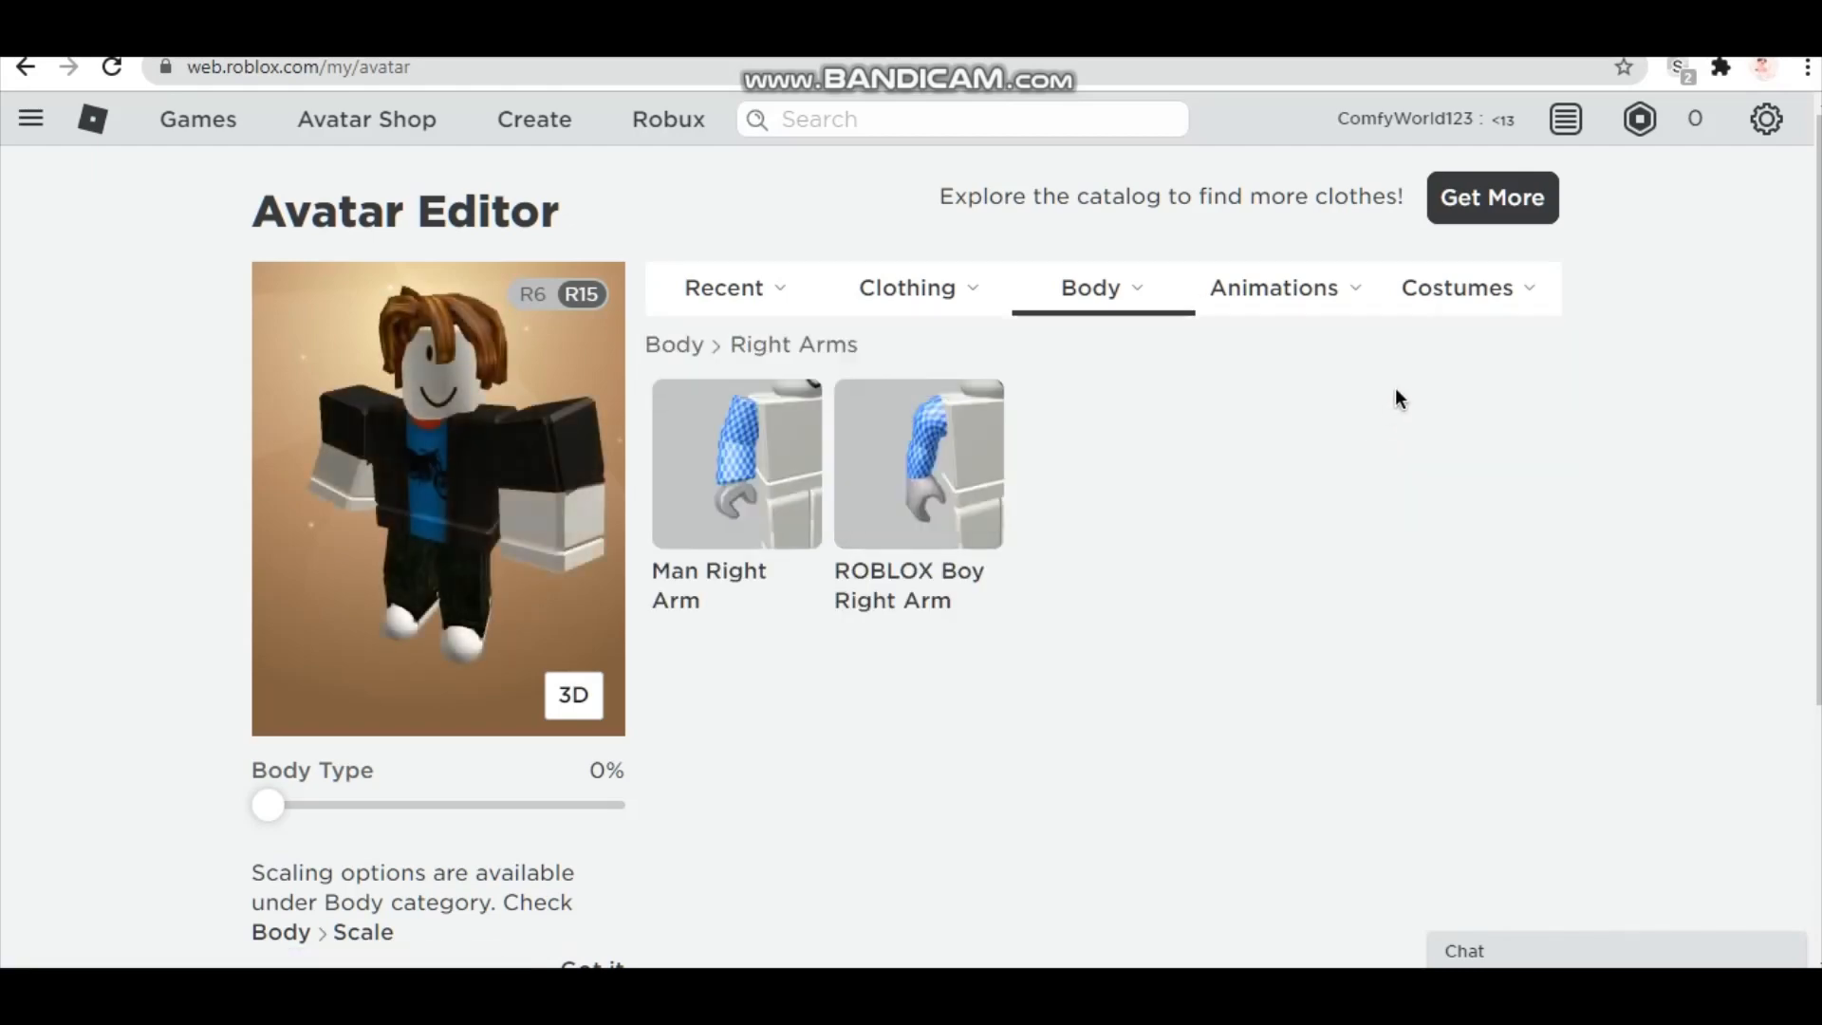
left_click(1090, 287)
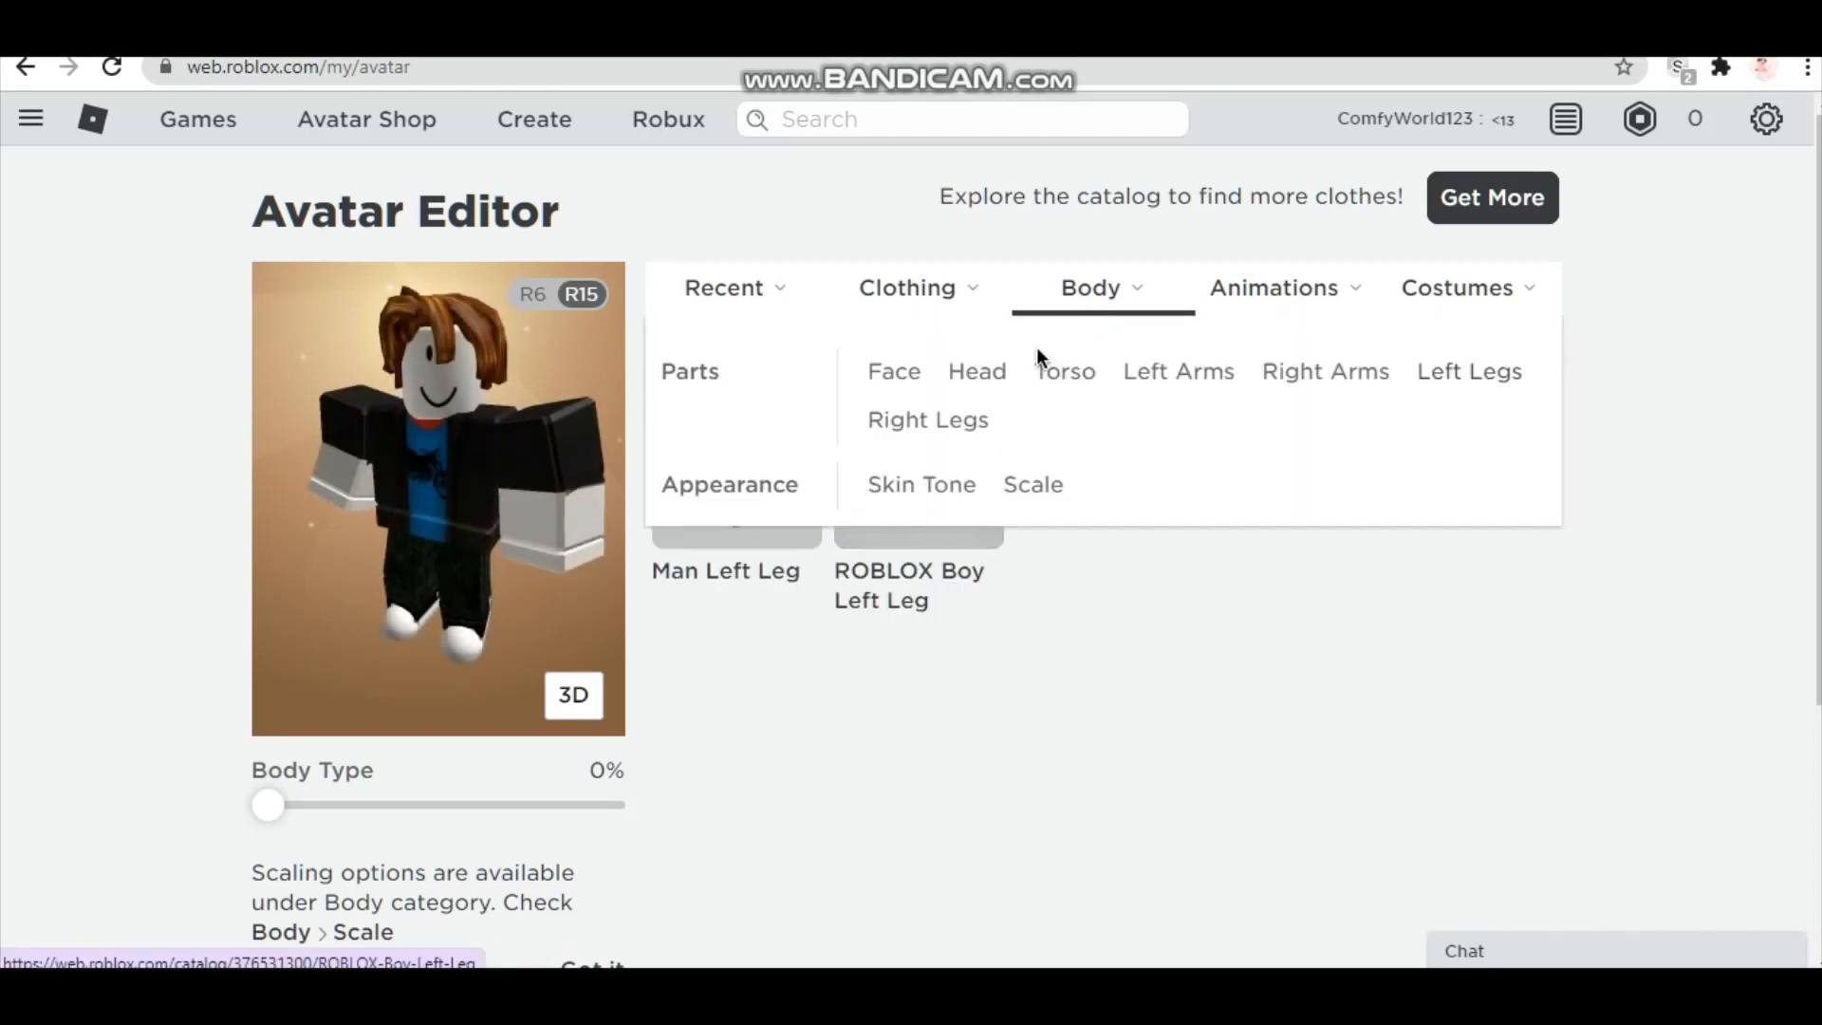
left_click(928, 419)
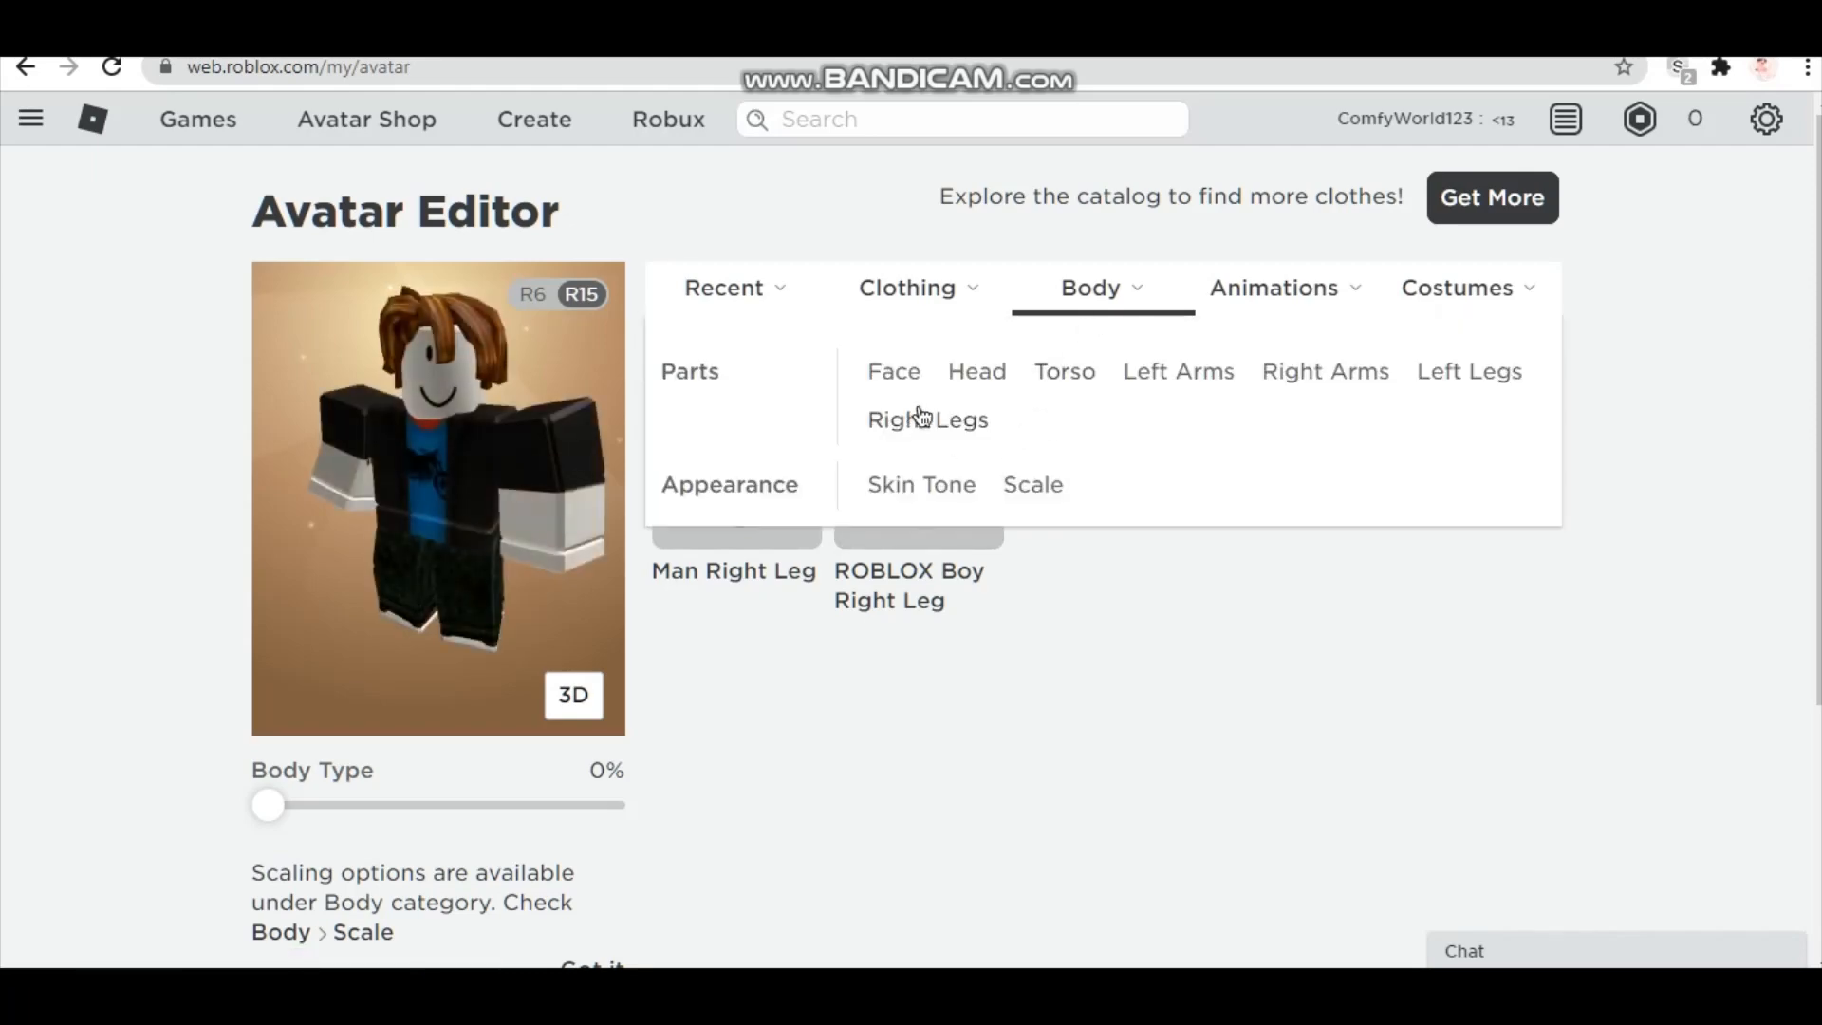
left_click(907, 287)
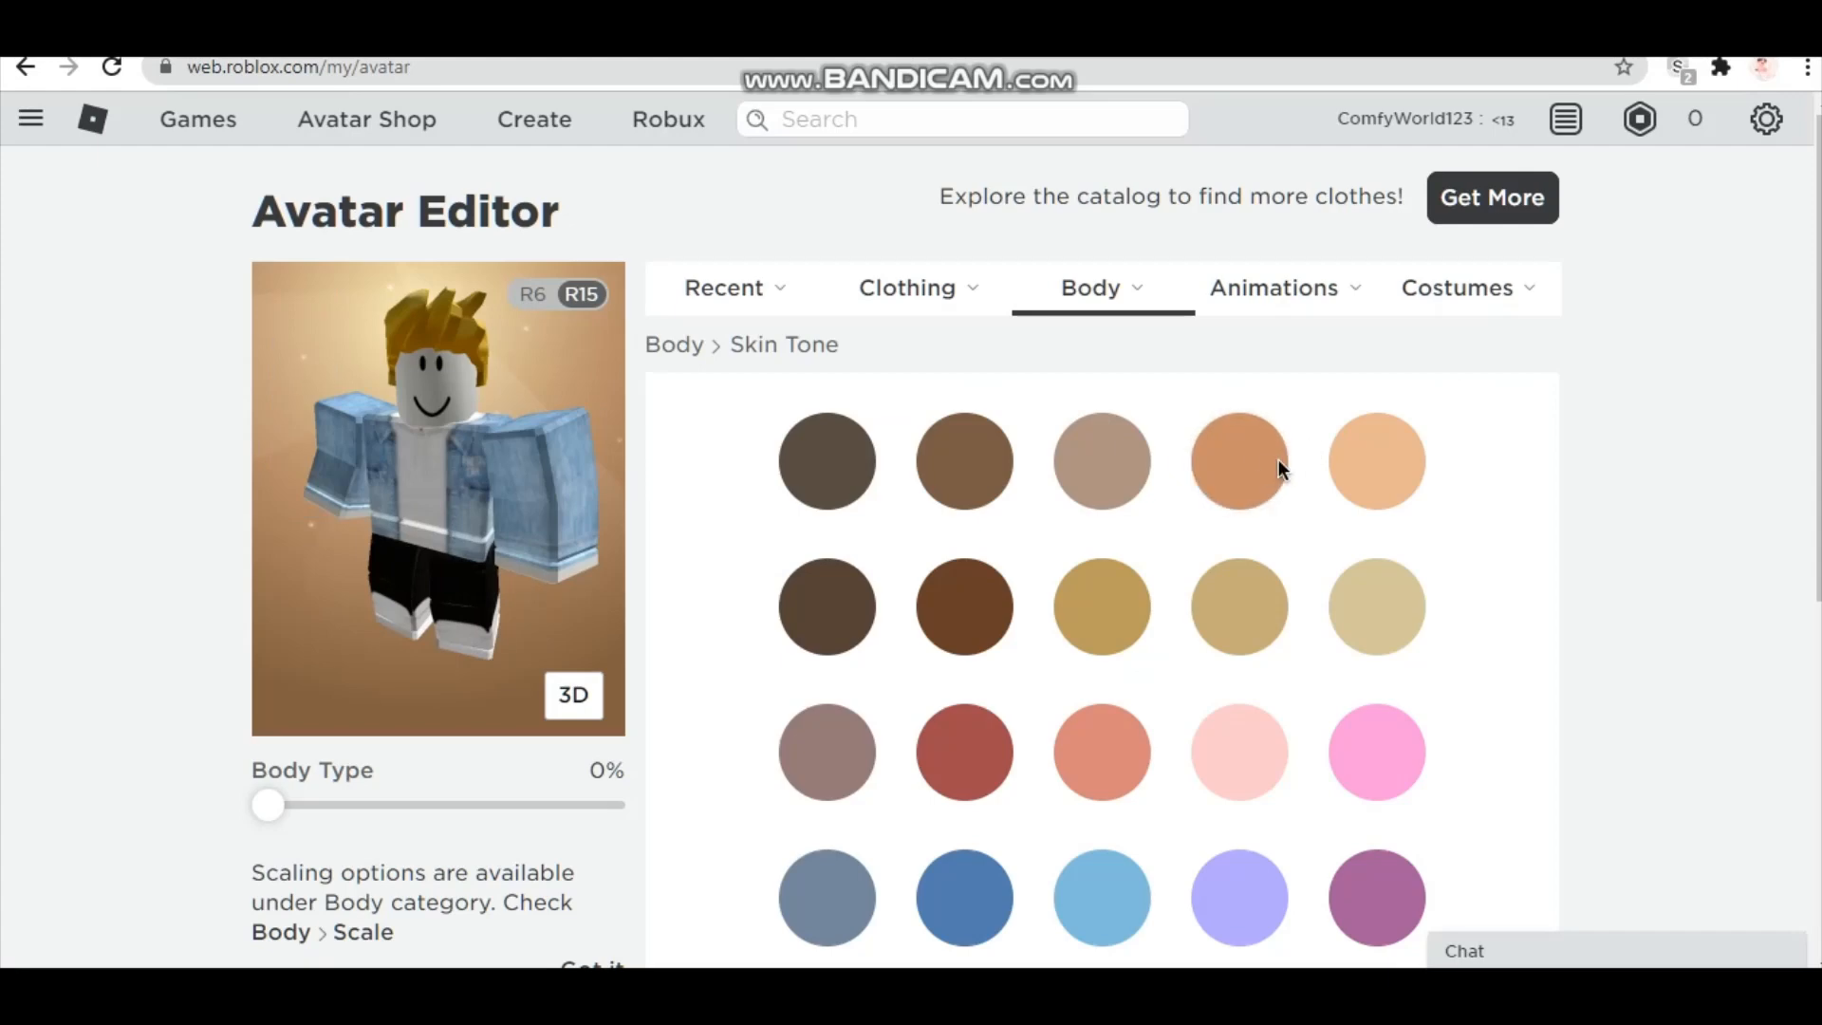
left_click(1240, 459)
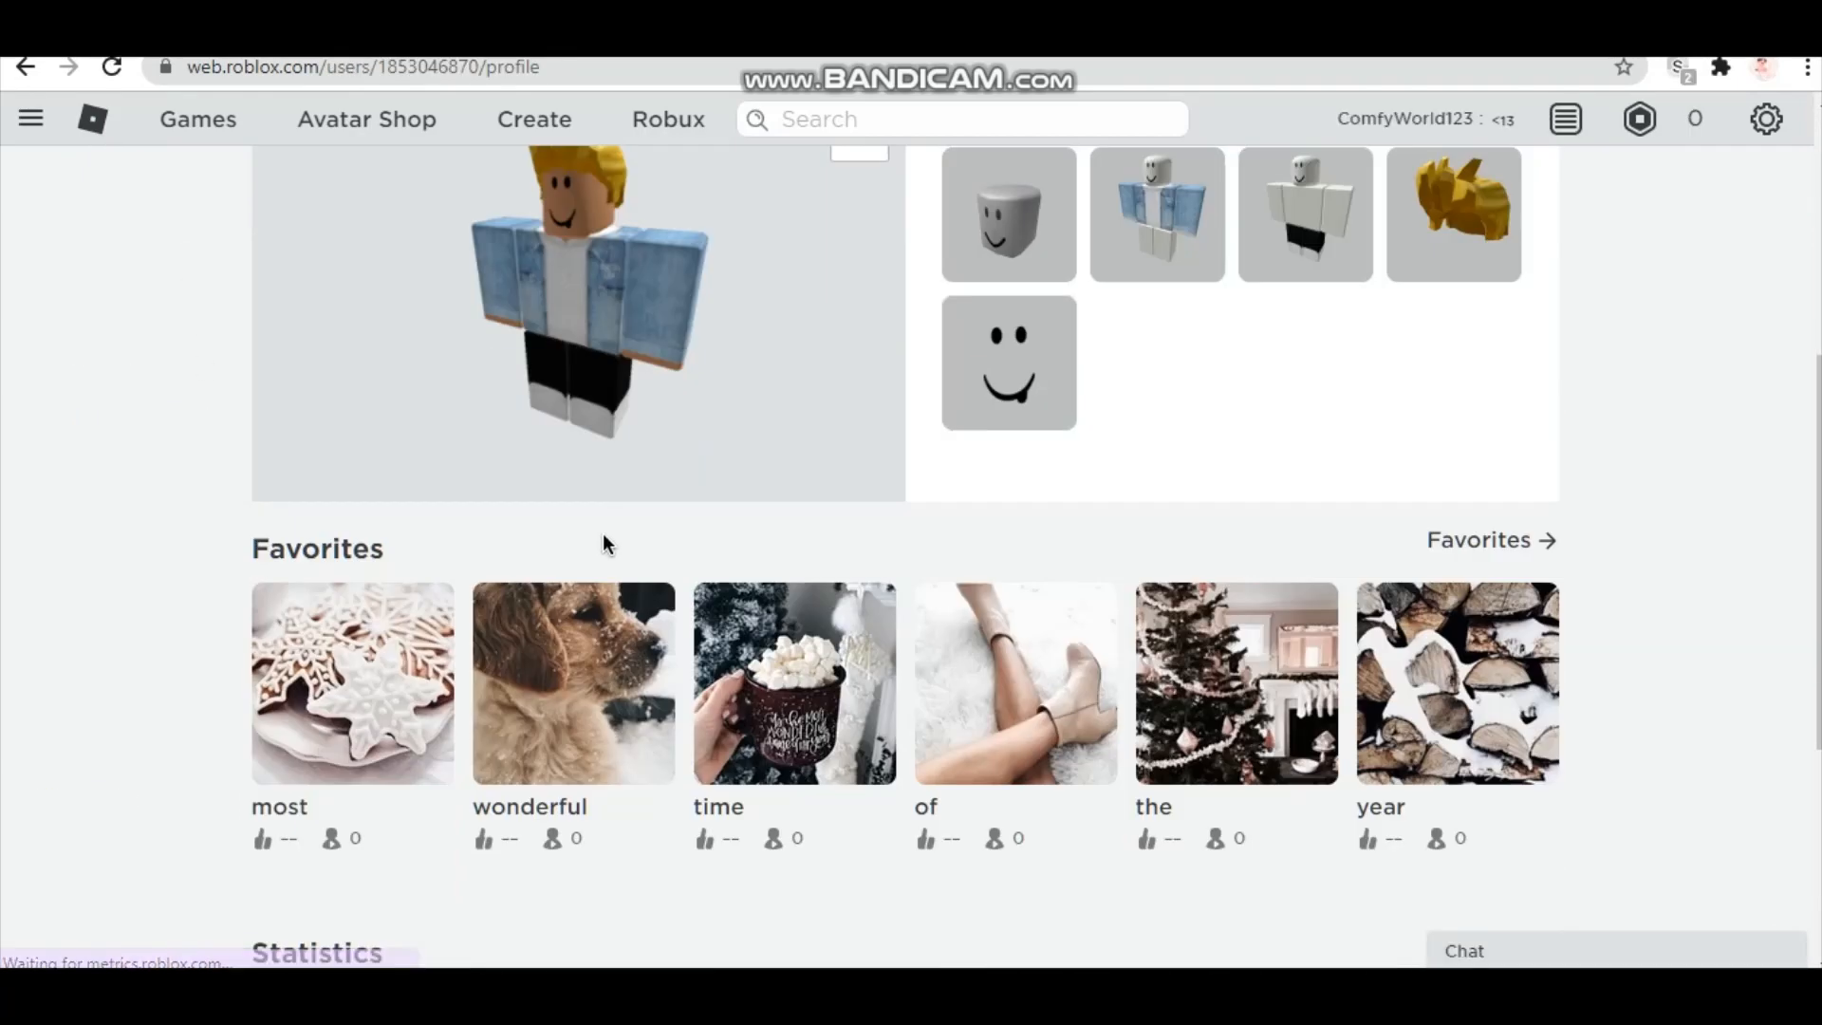
scroll("down", 3)
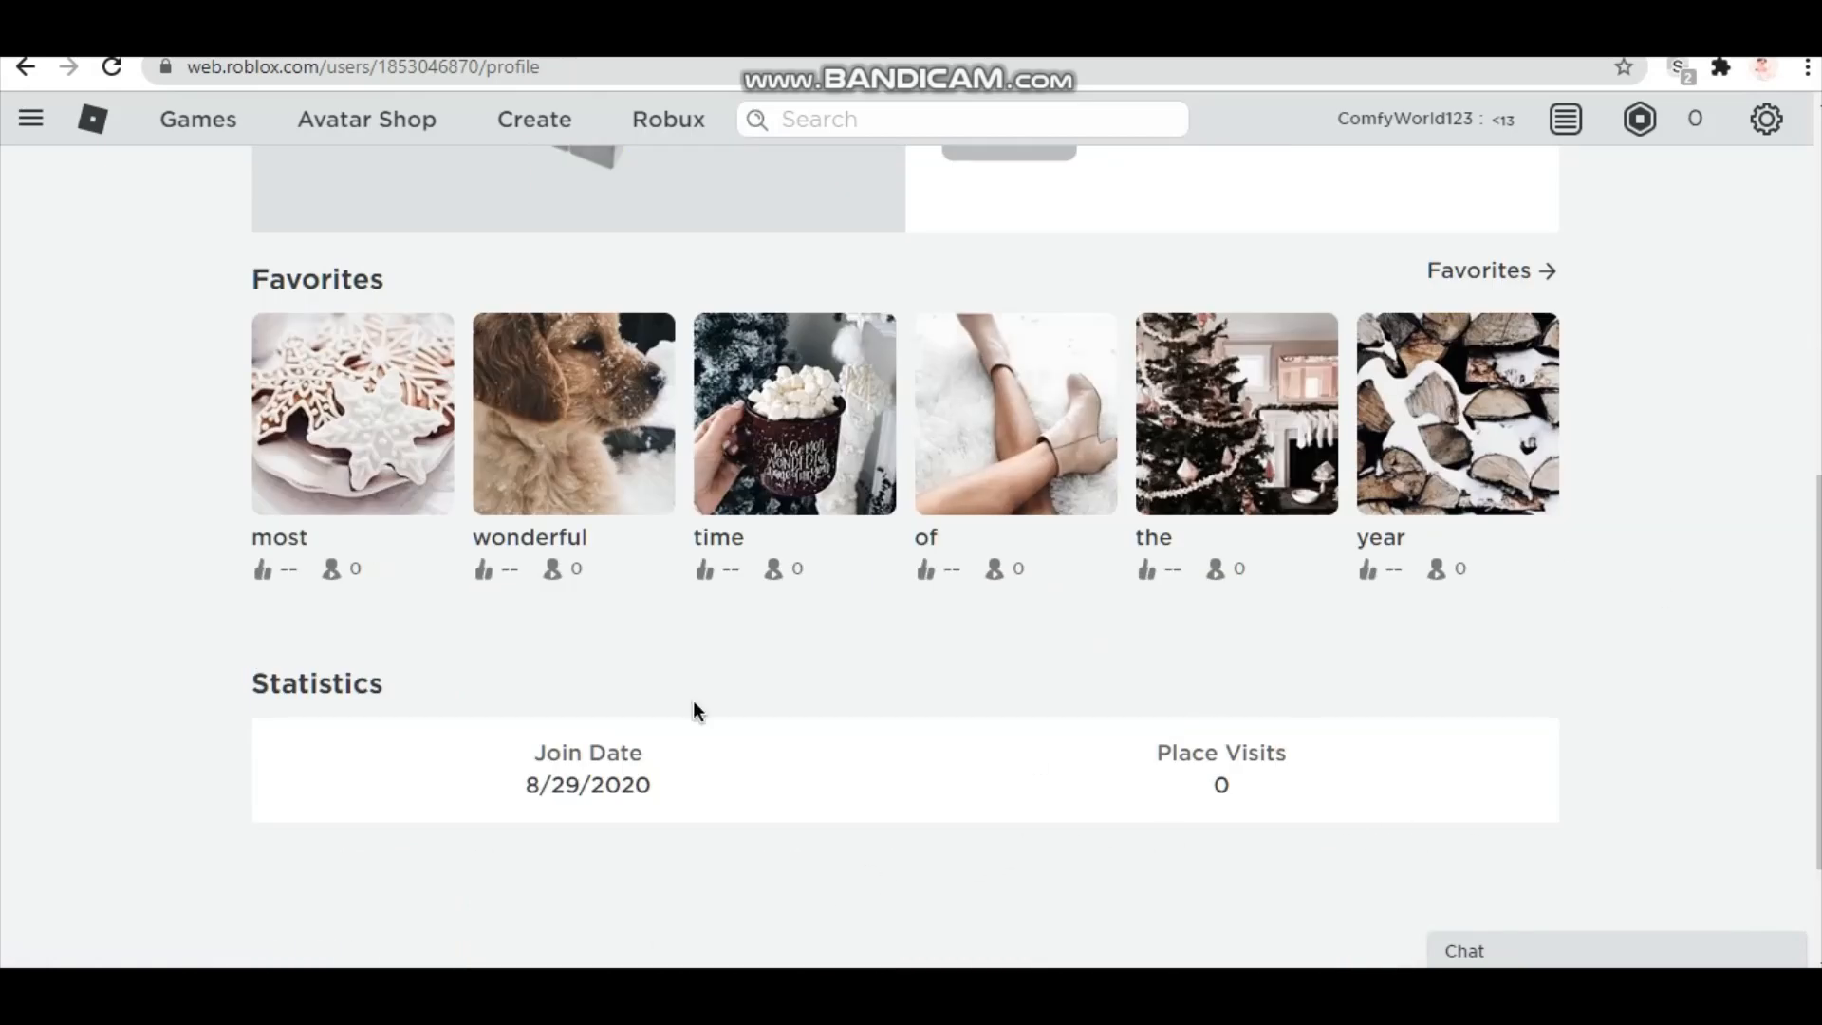
scroll("up", 3)
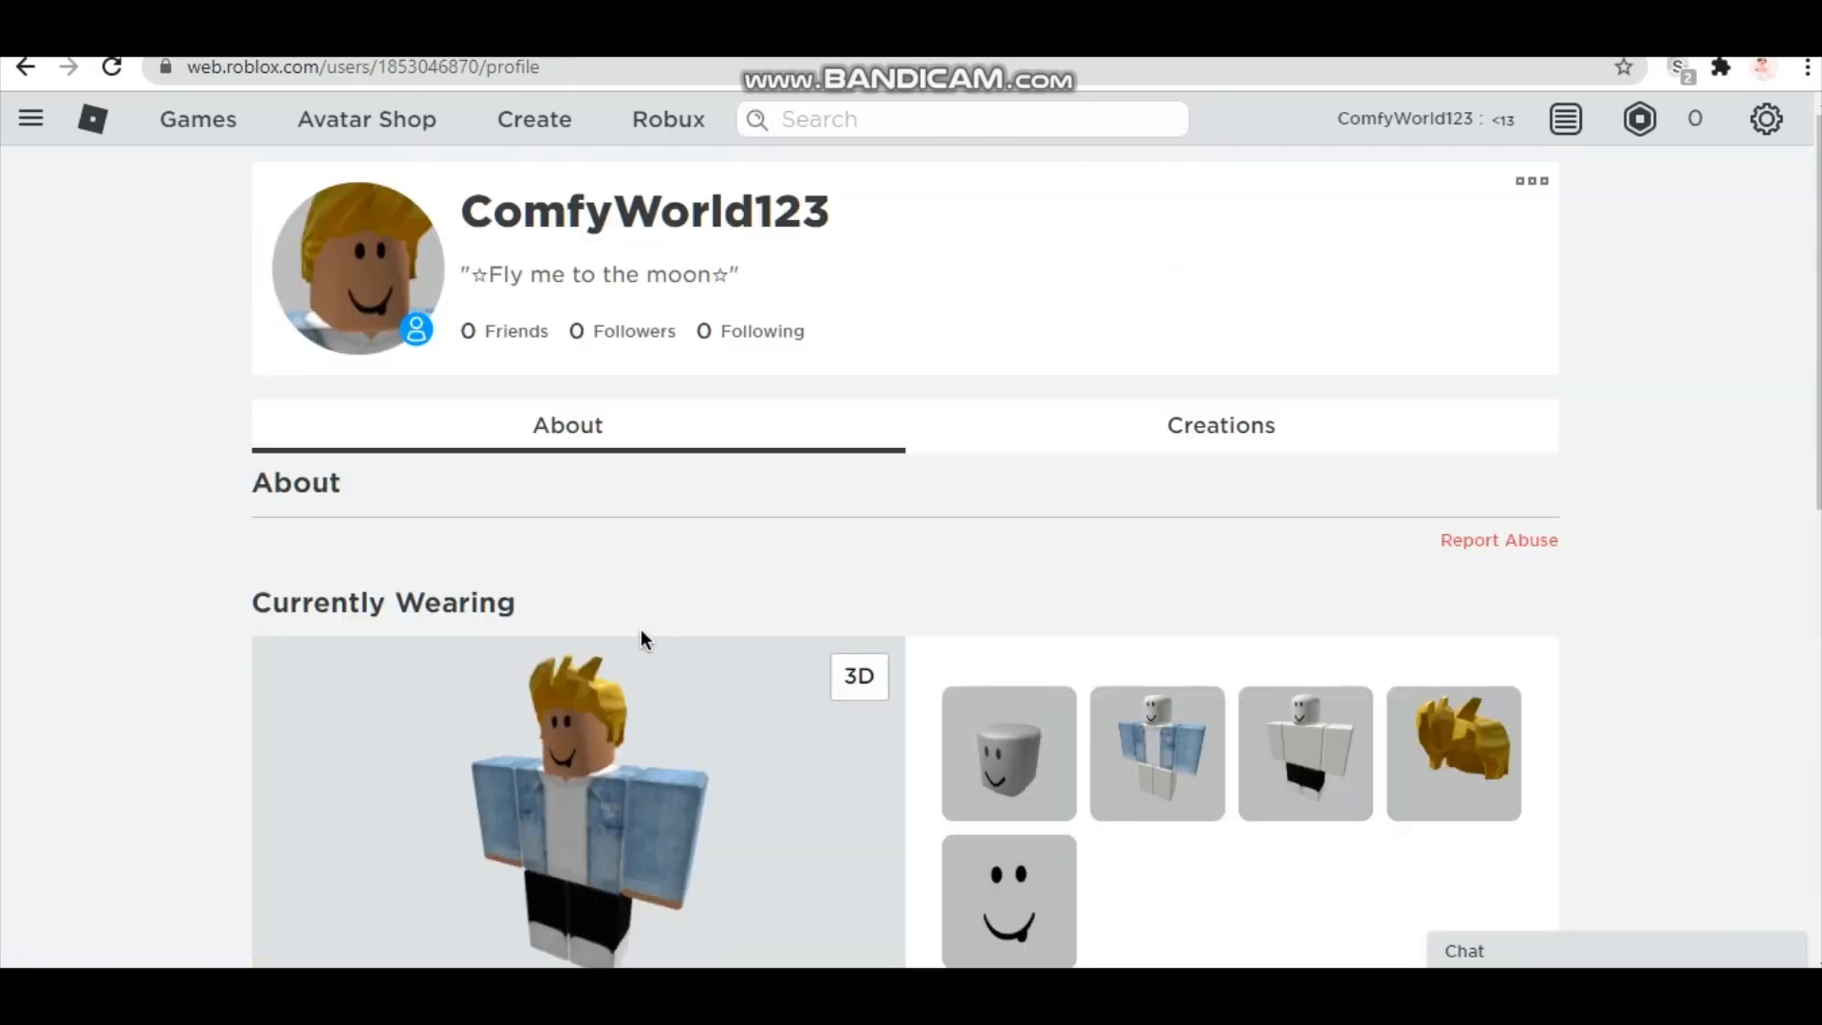